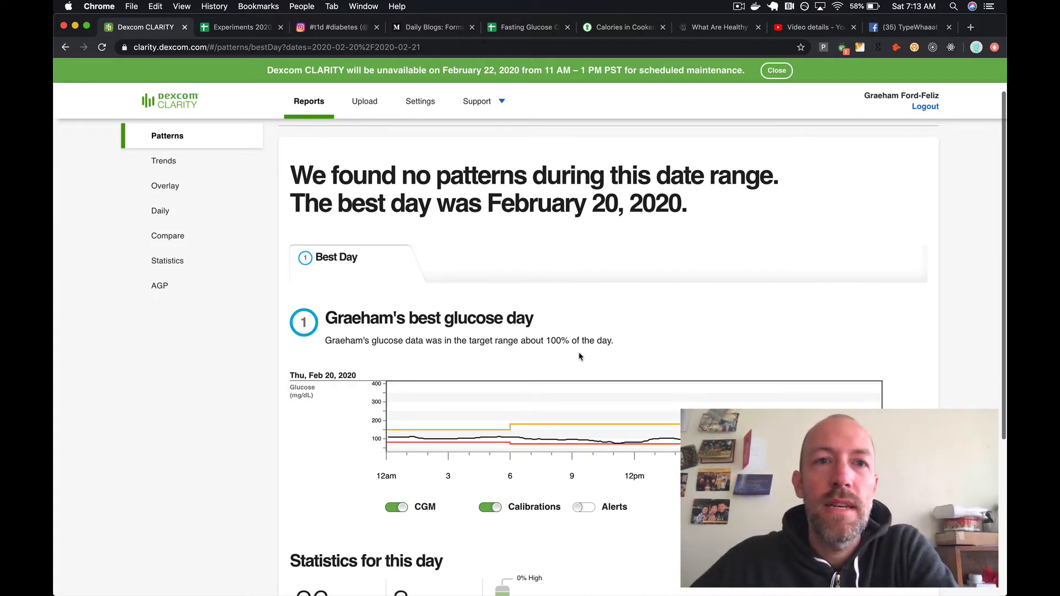
- Leave the Feb 20 best-day report for the Fasting Glucose Challenge spreadsheet tab
left_click(520, 27)
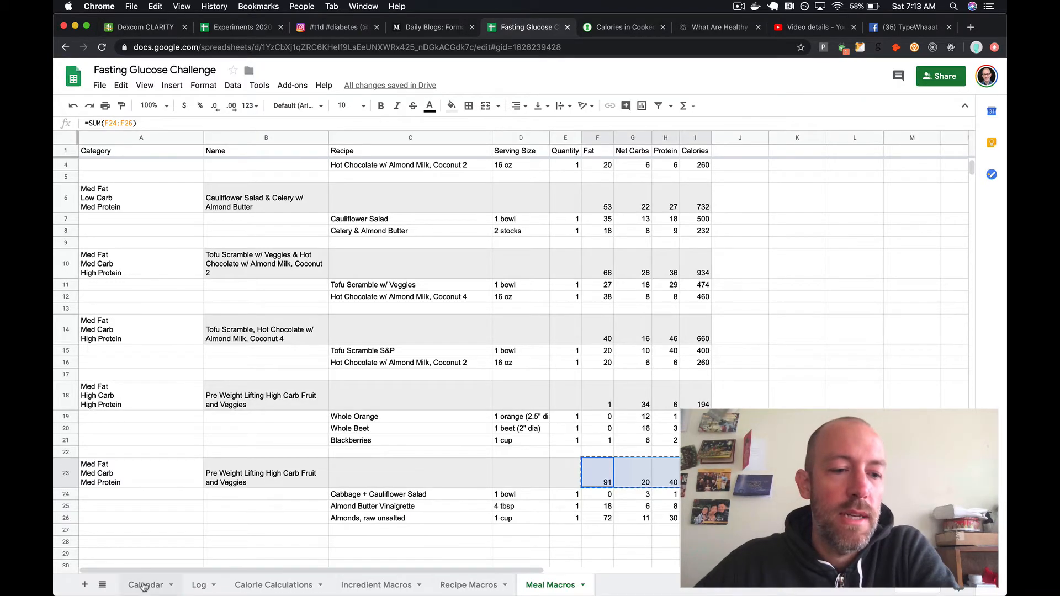
- Open the Calendar sheet and select Thursday's 11:00 AM fat cell, M9
left_click(144, 584)
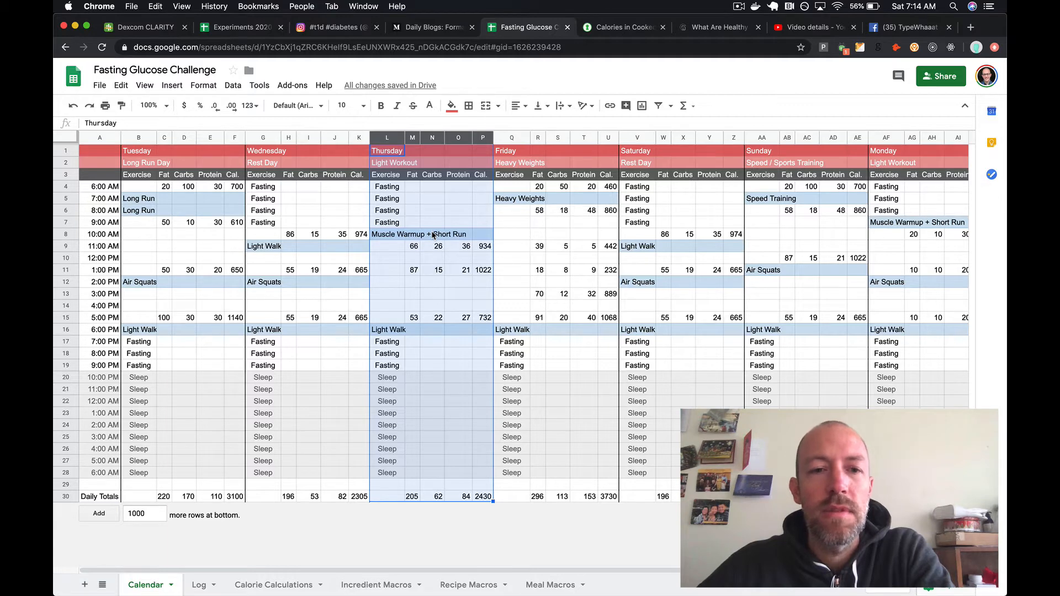
mouse_move(452, 234)
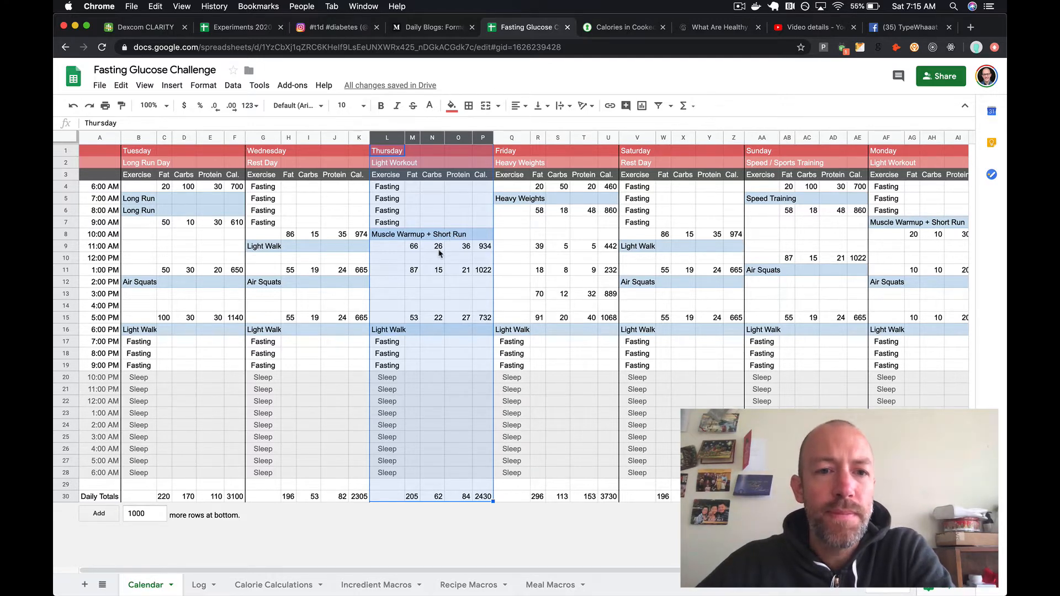
left_click(412, 245)
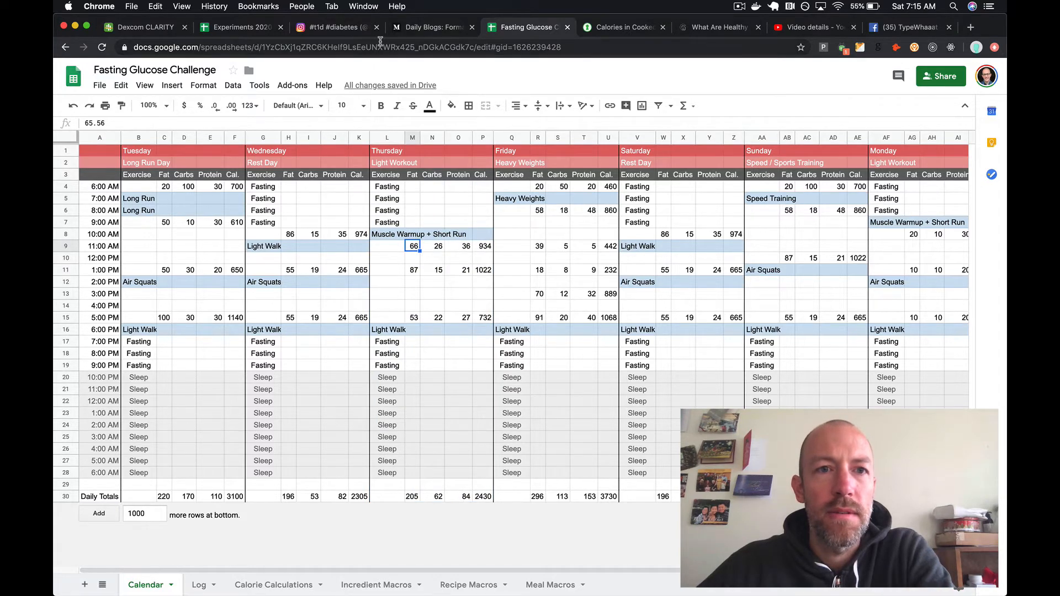
left_click(334, 27)
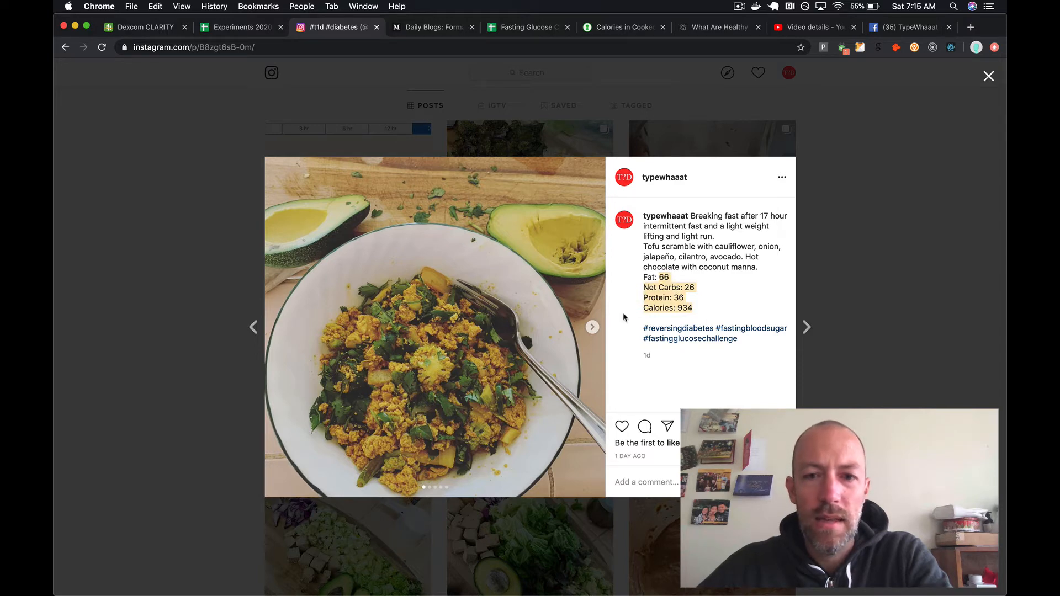
left_click(591, 327)
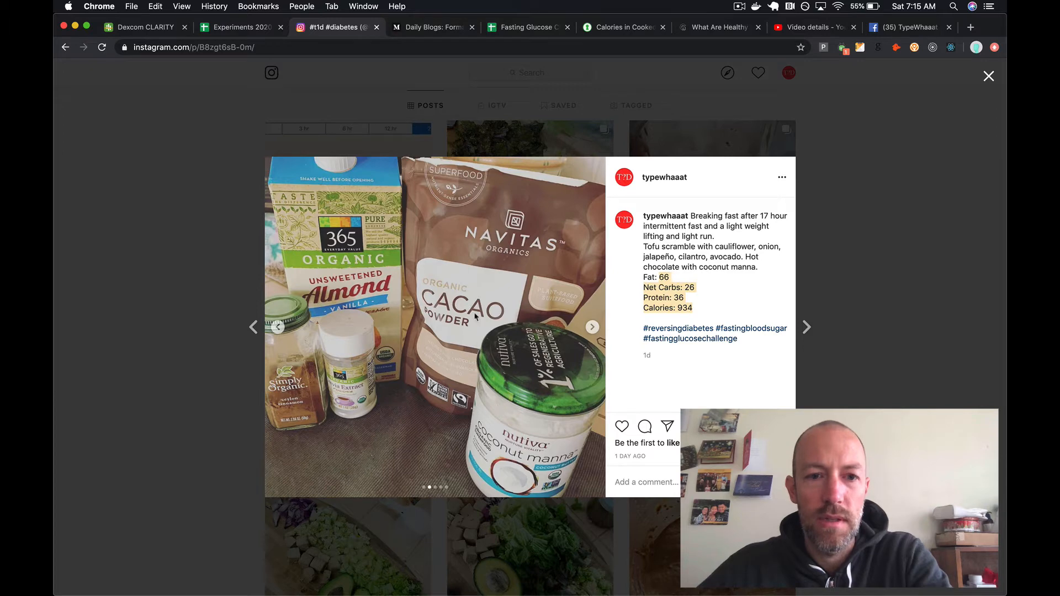
mouse_move(521, 430)
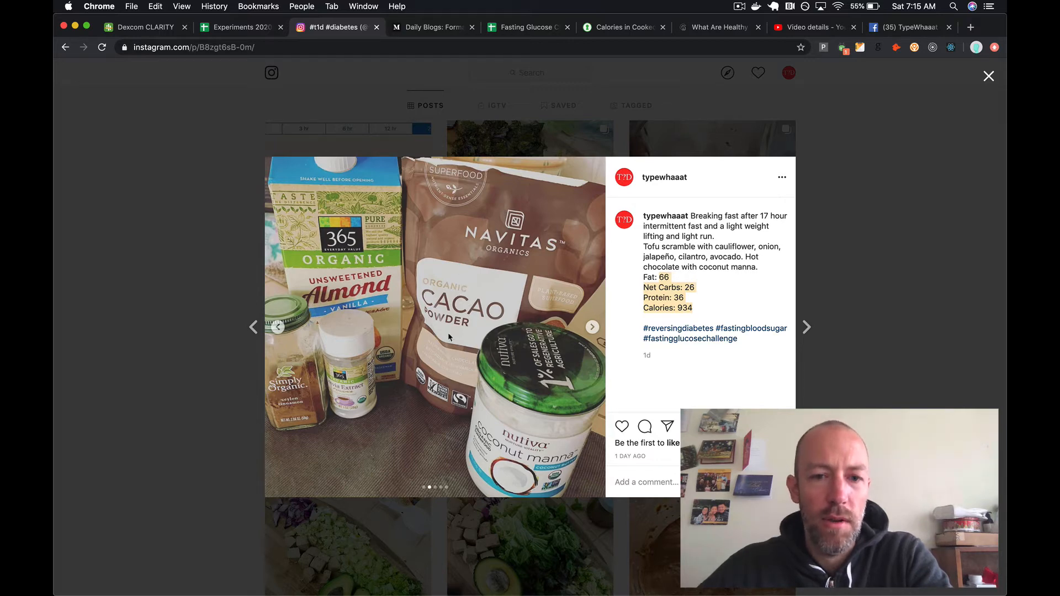
mouse_move(458, 342)
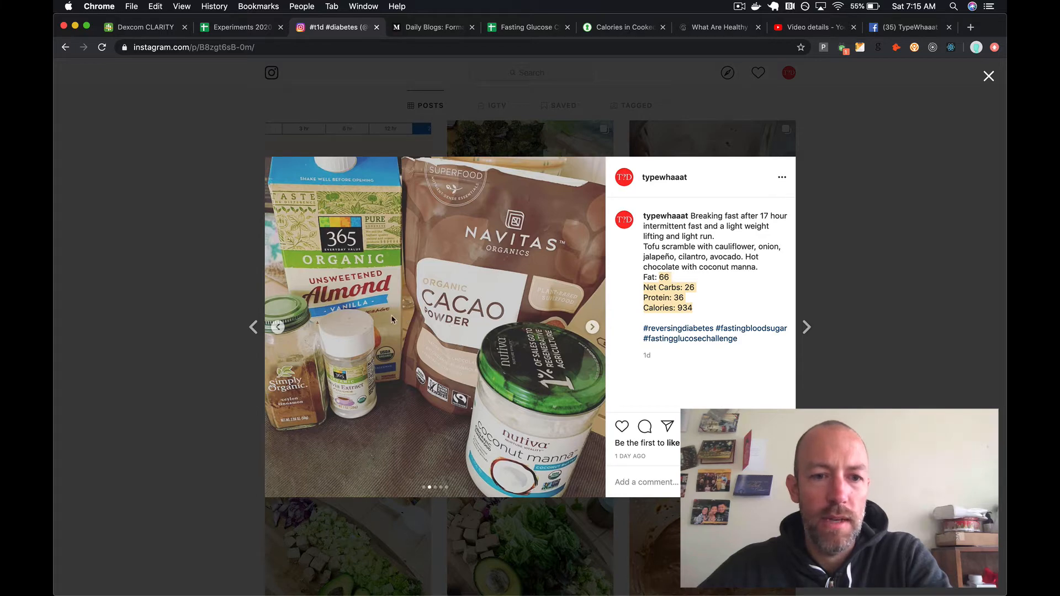
mouse_move(608, 336)
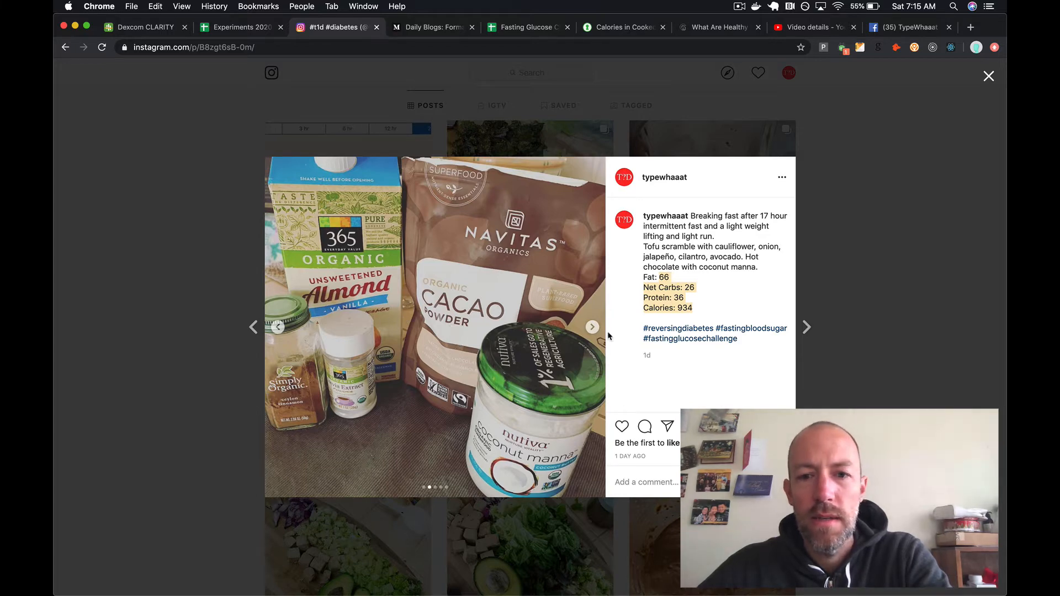
left_click(591, 327)
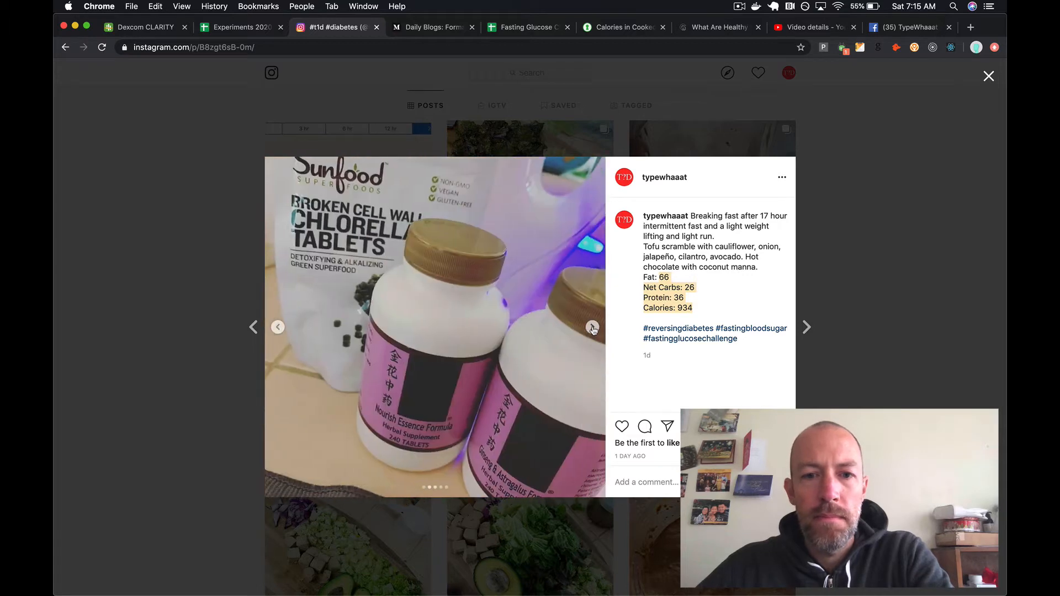
left_click(593, 327)
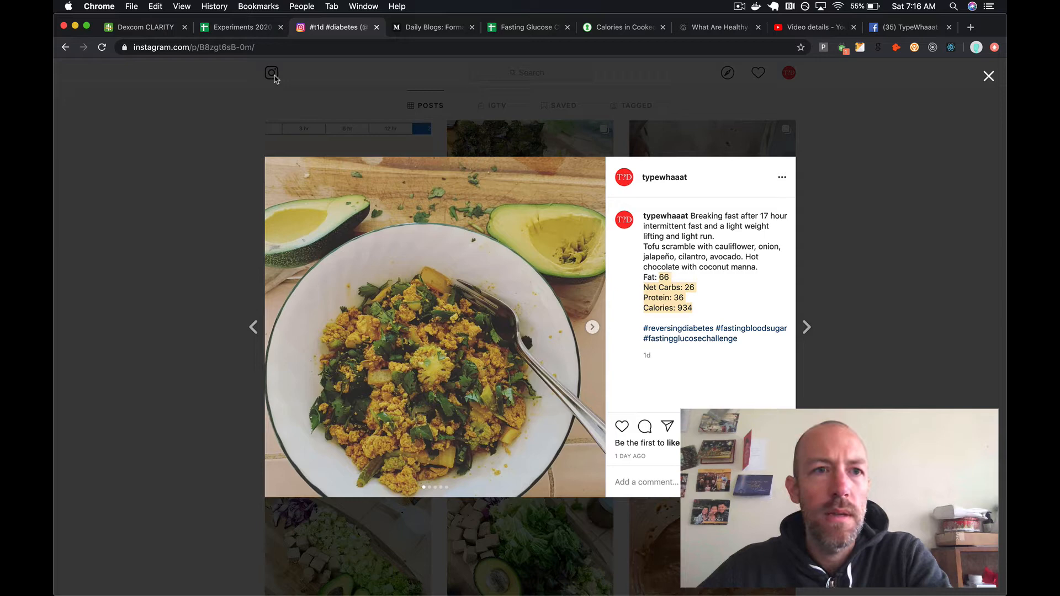
- Pass through the spreadsheet and Instagram tabs, ending on the Feb 20, 2020 best-day report
left_click(144, 27)
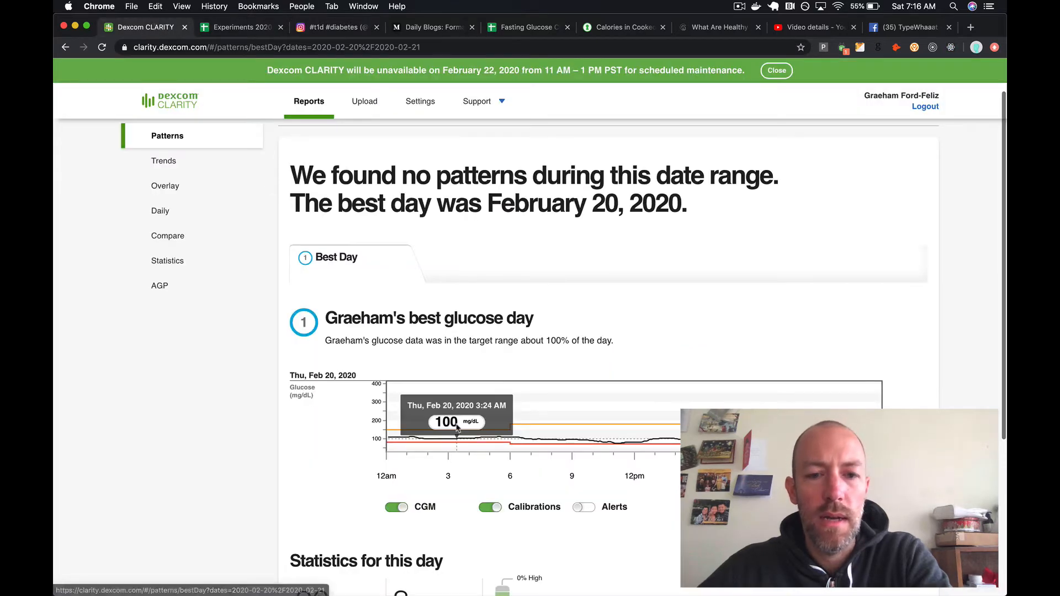
mouse_move(571, 450)
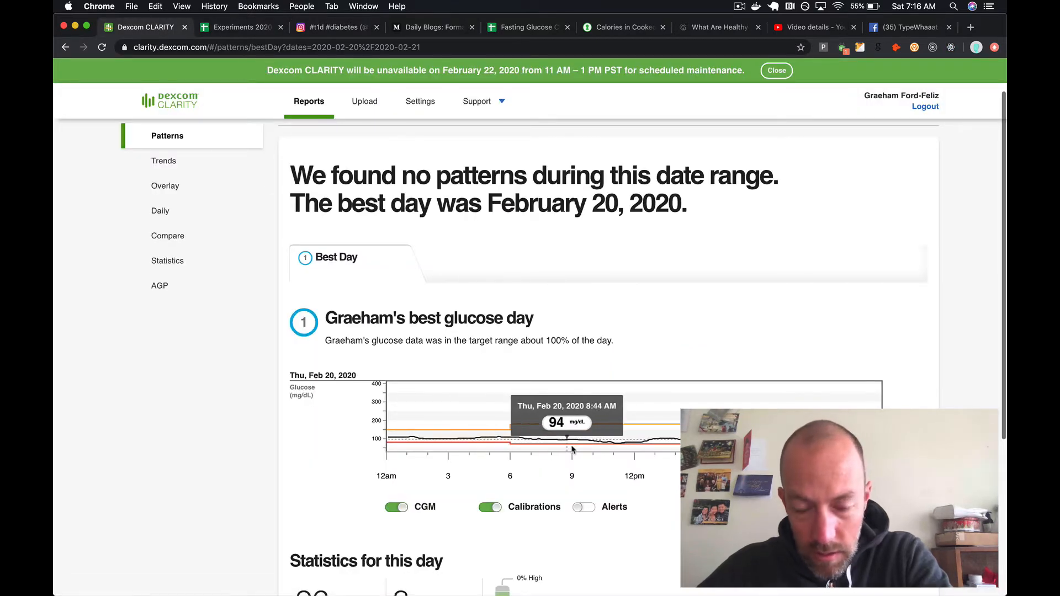
mouse_move(624, 447)
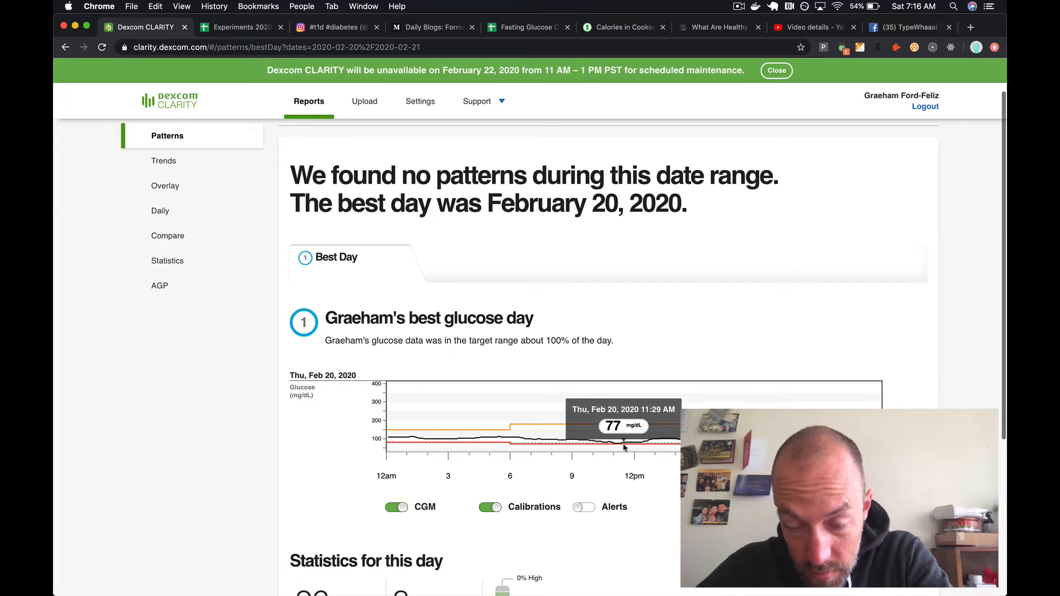
mouse_move(615, 449)
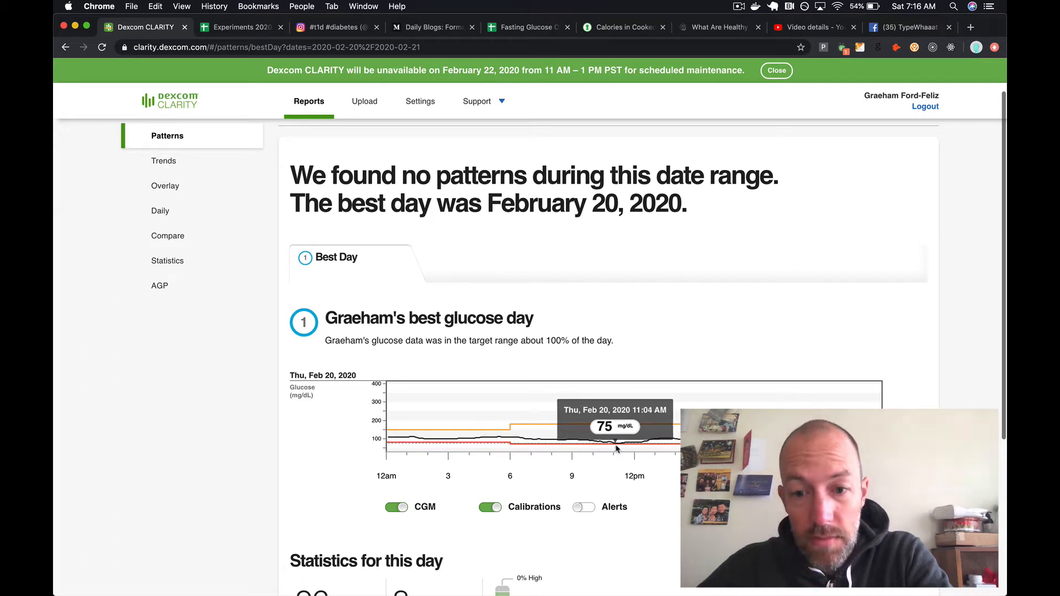
mouse_move(605, 450)
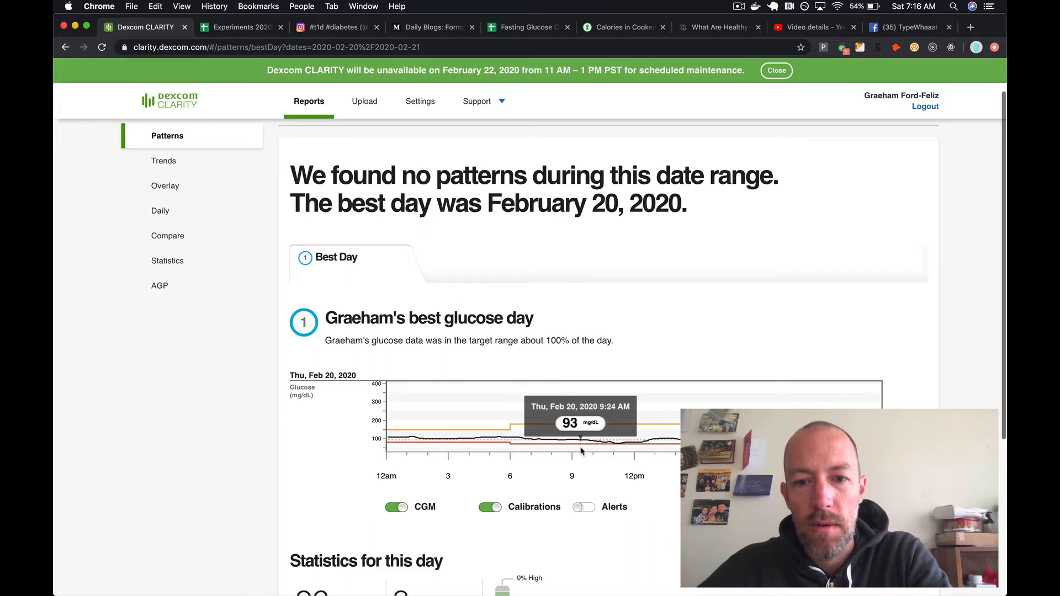
mouse_move(605, 452)
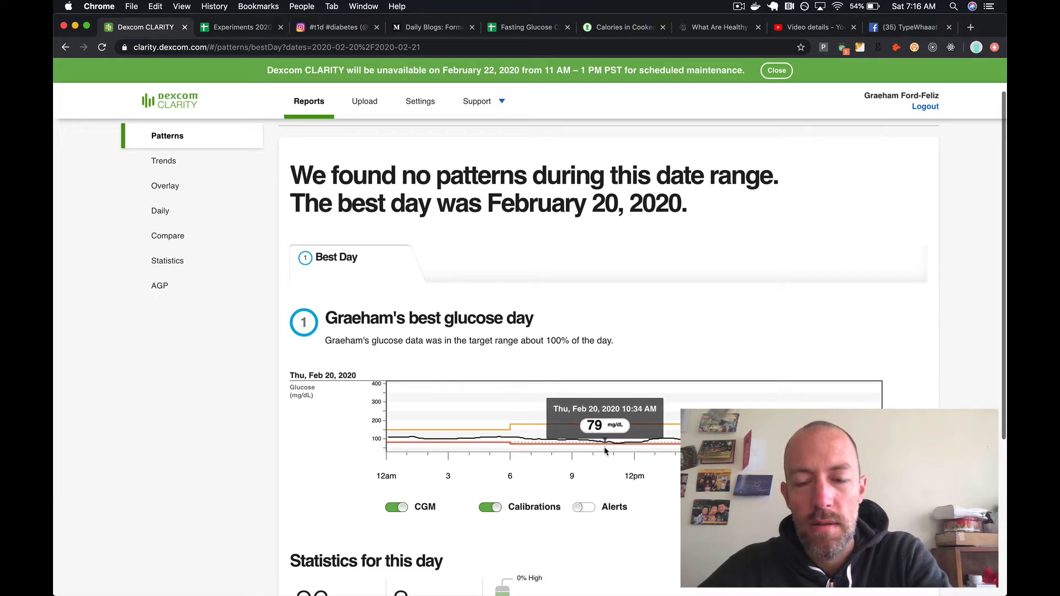
mouse_move(598, 453)
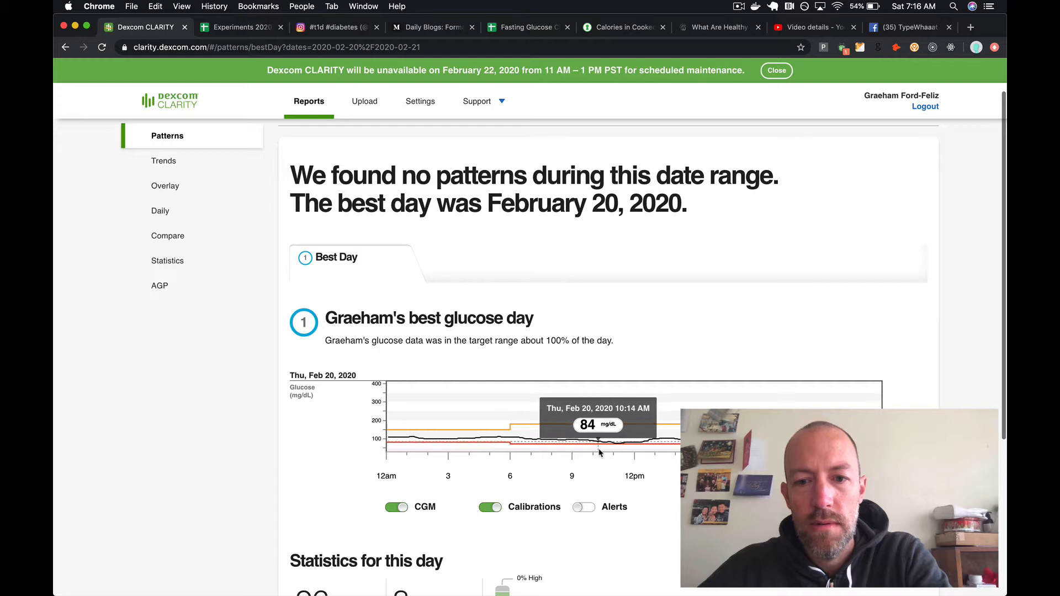
mouse_move(605, 454)
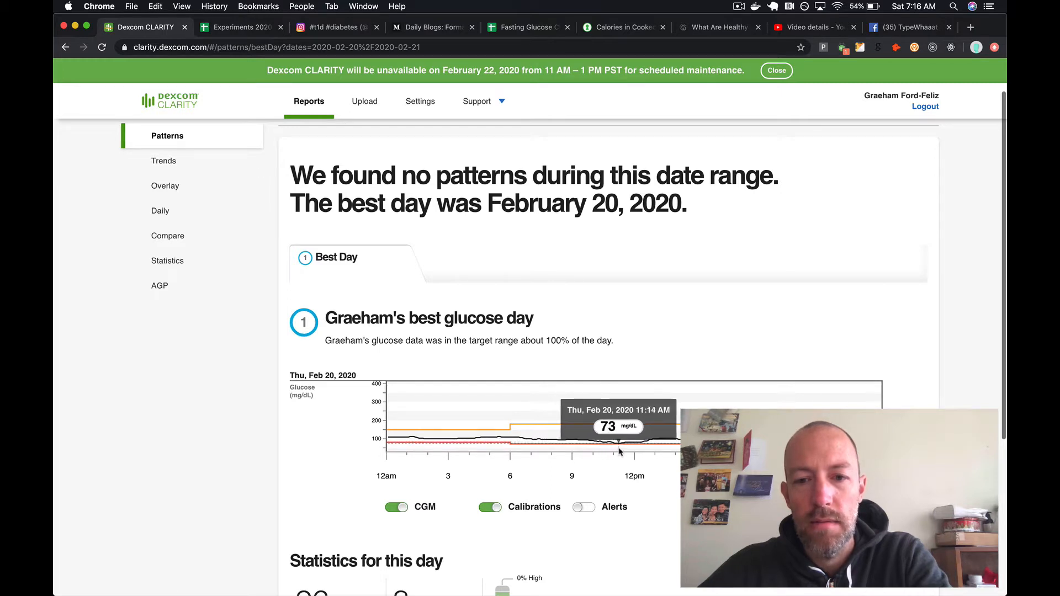
mouse_move(622, 454)
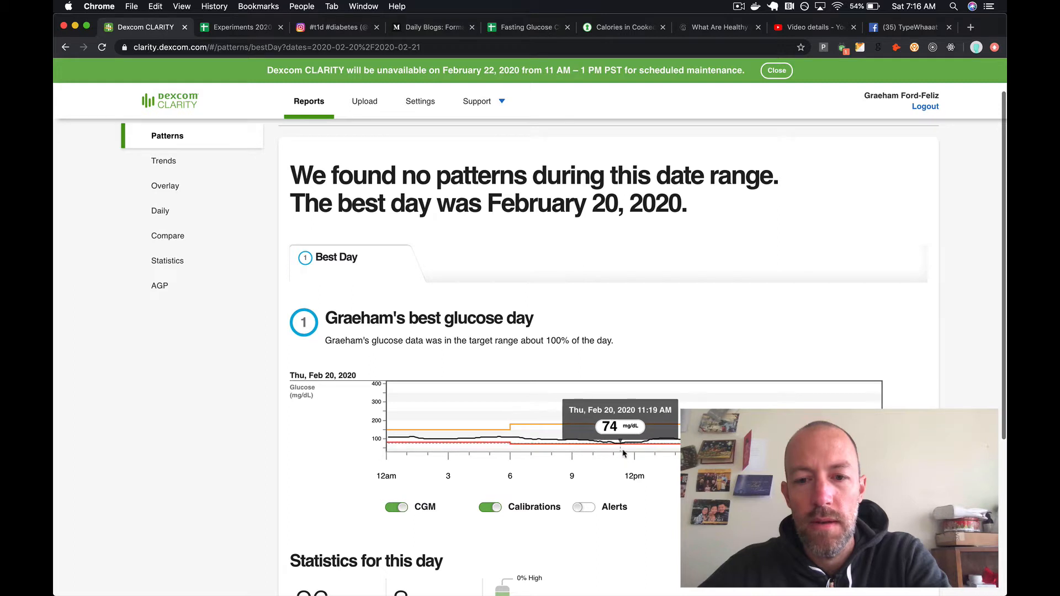
mouse_move(625, 452)
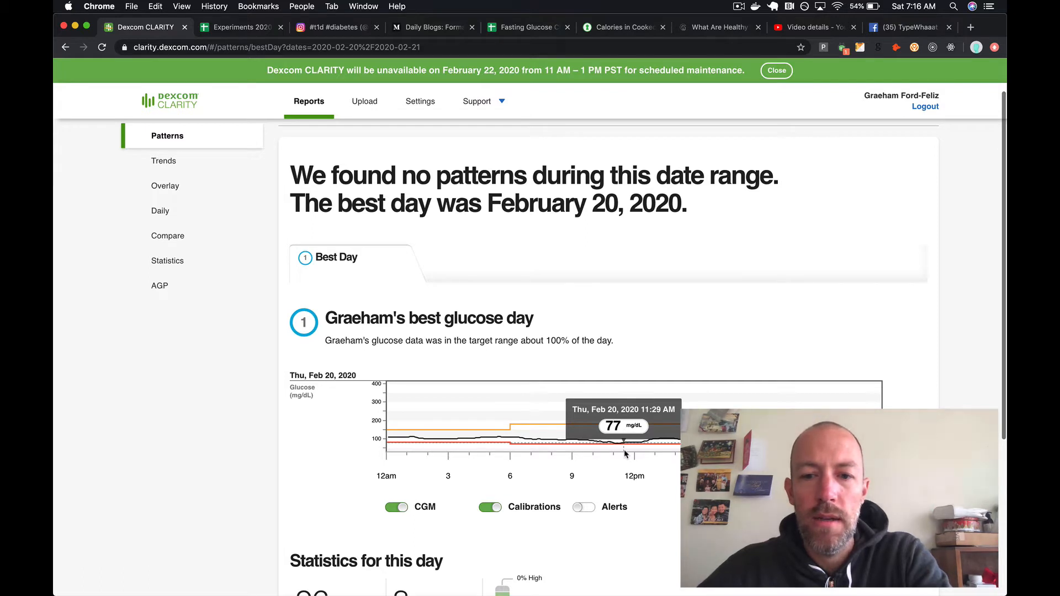
mouse_move(669, 445)
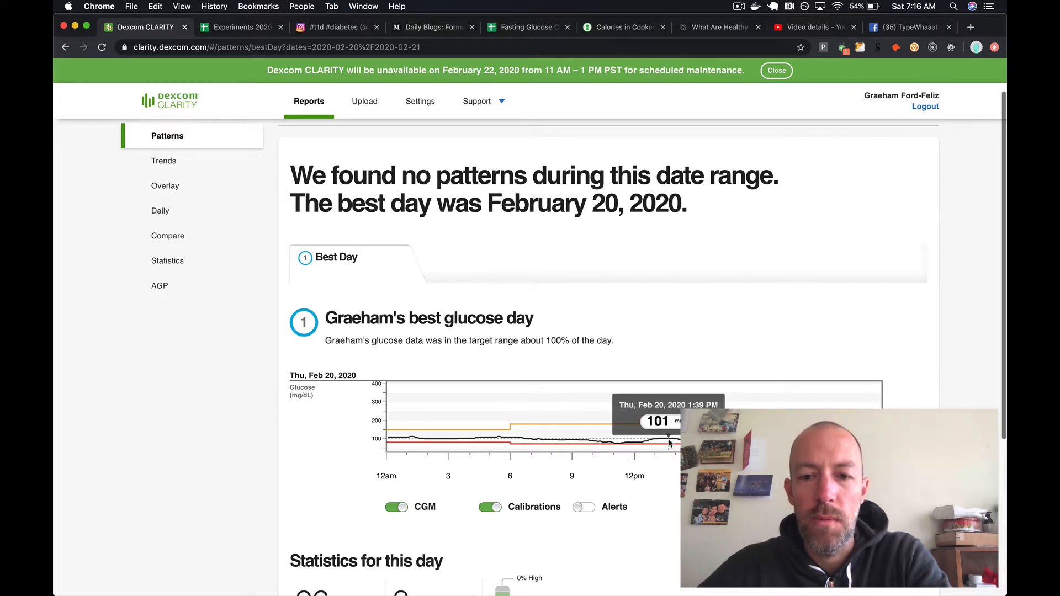
mouse_move(664, 445)
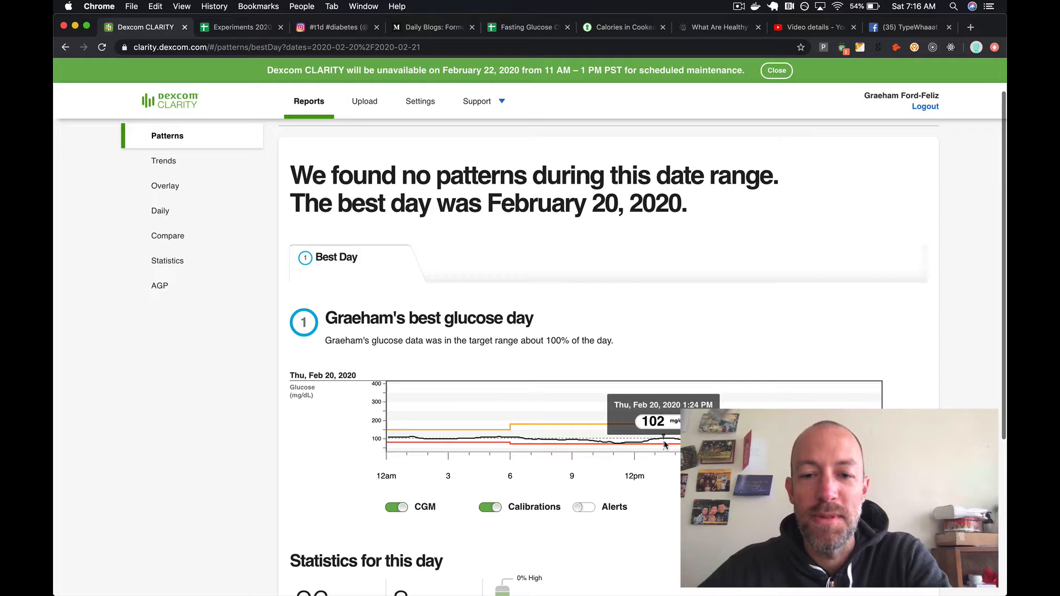
mouse_move(652, 446)
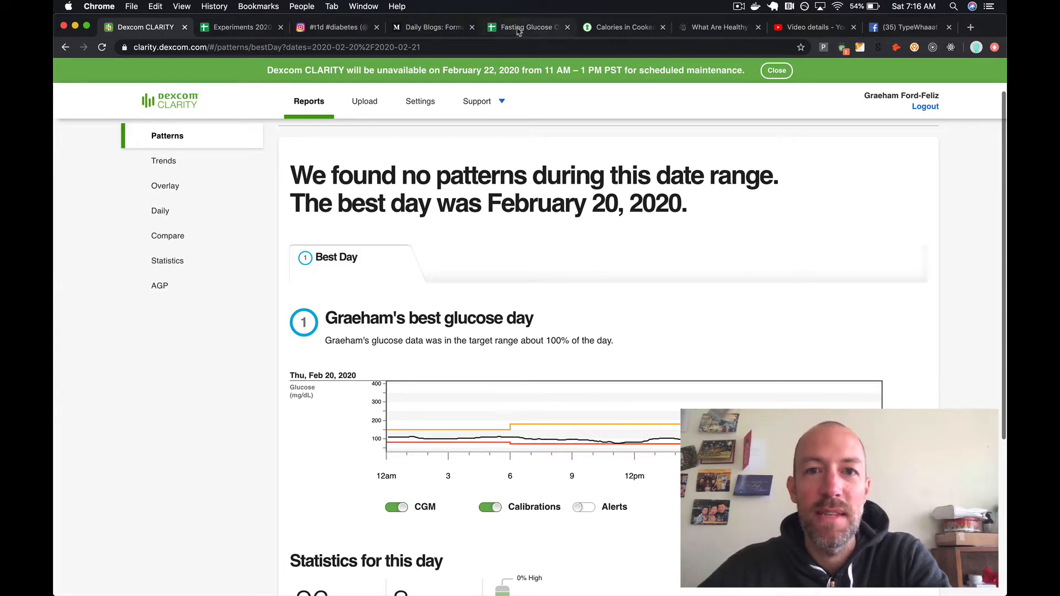
left_click(529, 27)
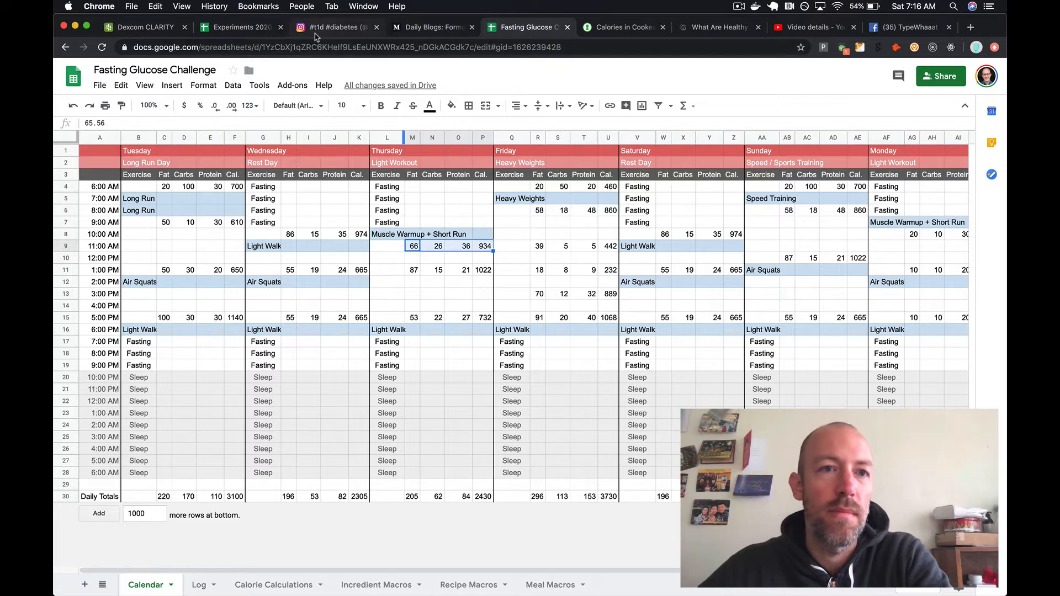
left_click(336, 28)
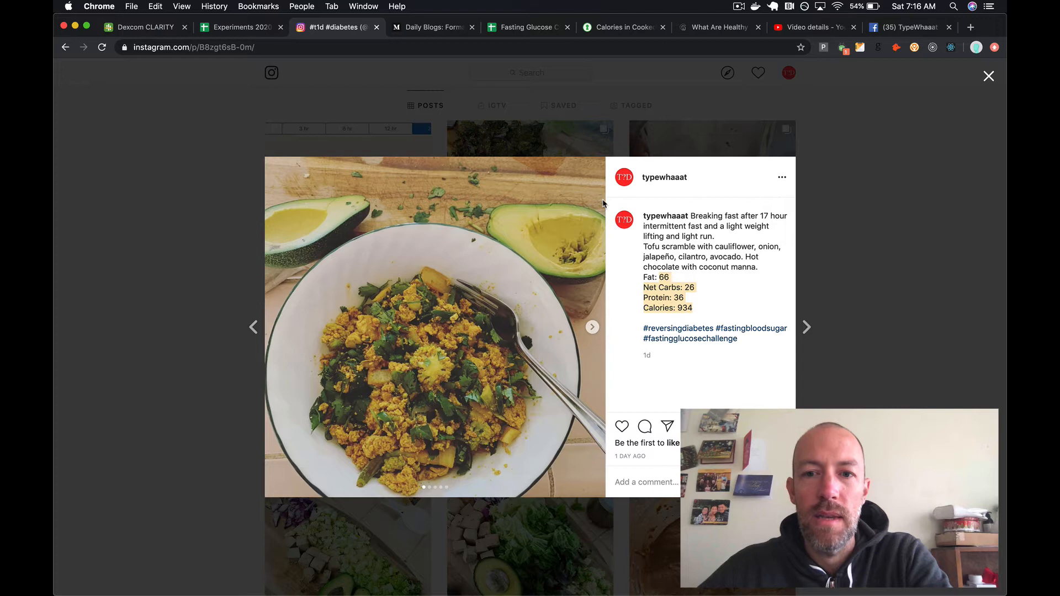
mouse_move(248, 30)
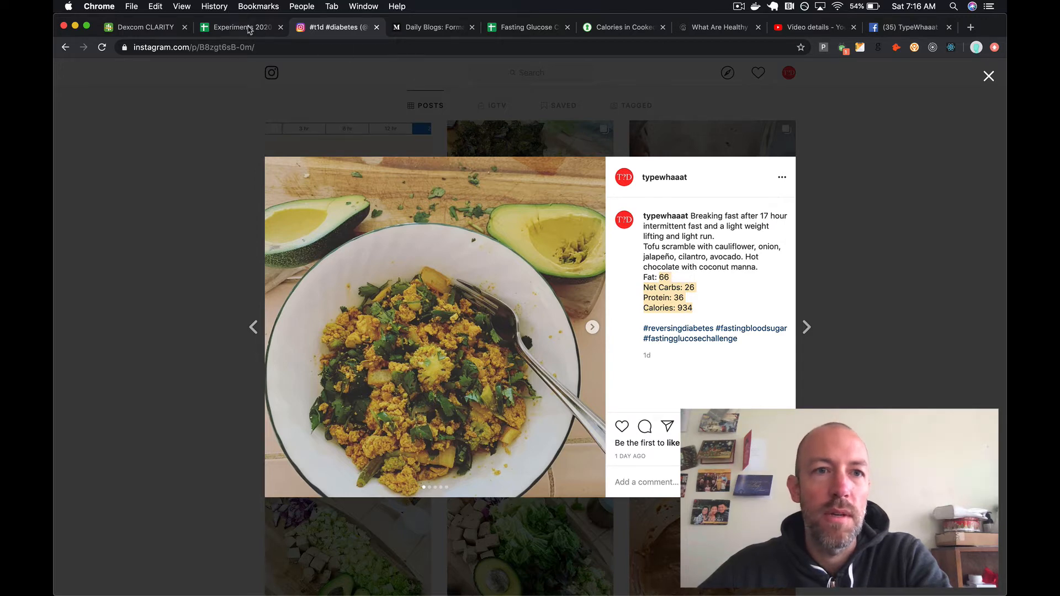
left_click(145, 27)
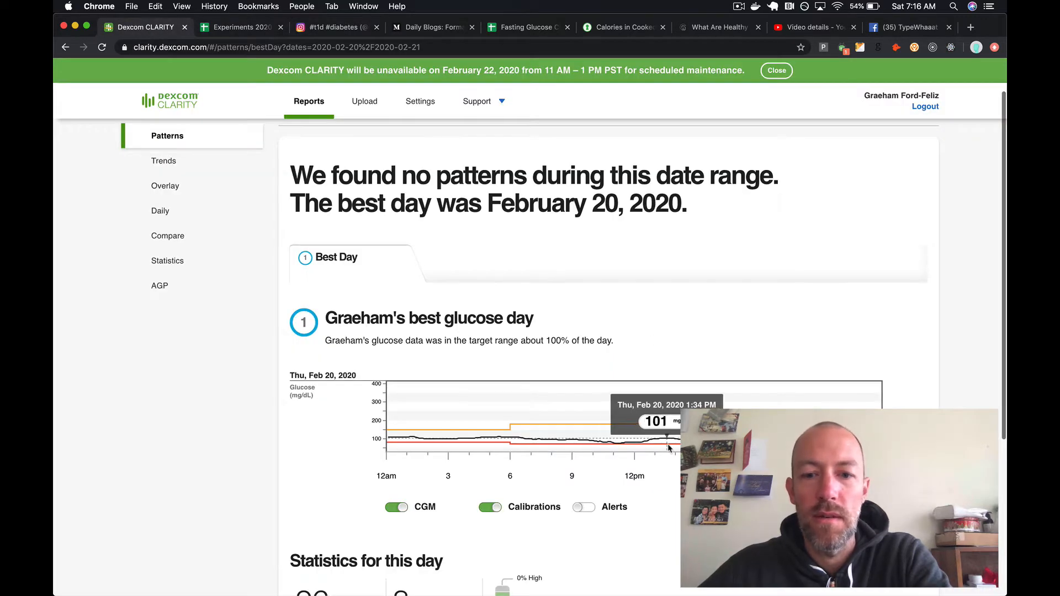
mouse_move(534, 127)
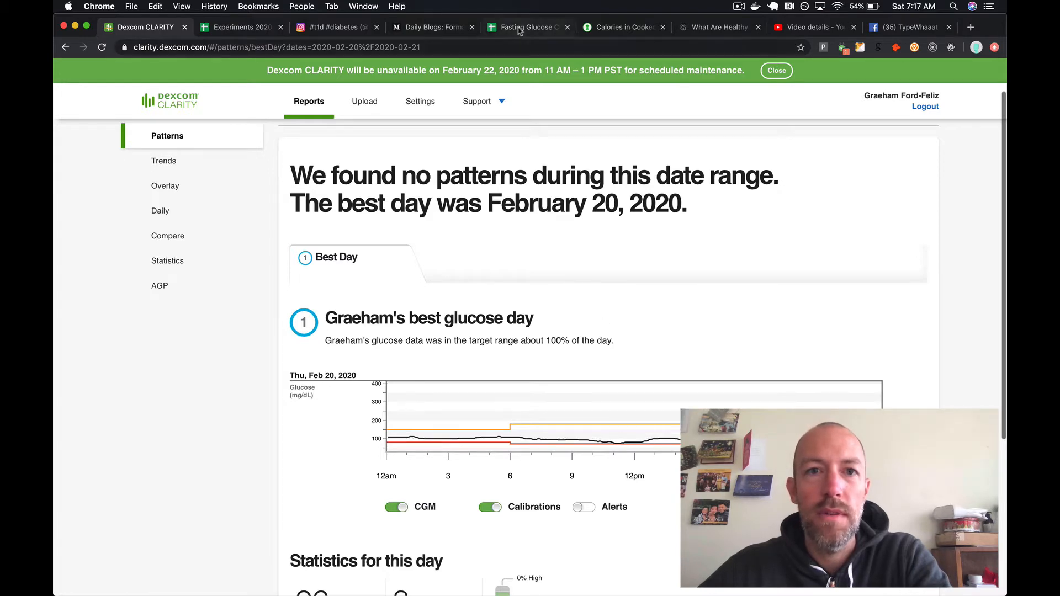
- Switch to the Instagram tofu scramble breakfast post (66 fat, 934 calories)
left_click(332, 27)
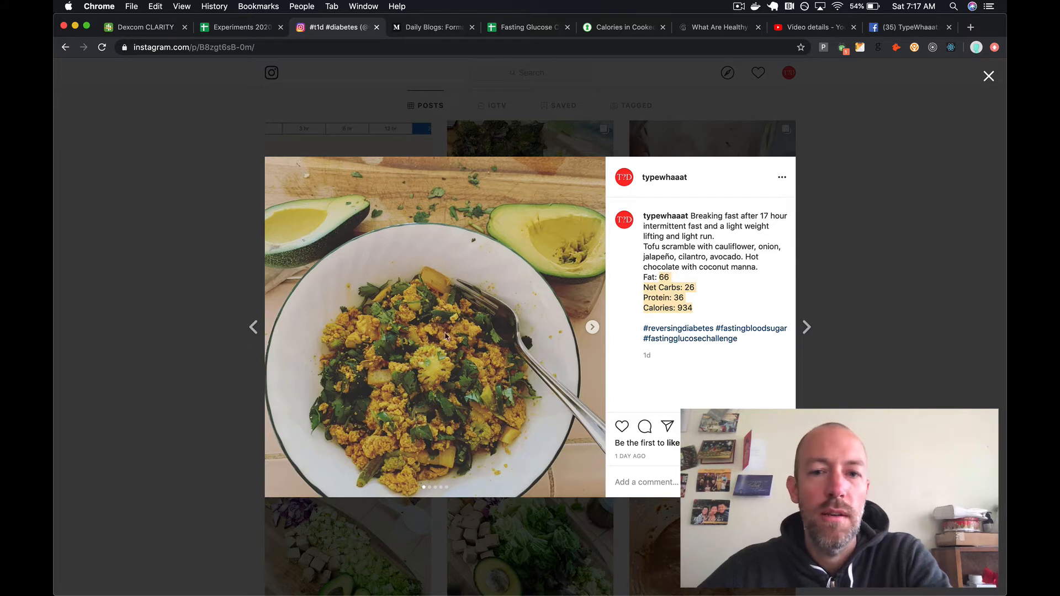
mouse_move(805, 331)
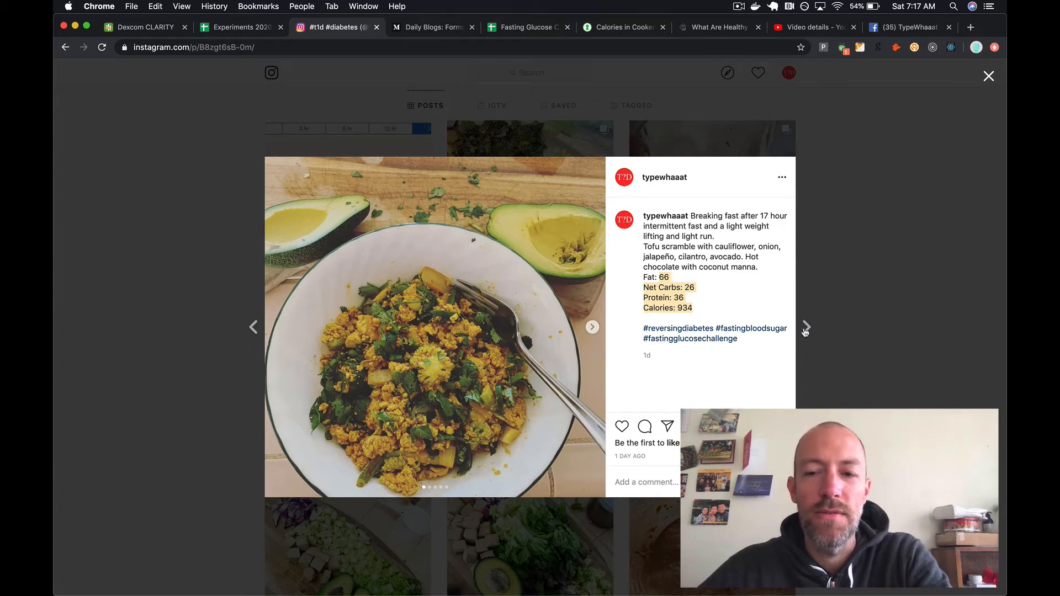
mouse_move(807, 333)
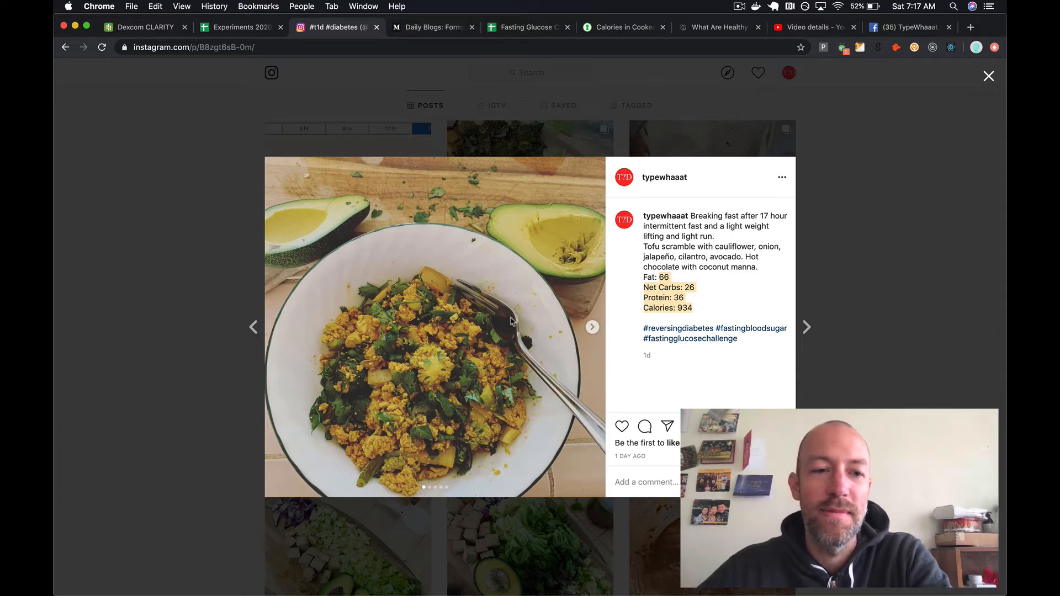
mouse_move(594, 338)
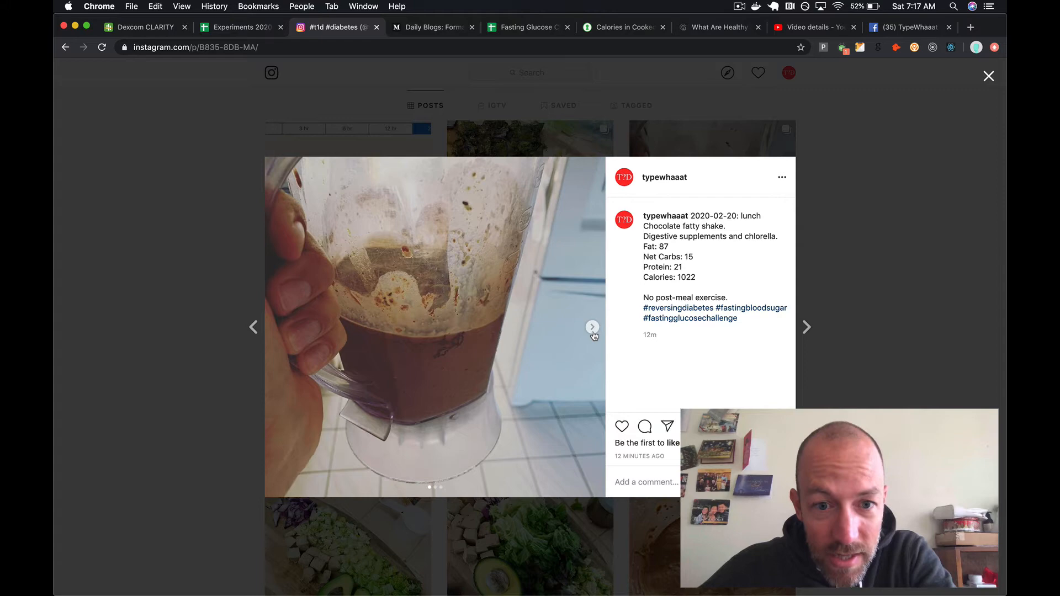
- Flip the lunch carousel to the ingredients photo, back to the shake, then forward again
left_click(592, 327)
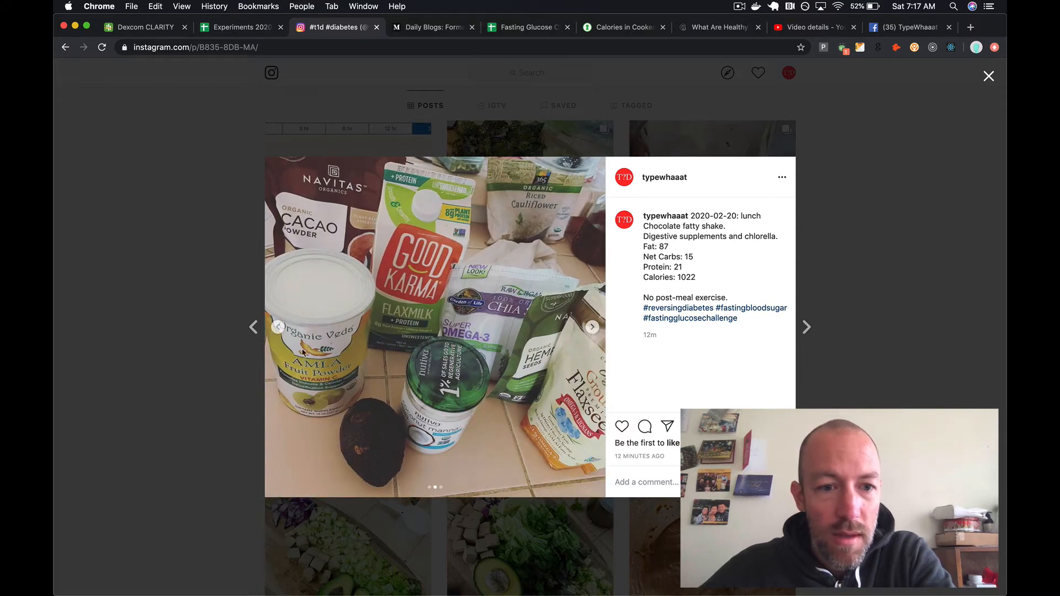
left_click(592, 327)
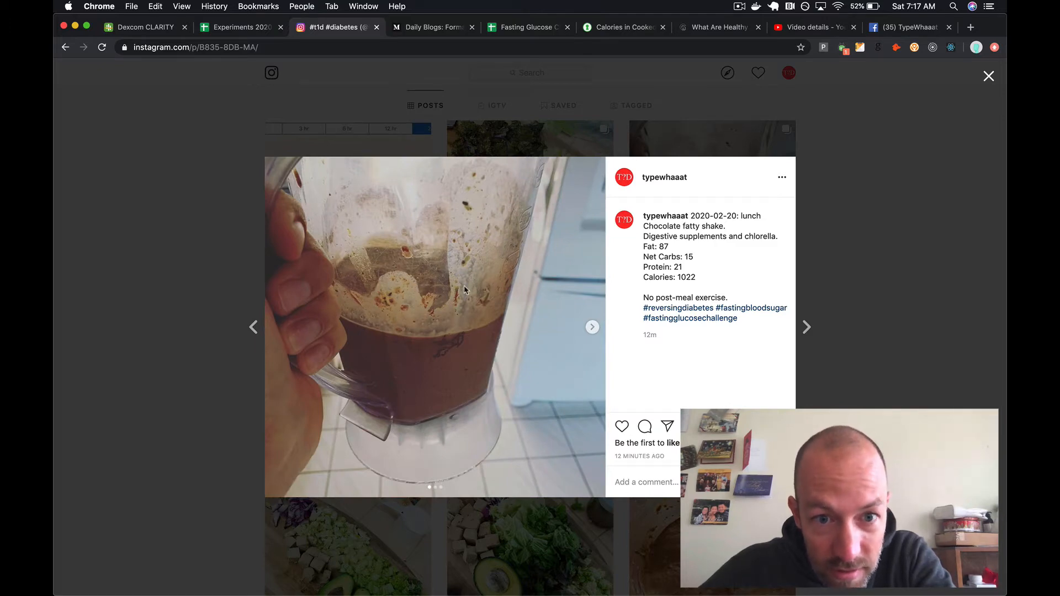
mouse_move(482, 300)
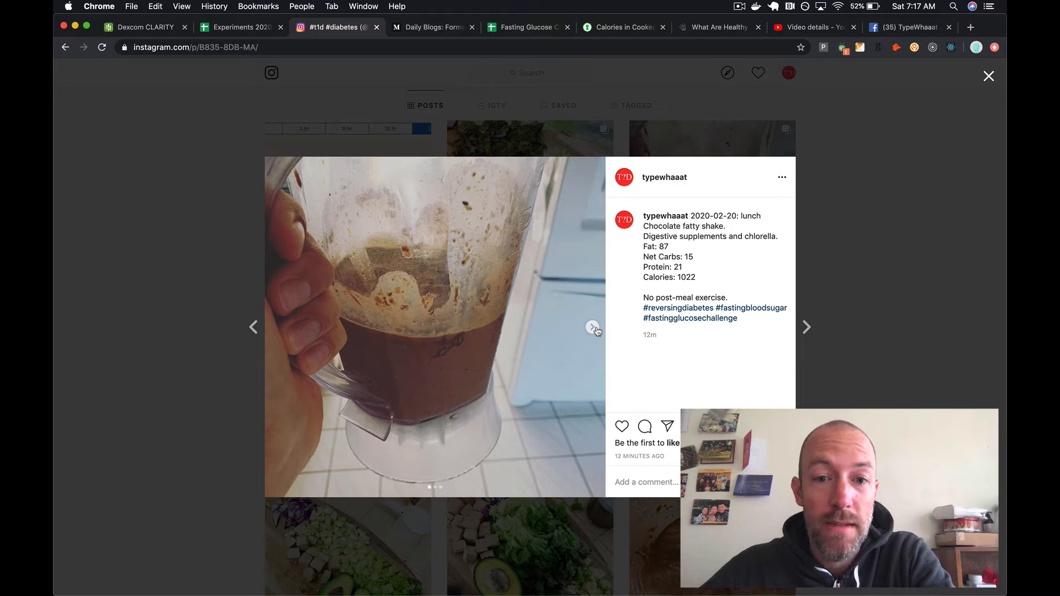
left_click(592, 326)
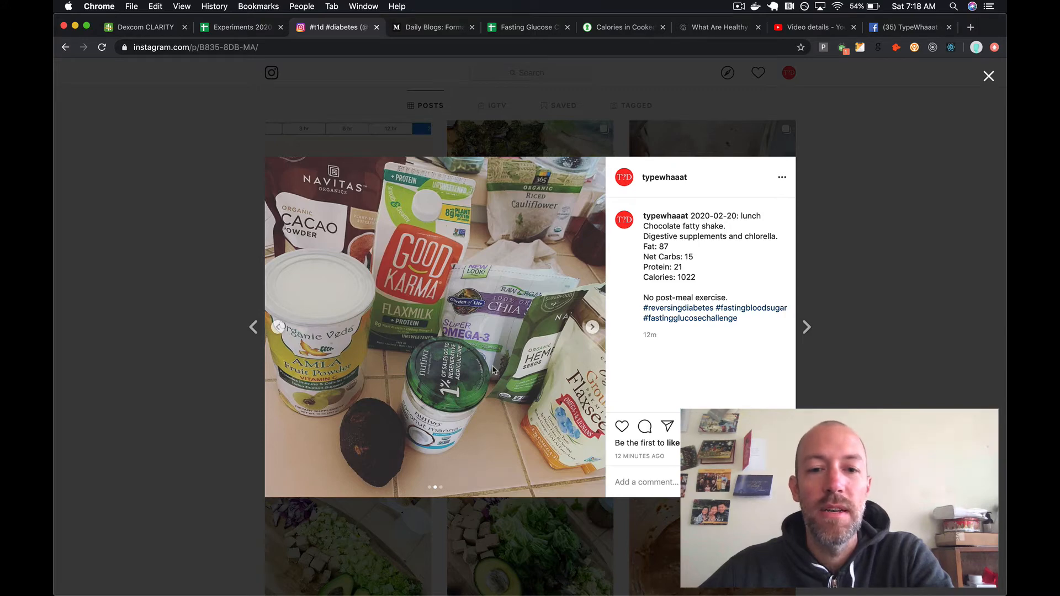
mouse_move(390, 448)
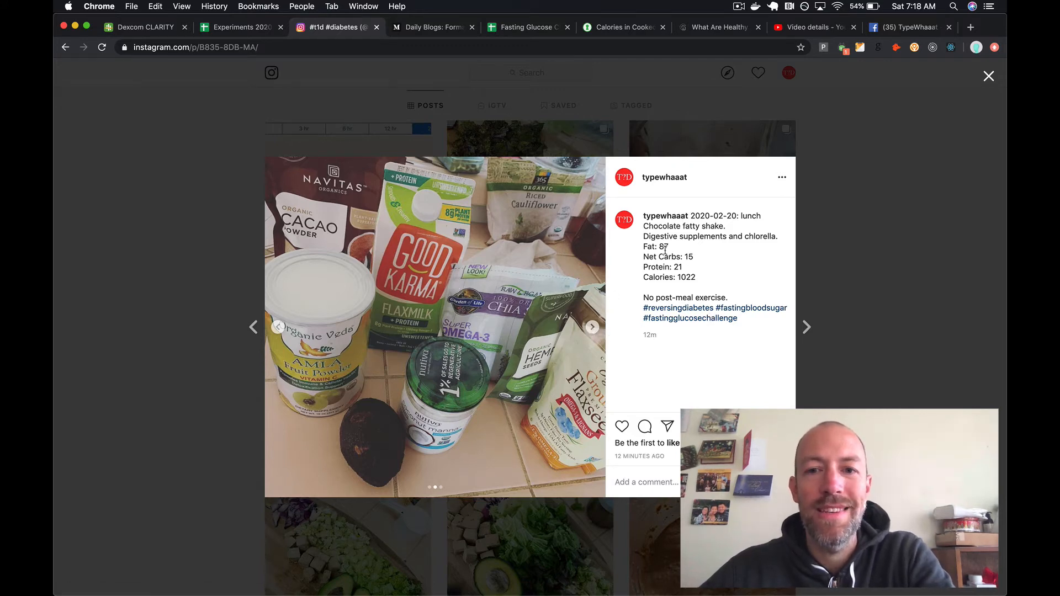
- Select lunch fat 87, view the chlorella supplements photo, then return to Dexcom Clarity
double_click(686, 277)
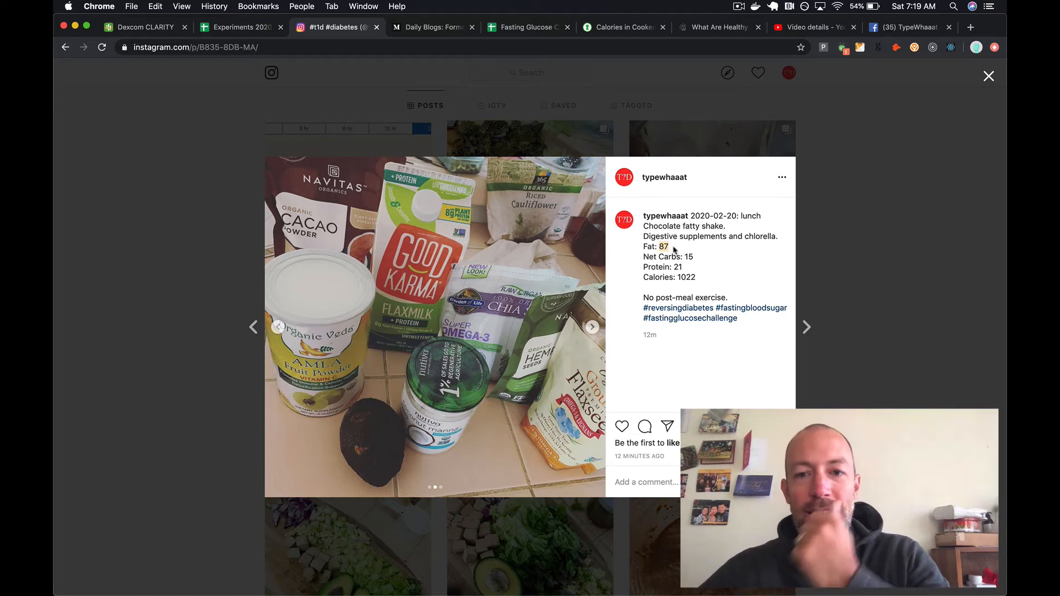
mouse_move(532, 338)
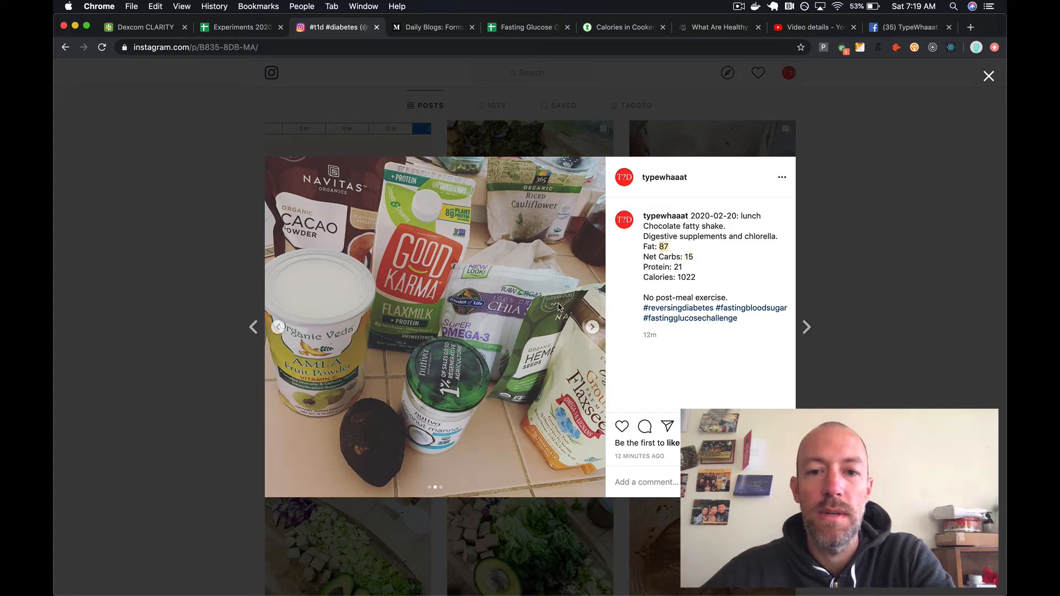
left_click(592, 327)
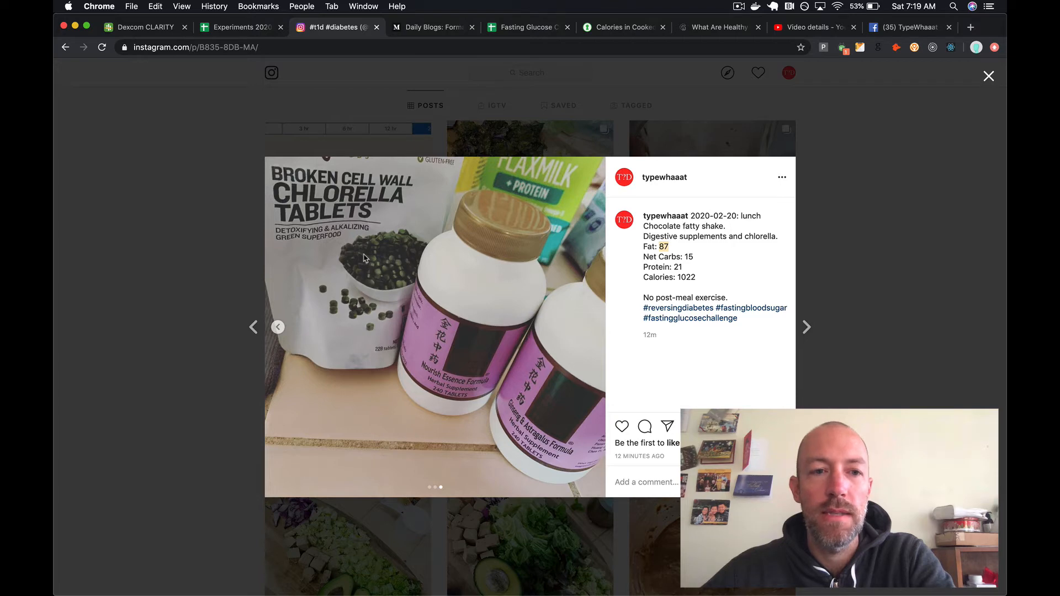
mouse_move(131, 40)
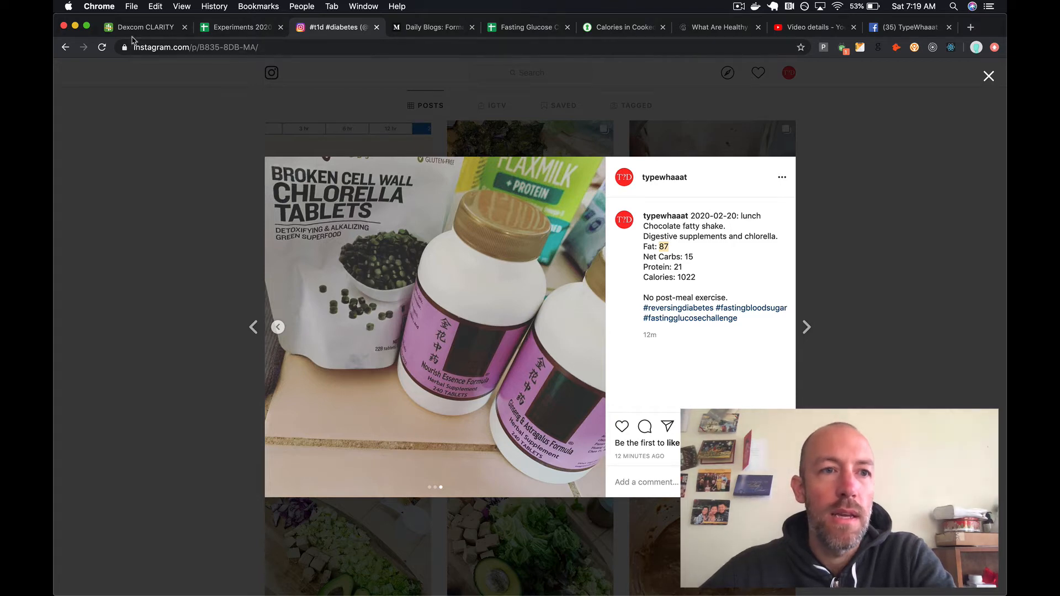
left_click(148, 27)
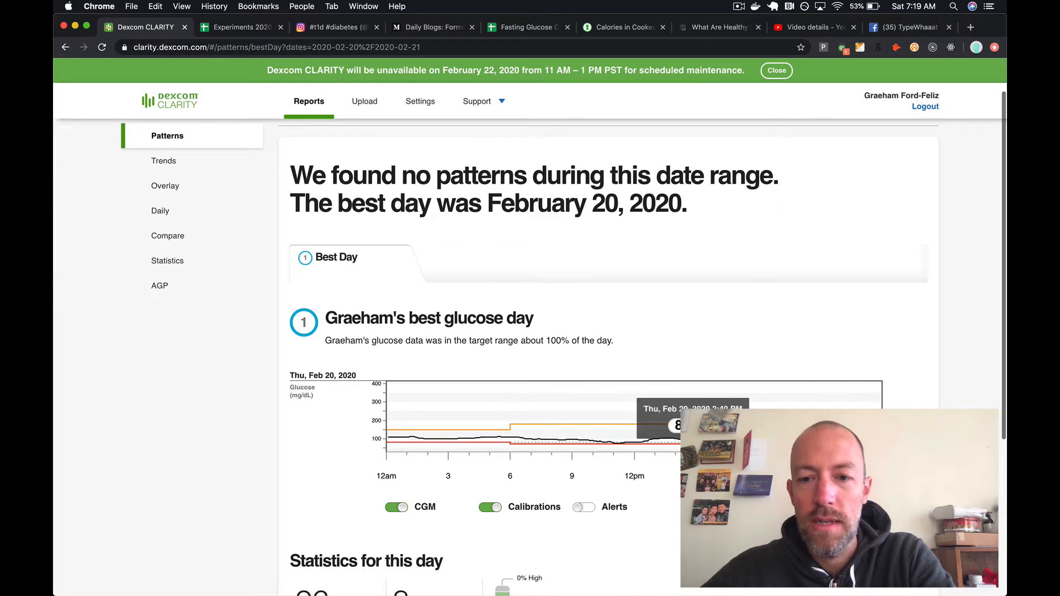
mouse_move(671, 423)
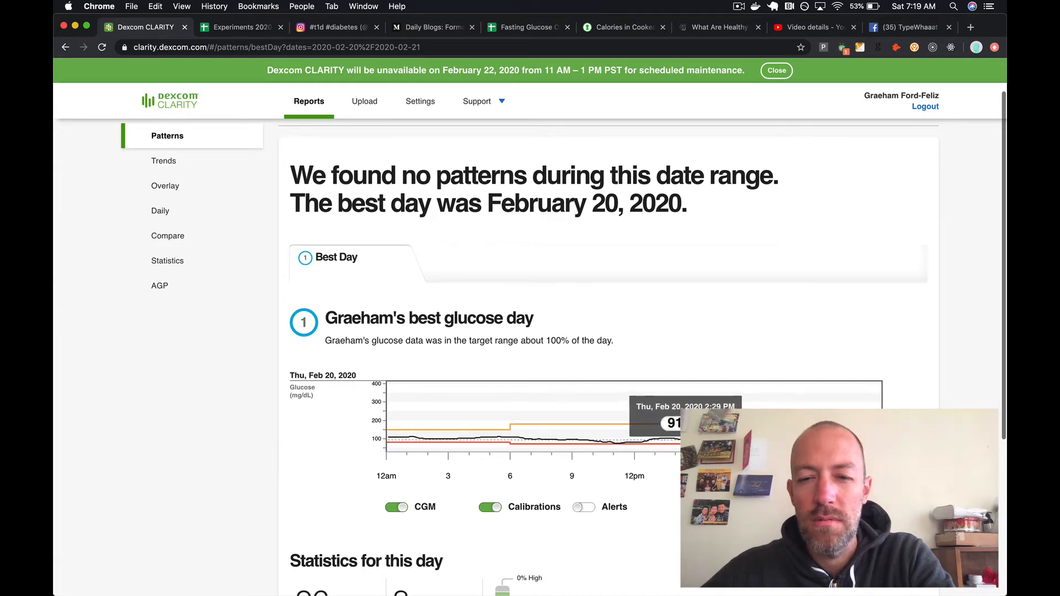
mouse_move(676, 455)
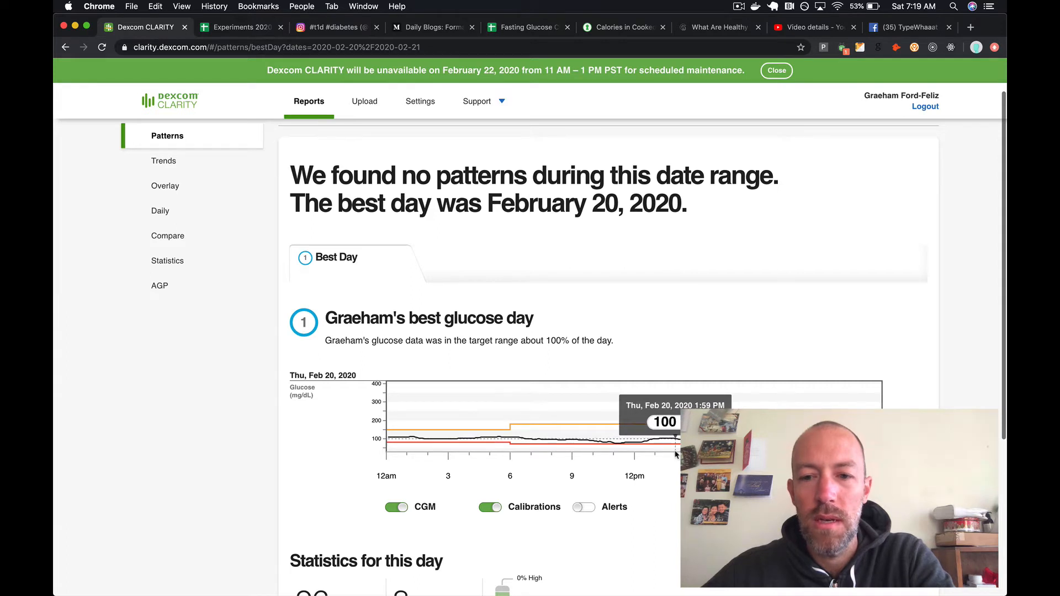
mouse_move(675, 454)
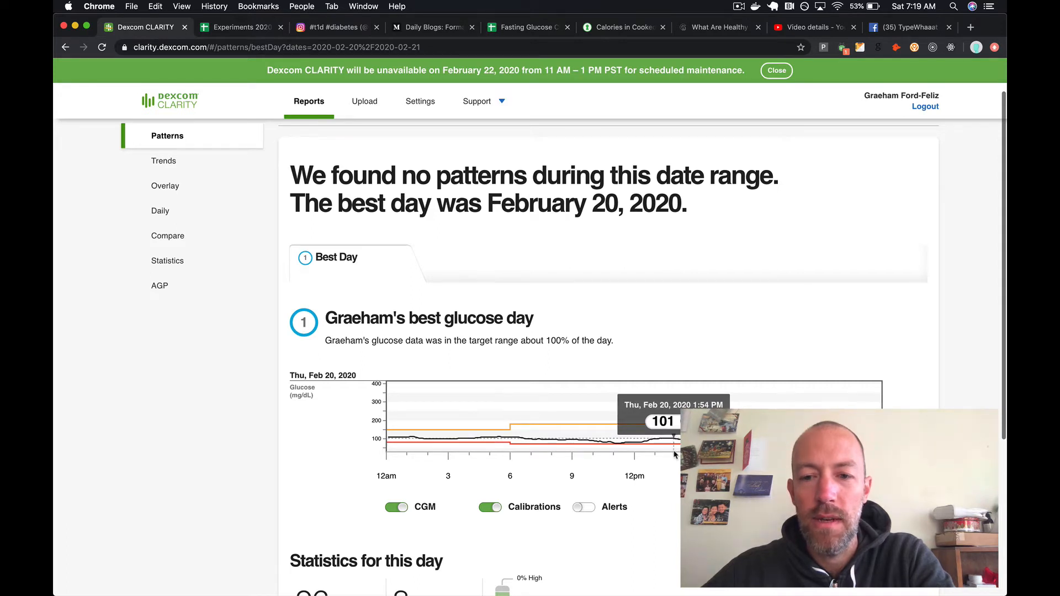
mouse_move(673, 453)
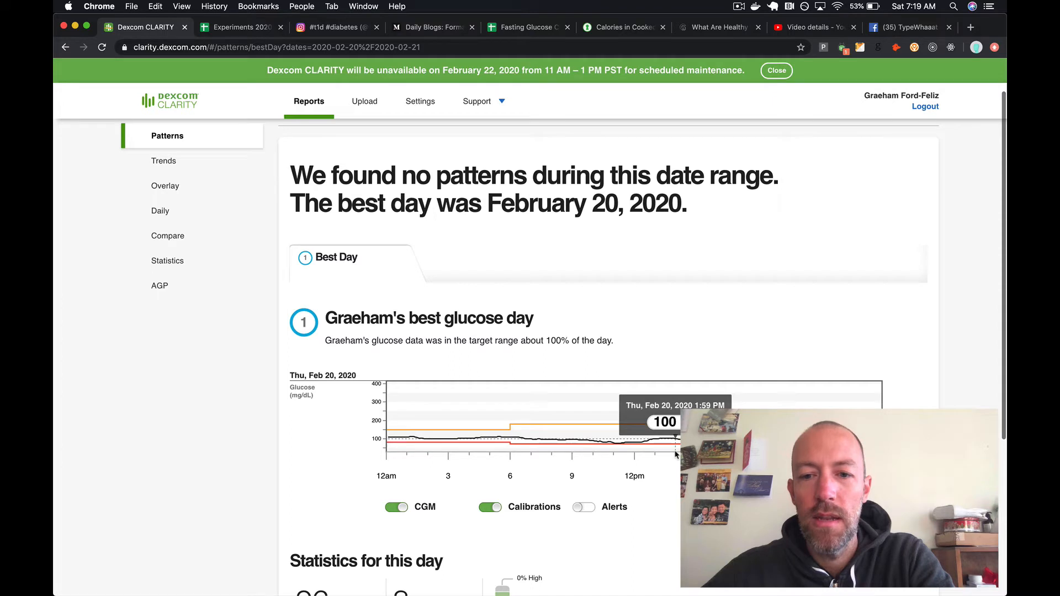
mouse_move(676, 451)
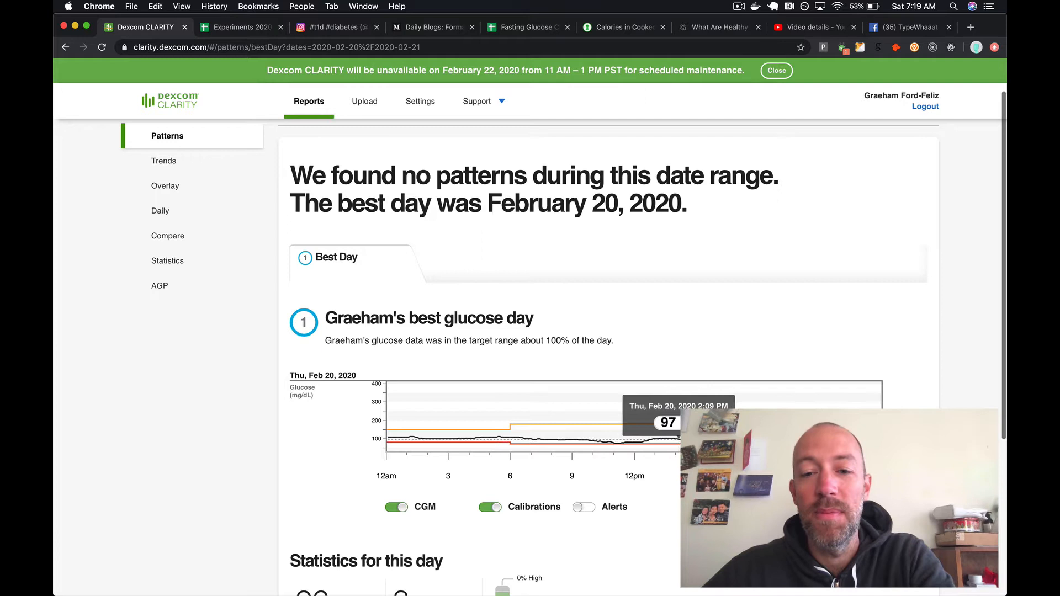
mouse_move(397, 437)
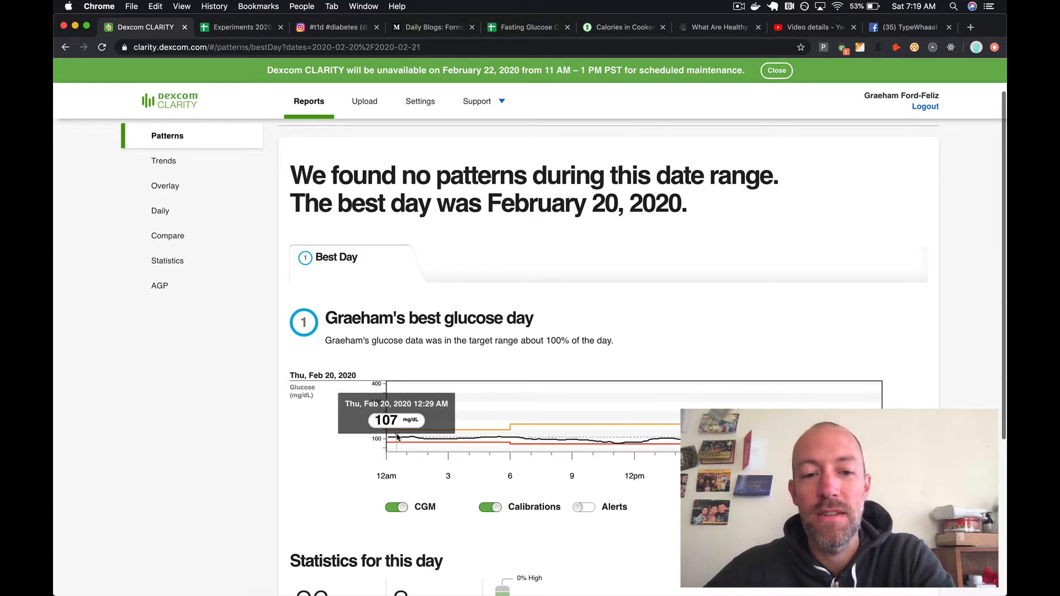
mouse_move(531, 437)
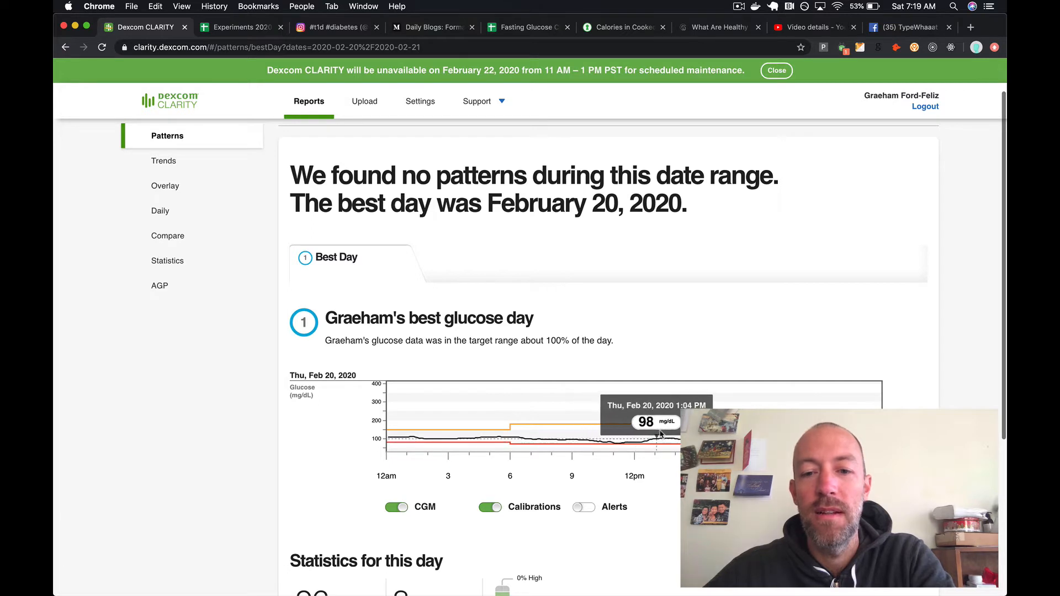
mouse_move(546, 451)
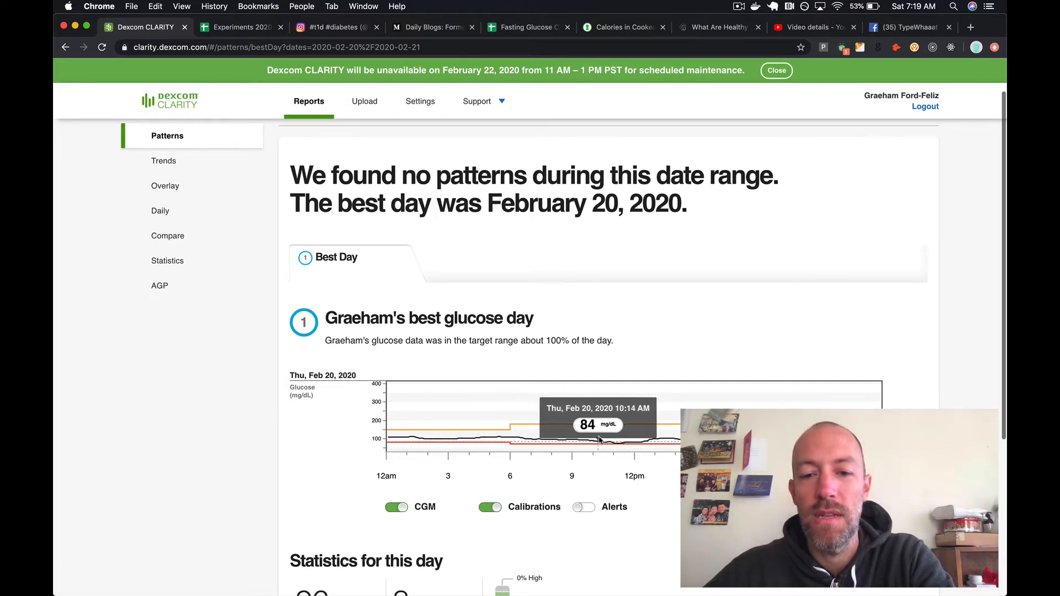
mouse_move(676, 424)
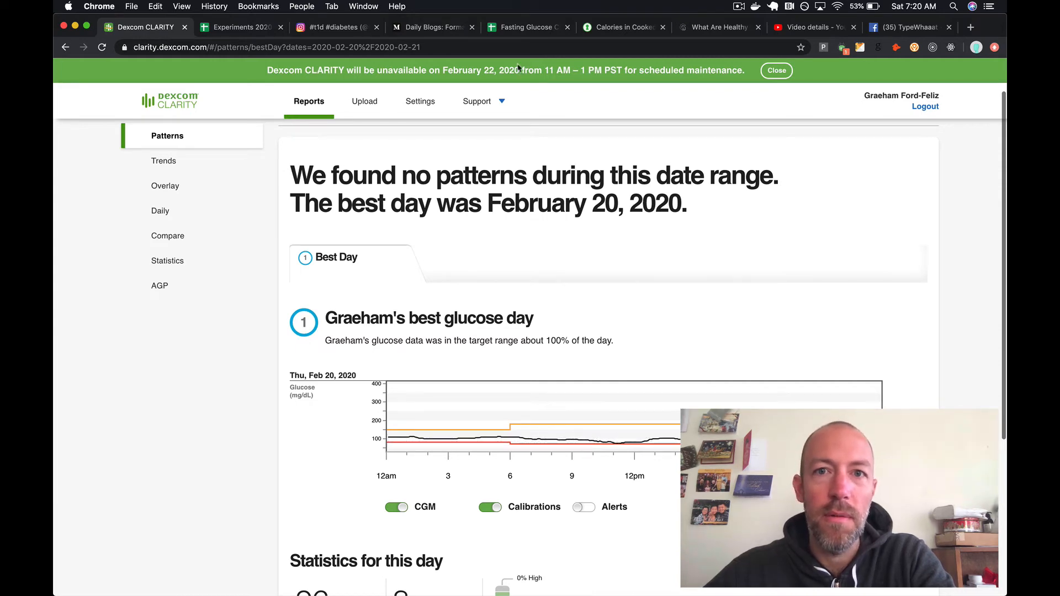
- Switch back to the Fasting Glucose Challenge Calendar sheet
left_click(528, 27)
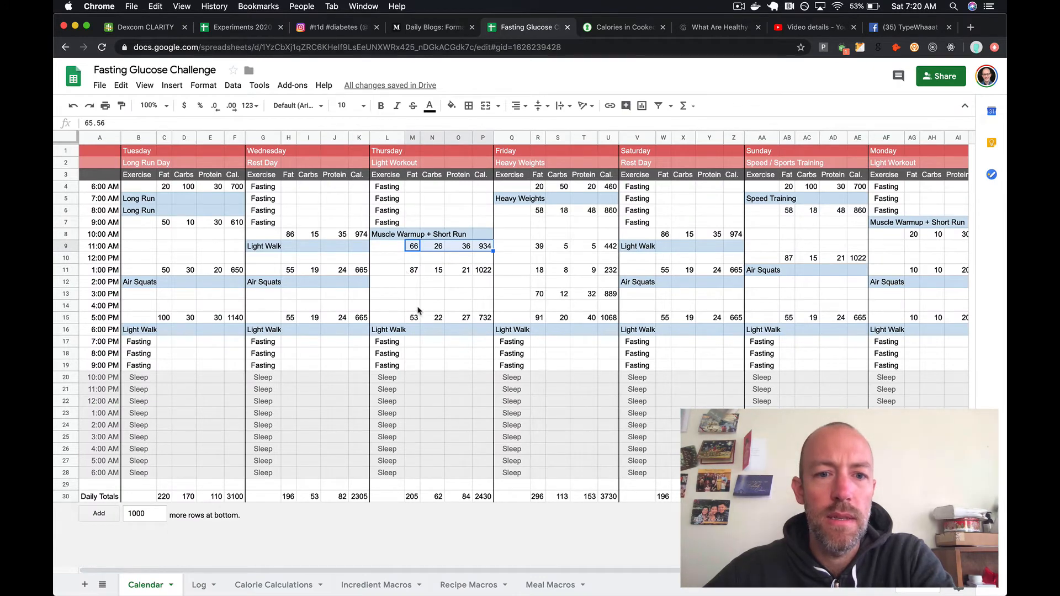
- Select Thursday's 5:00 PM dinner macros (53, 22, 27, 732), then return to Instagram
left_click(413, 317)
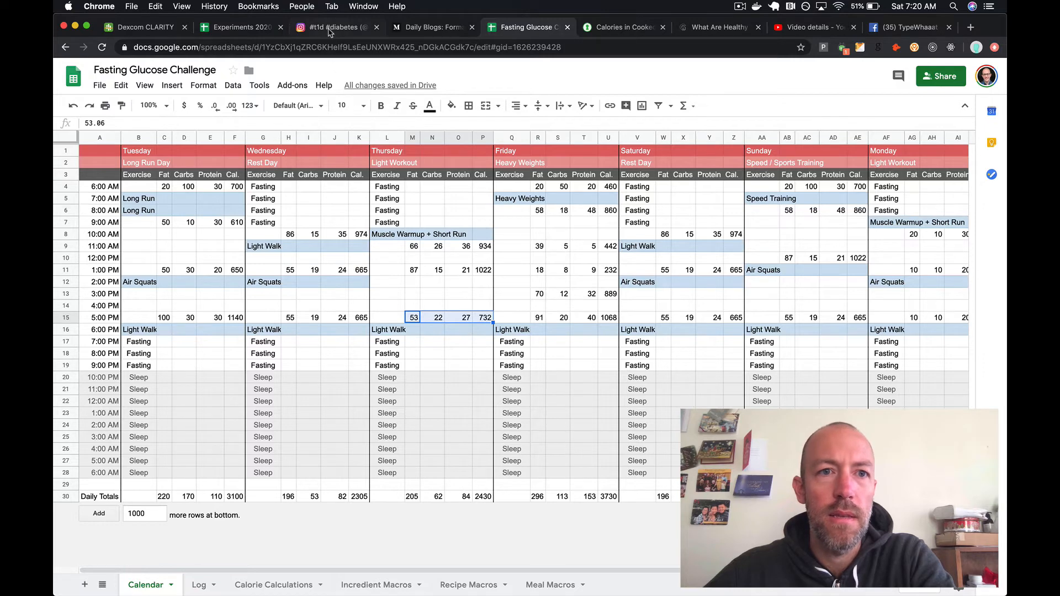
left_click(333, 27)
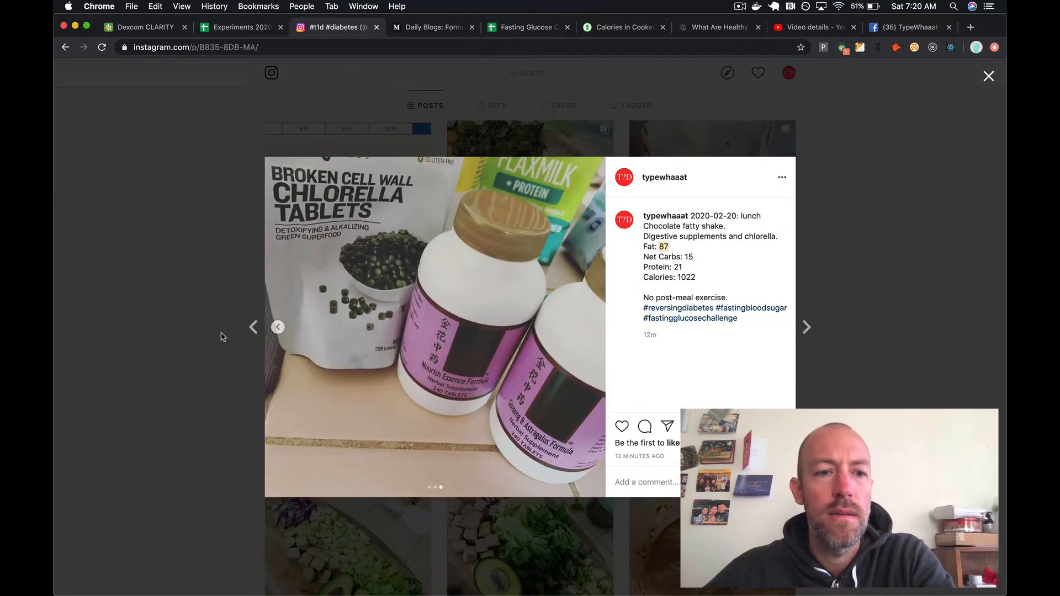
- Browse the Feb 20 dinner post photos, select Net Carbs 22 and Calories 732, then switch tabs
left_click(806, 327)
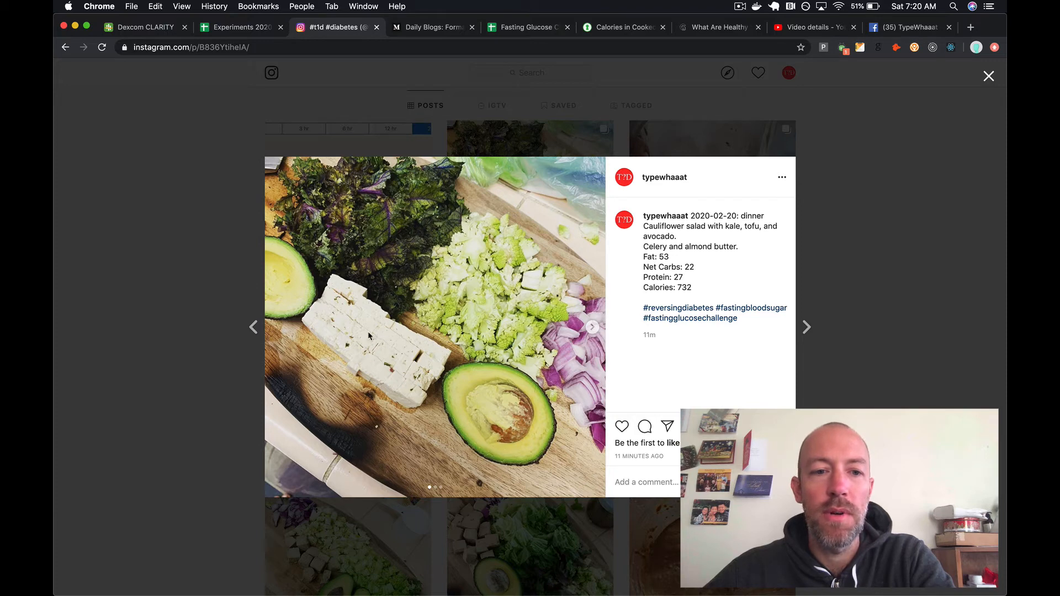
mouse_move(534, 427)
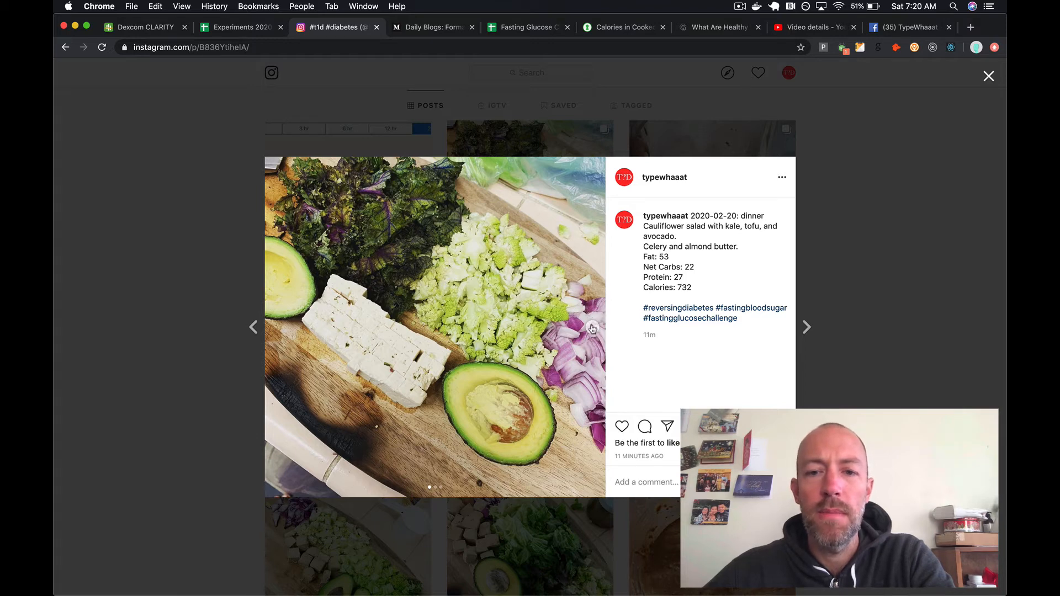
mouse_move(646, 248)
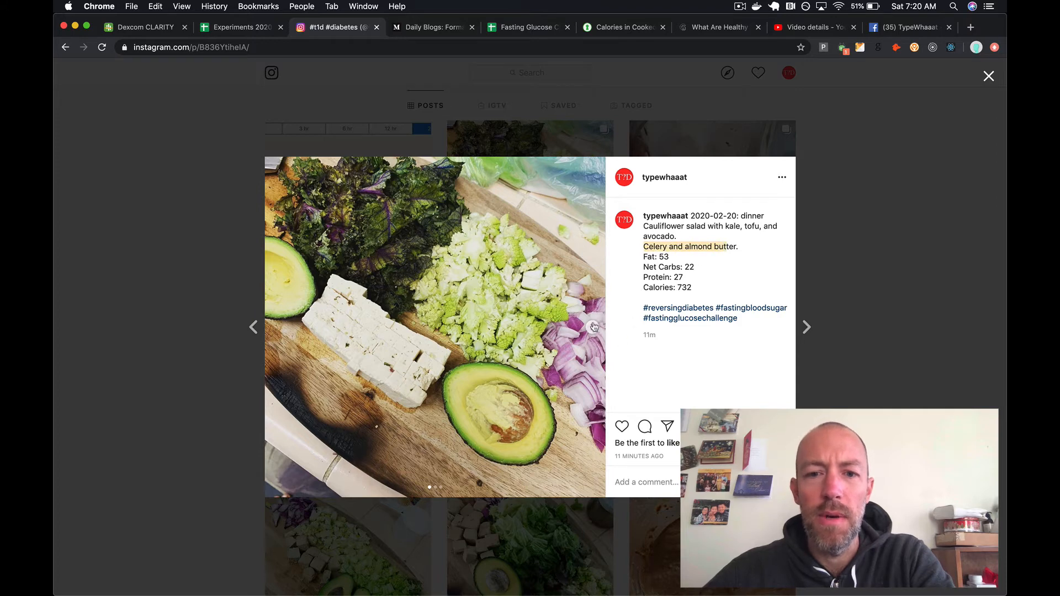
left_click(806, 326)
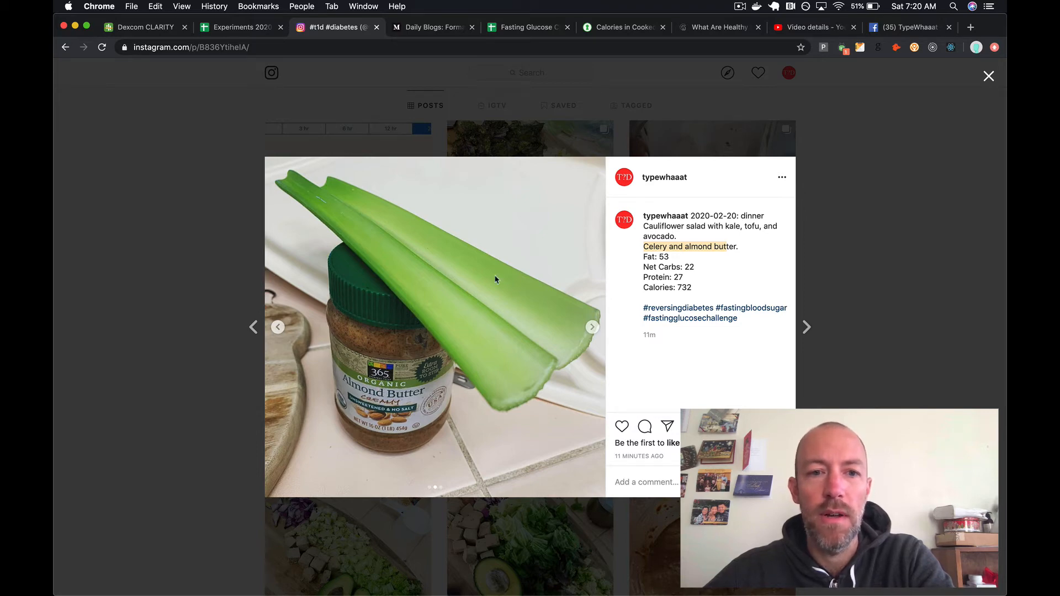
mouse_move(584, 329)
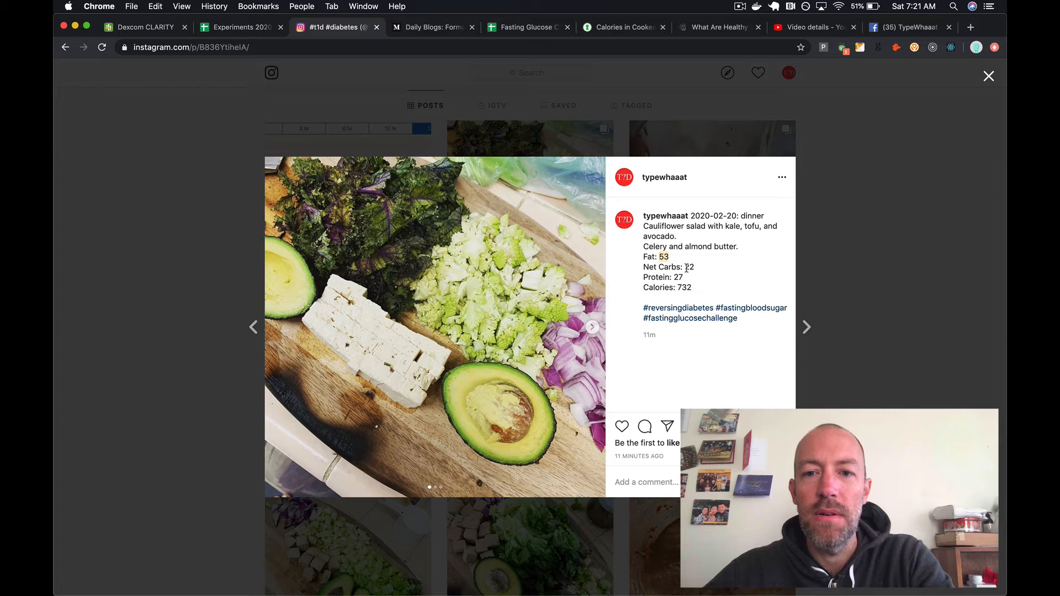
double_click(688, 267)
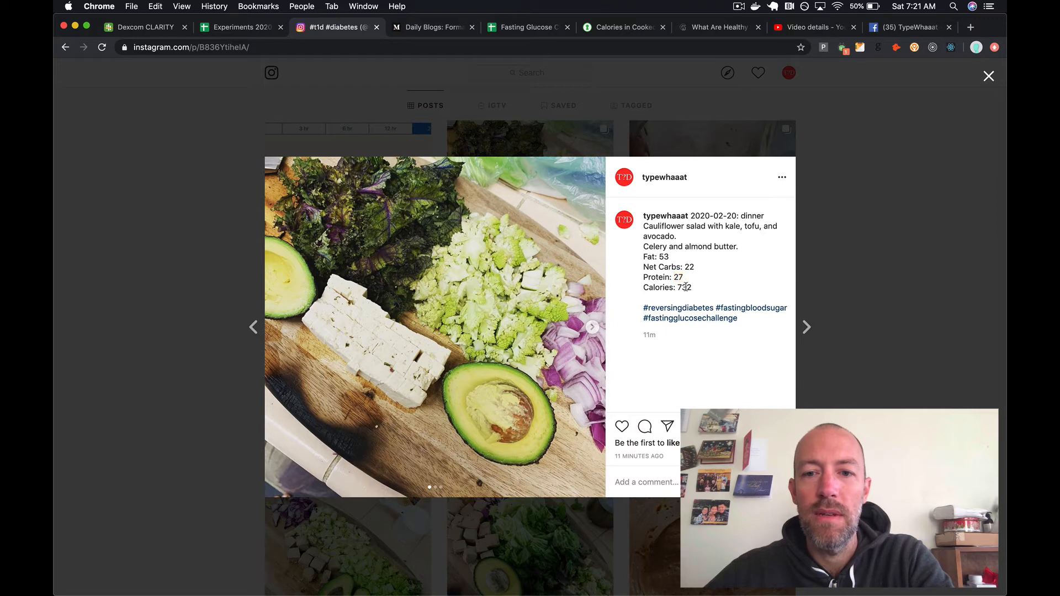
double_click(684, 287)
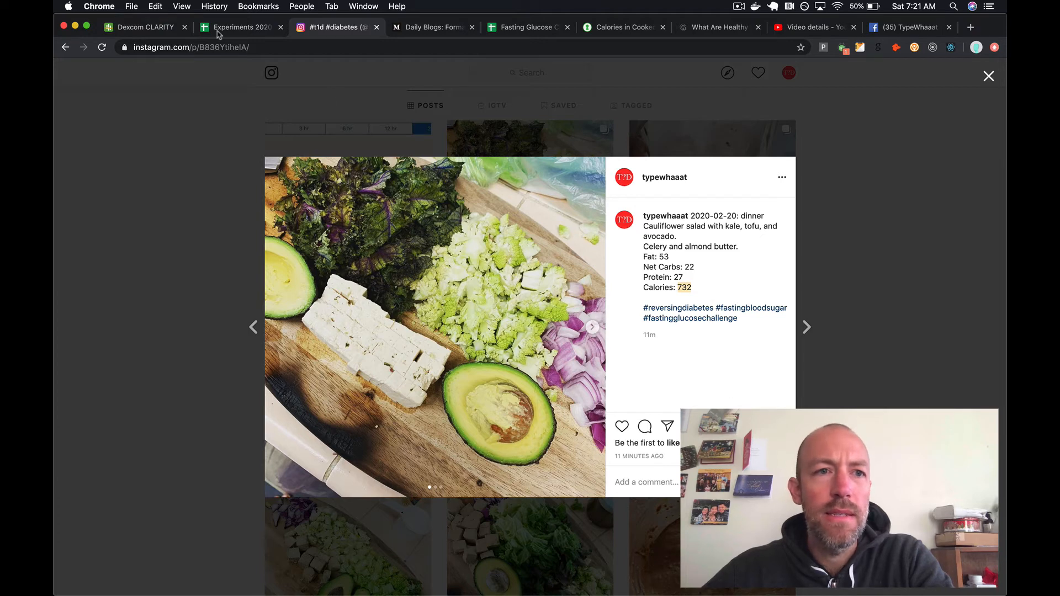
left_click(145, 27)
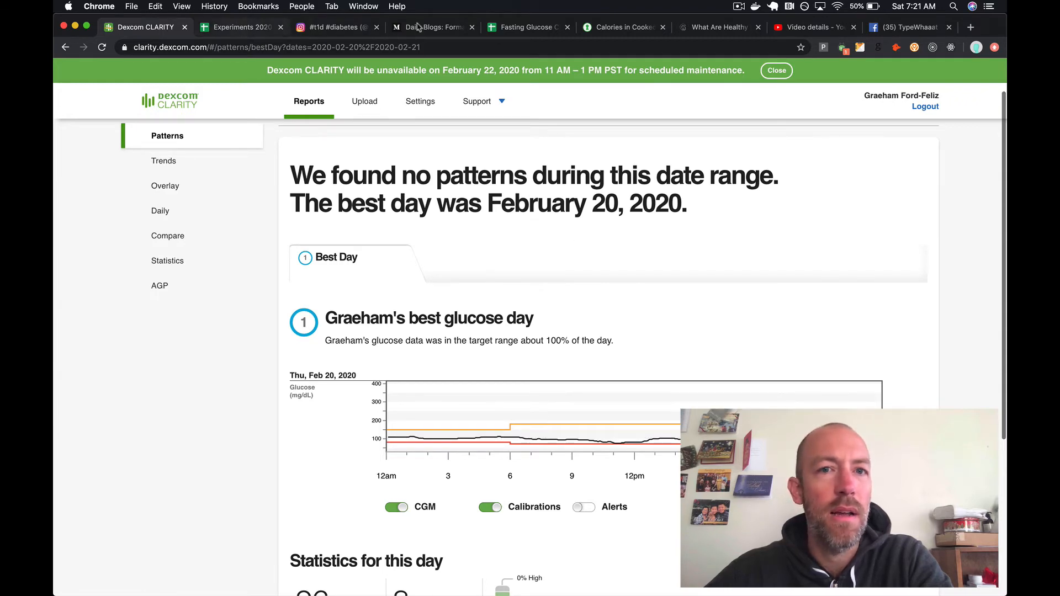
- Delete Friday's 6:00 PM Light Walk in Q16, check nearby cells, then return to Clarity
left_click(527, 27)
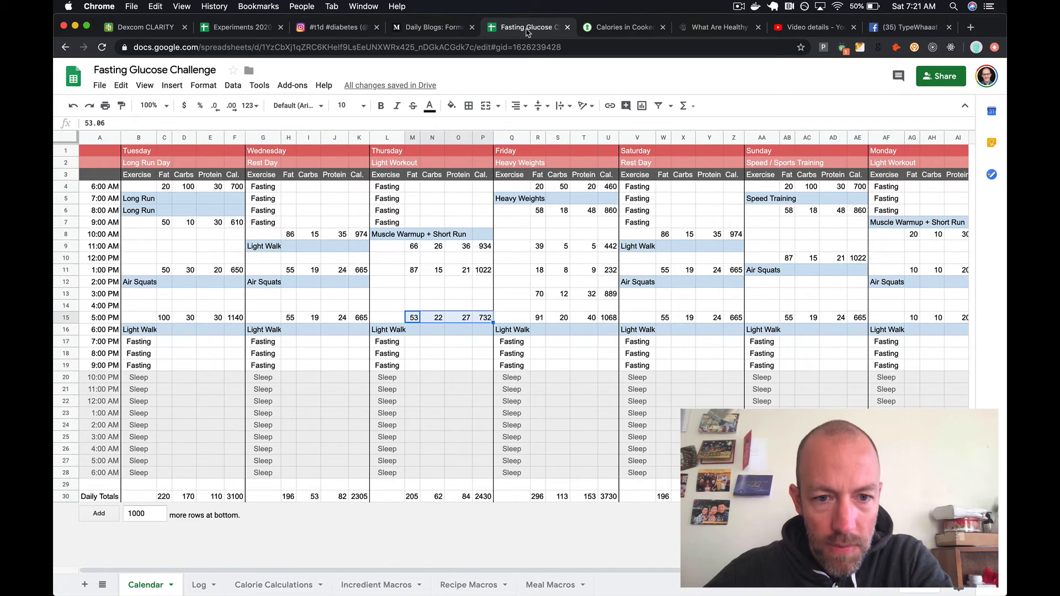
mouse_move(530, 201)
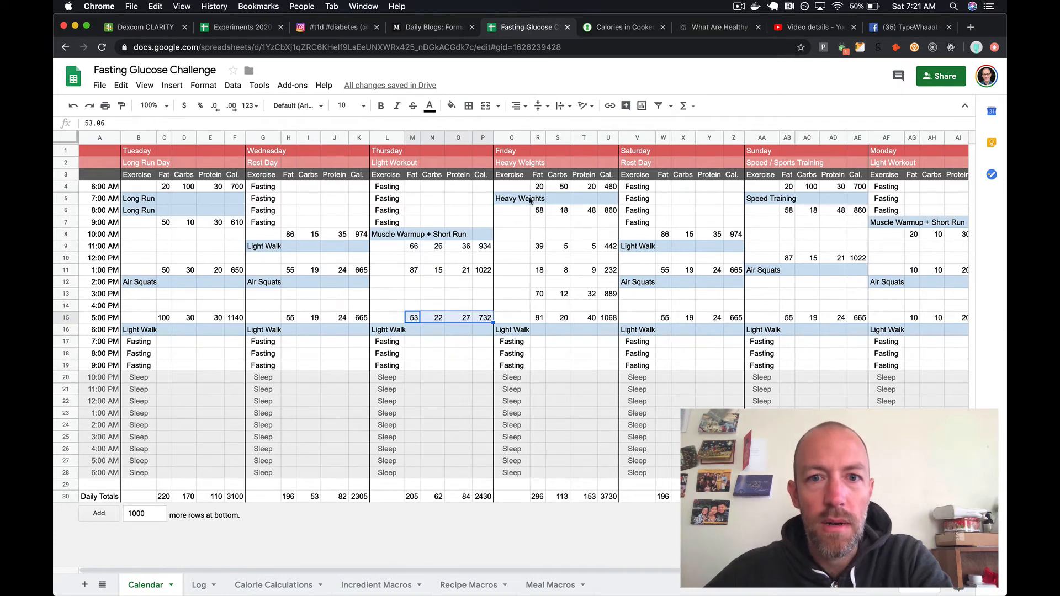
left_click(512, 329)
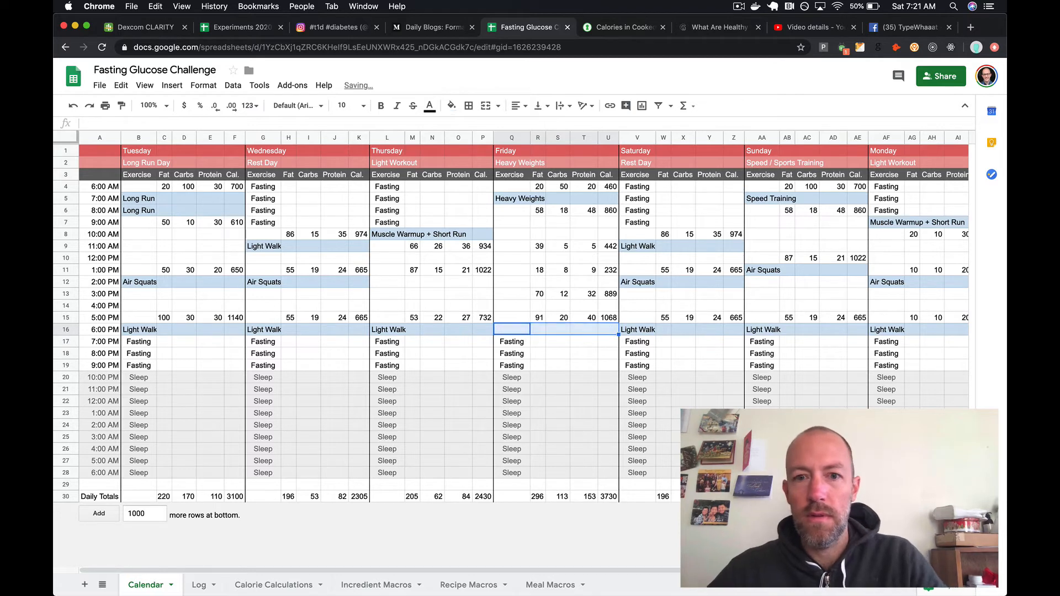
left_click(511, 341)
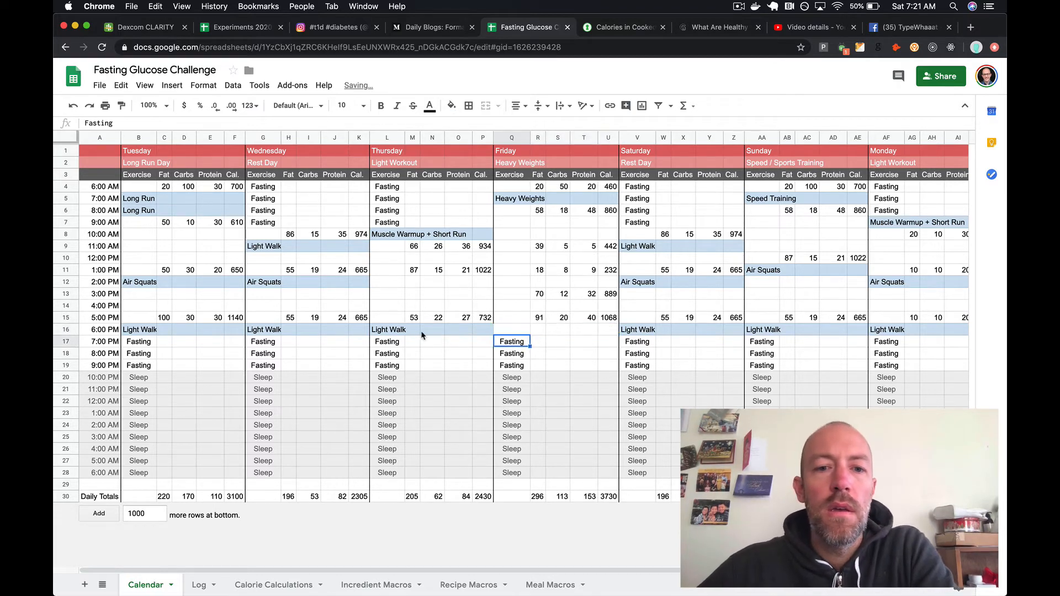
left_click(387, 329)
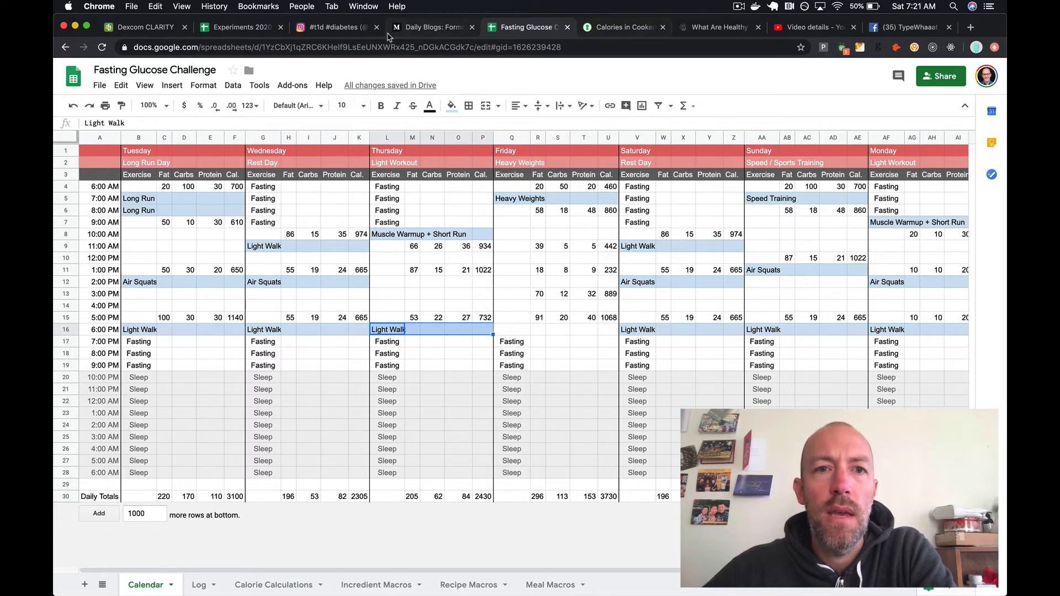
left_click(143, 27)
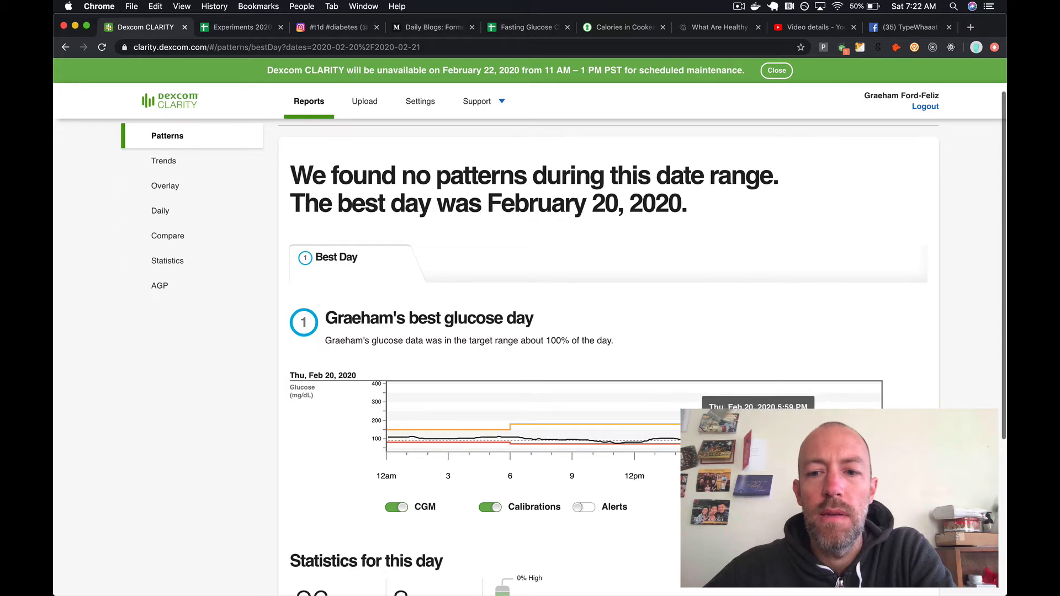
mouse_move(670, 445)
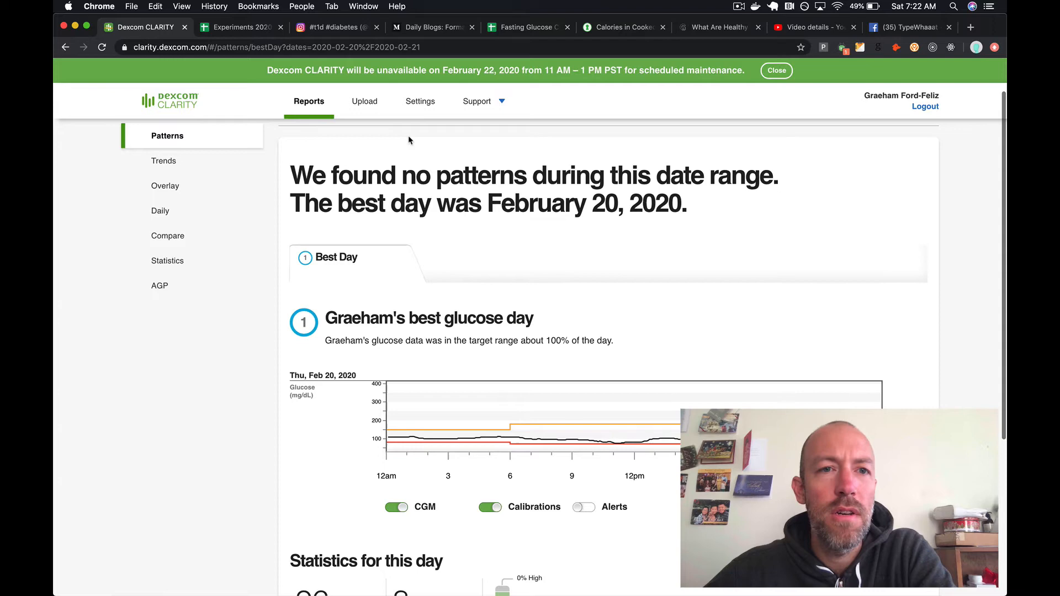
- Revisit the Instagram dinner post, then go back to the Fasting Glucose Challenge spreadsheet
left_click(331, 28)
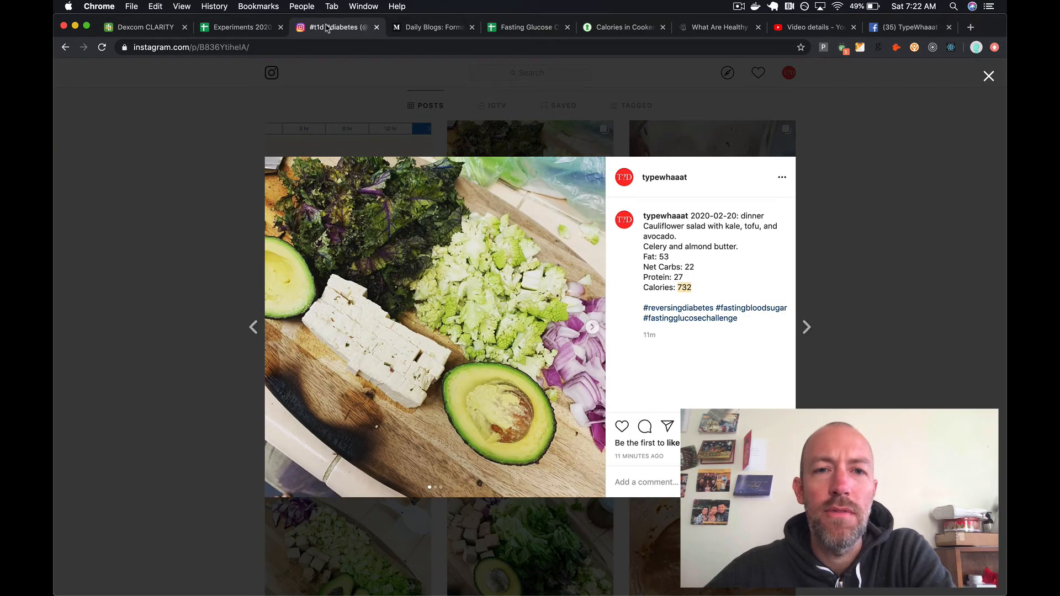
left_click(529, 27)
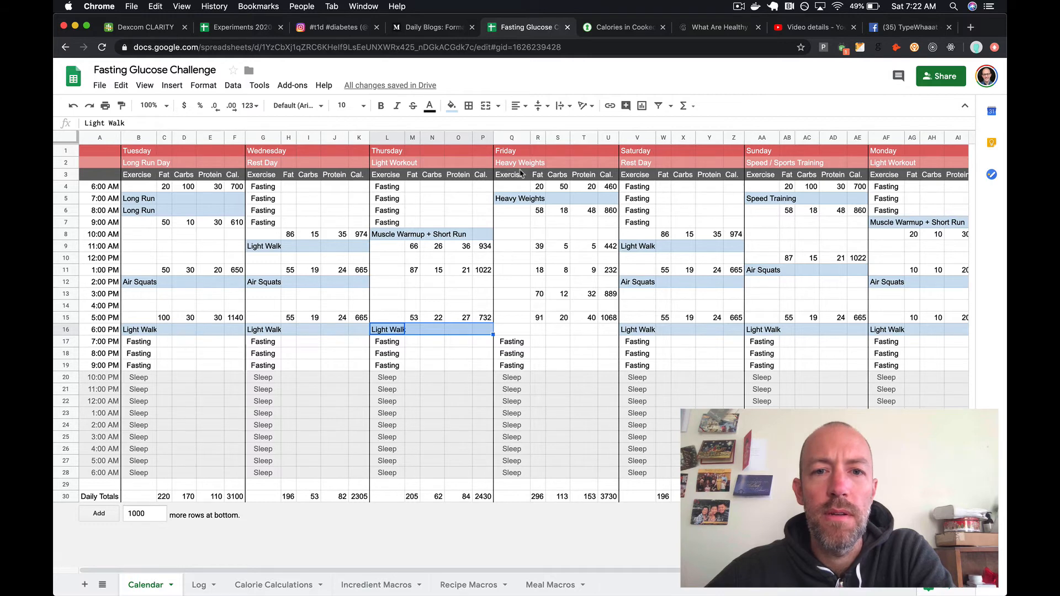
- Check Thursday's meal calories (934, 1022, 732) against its 2430 daily total
left_click(510, 198)
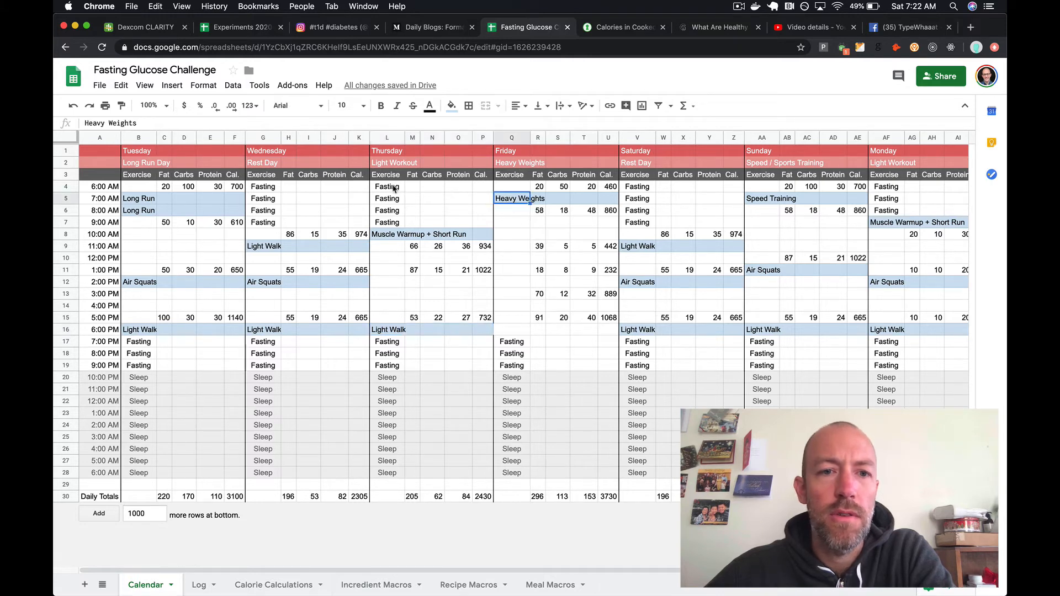
left_click(391, 496)
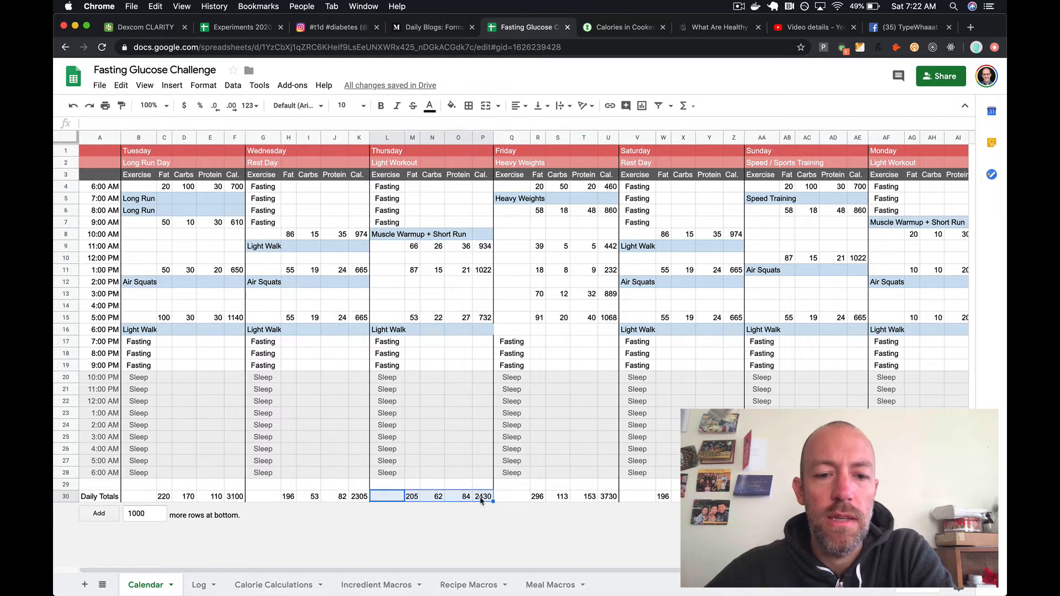
left_click(481, 496)
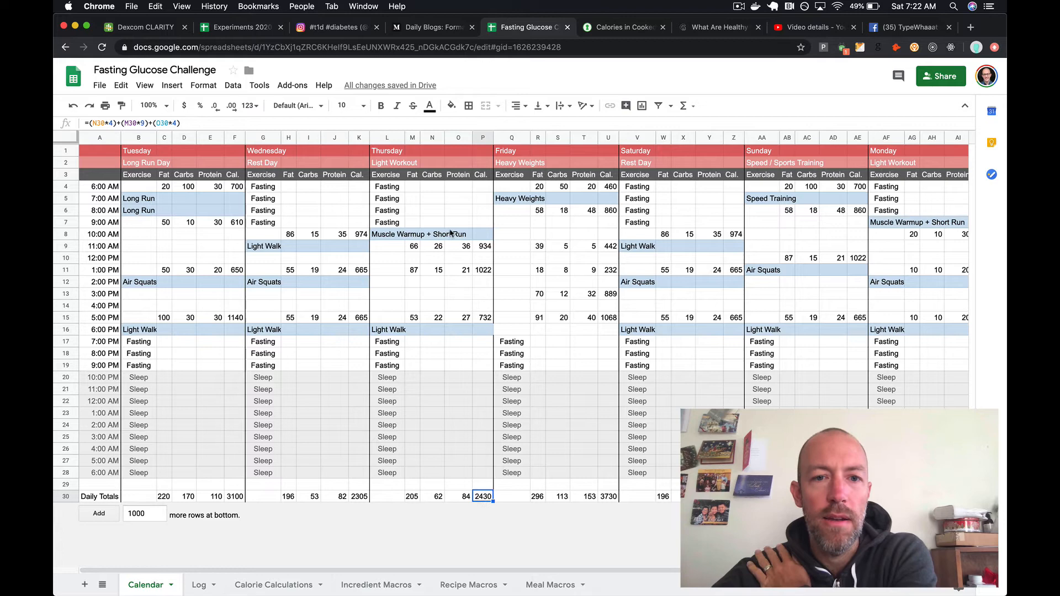
left_click(483, 246)
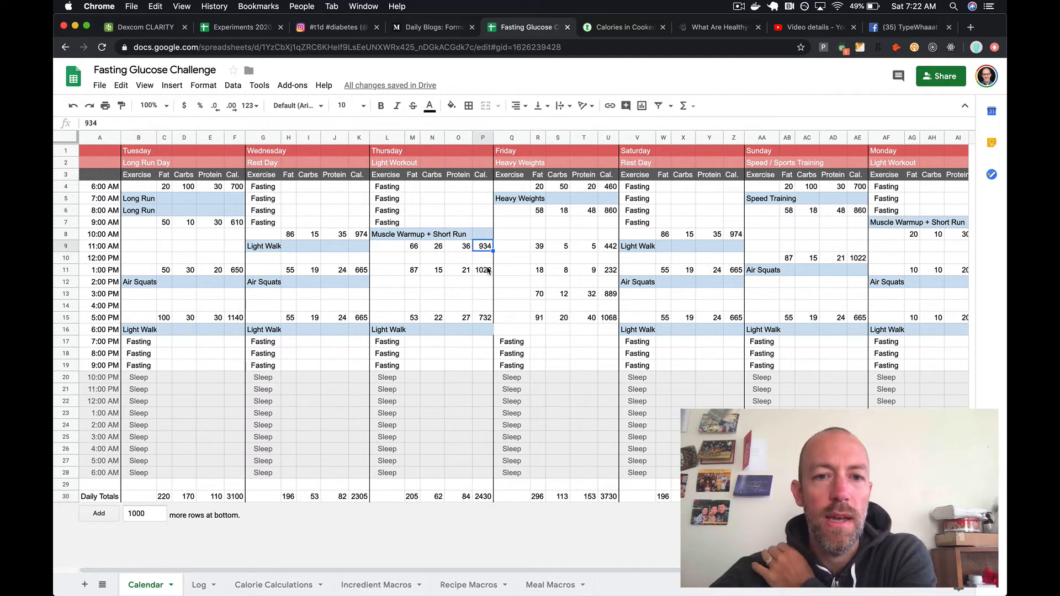
left_click(483, 269)
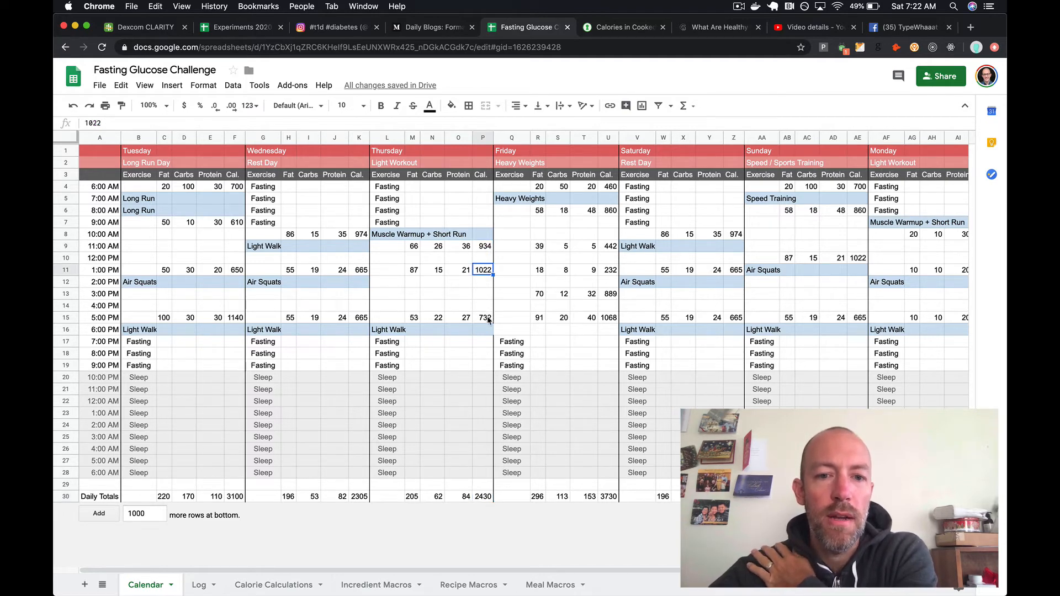
left_click(483, 318)
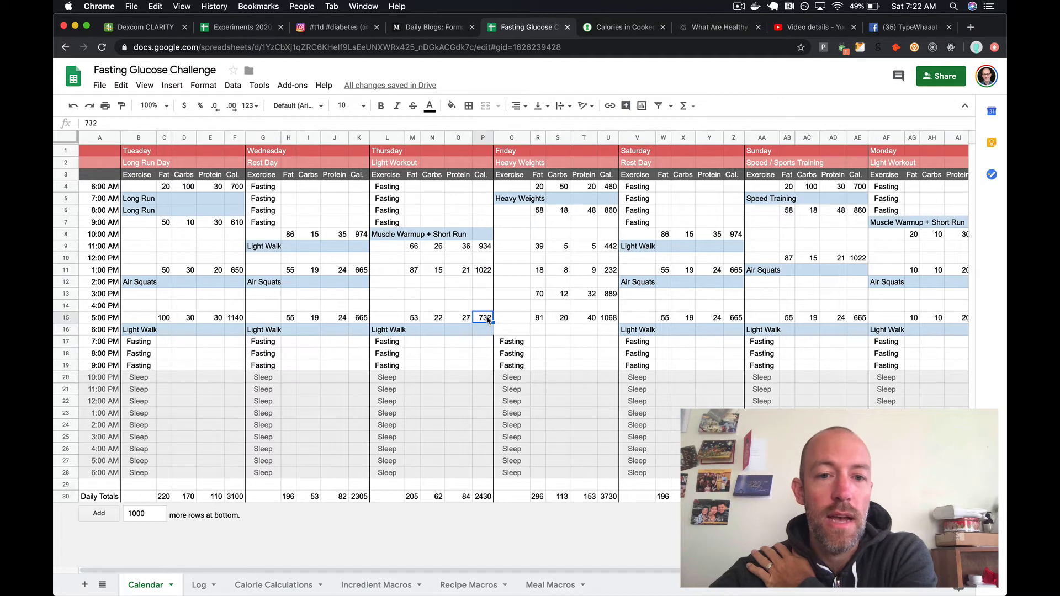
mouse_move(486, 488)
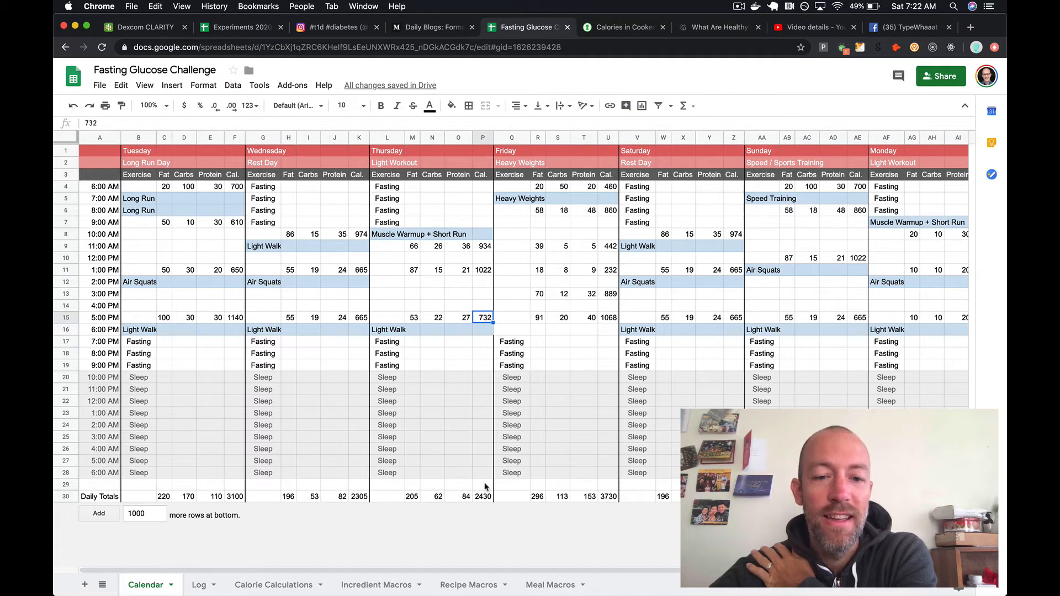
left_click(482, 496)
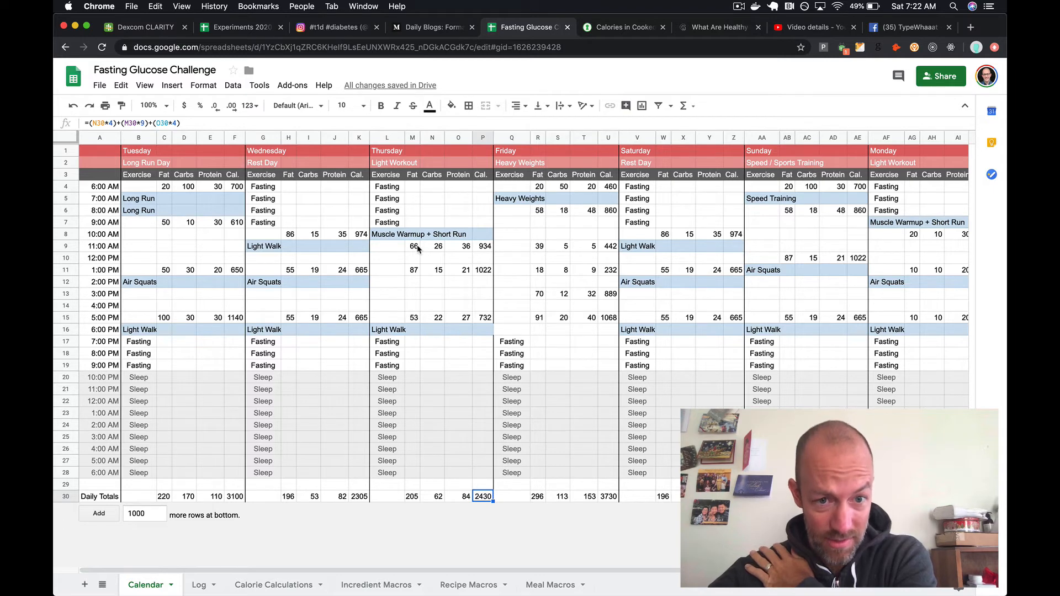
mouse_move(433, 204)
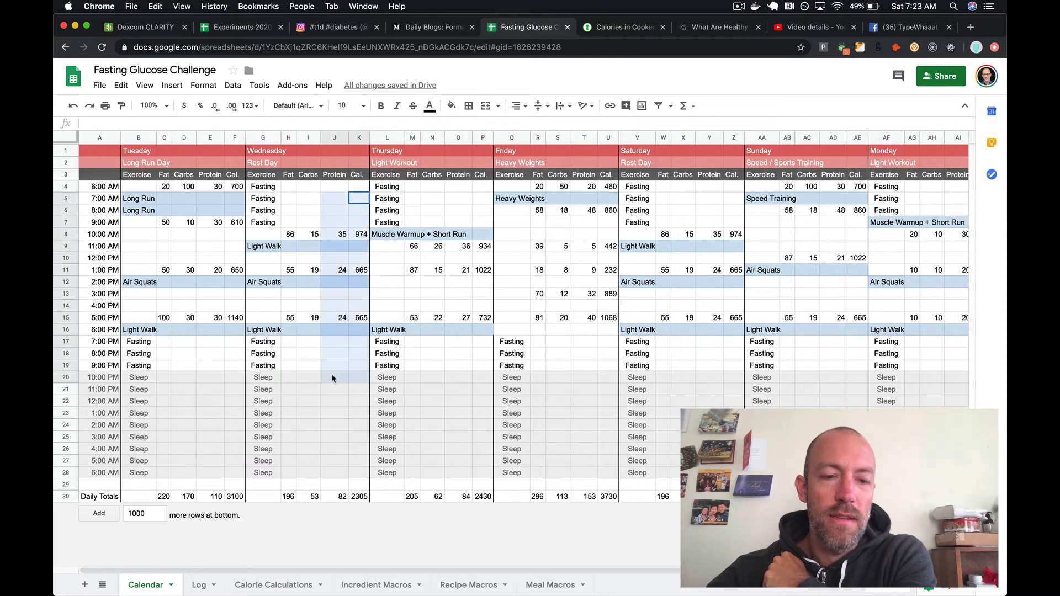
- Compare Thursday's 2430 calorie total with Friday's 3730 total
left_click_drag(334, 198, 333, 364)
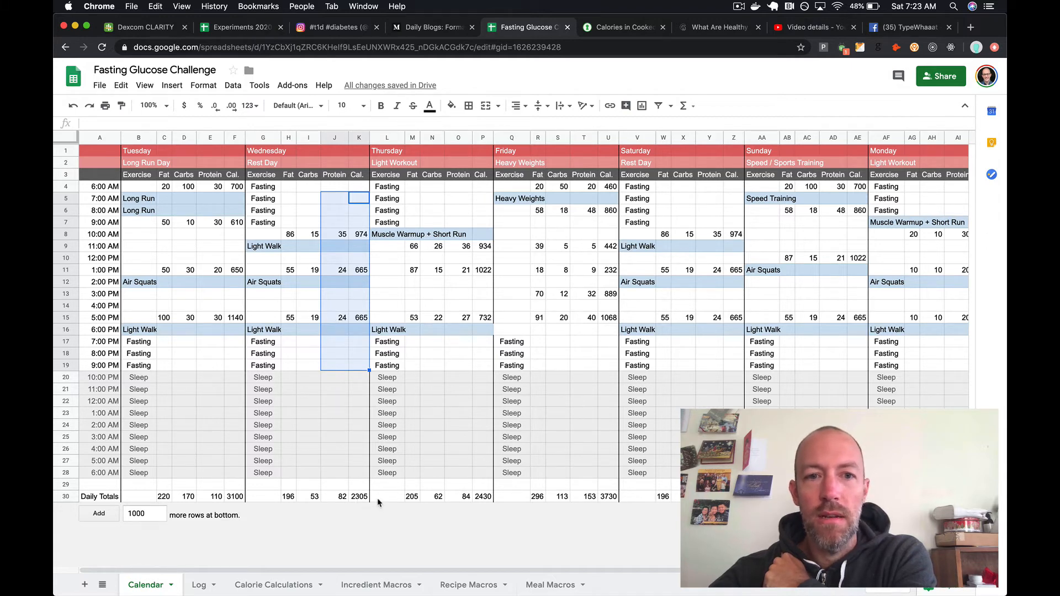
mouse_move(477, 511)
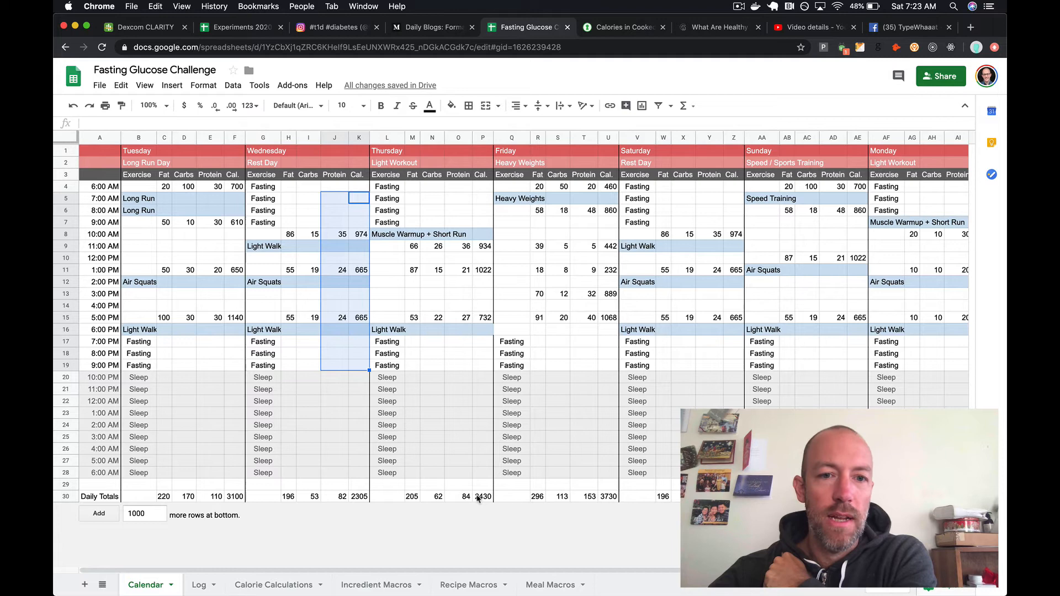
left_click(483, 496)
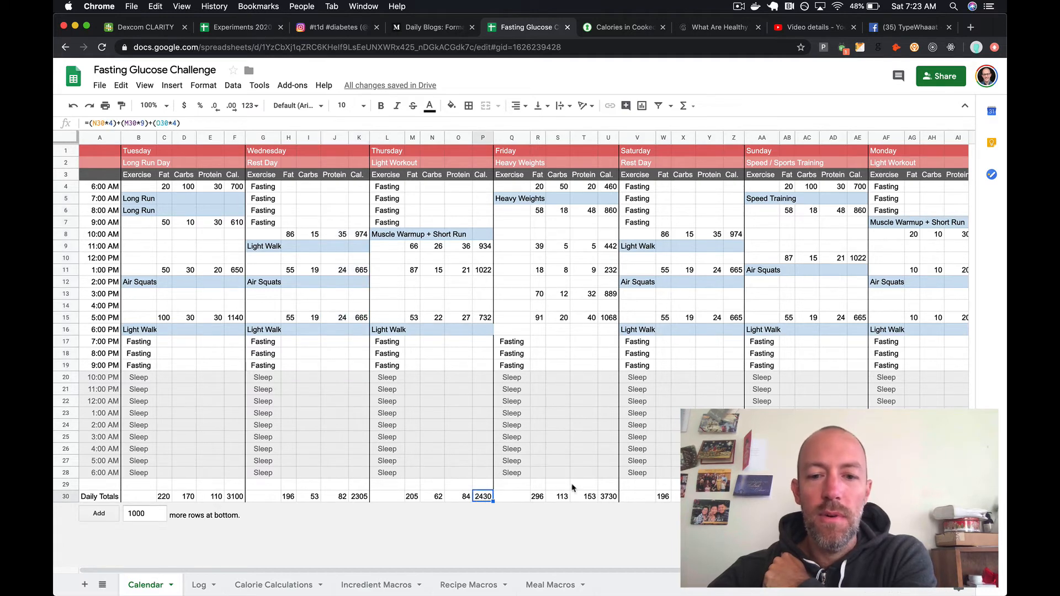
left_click(608, 496)
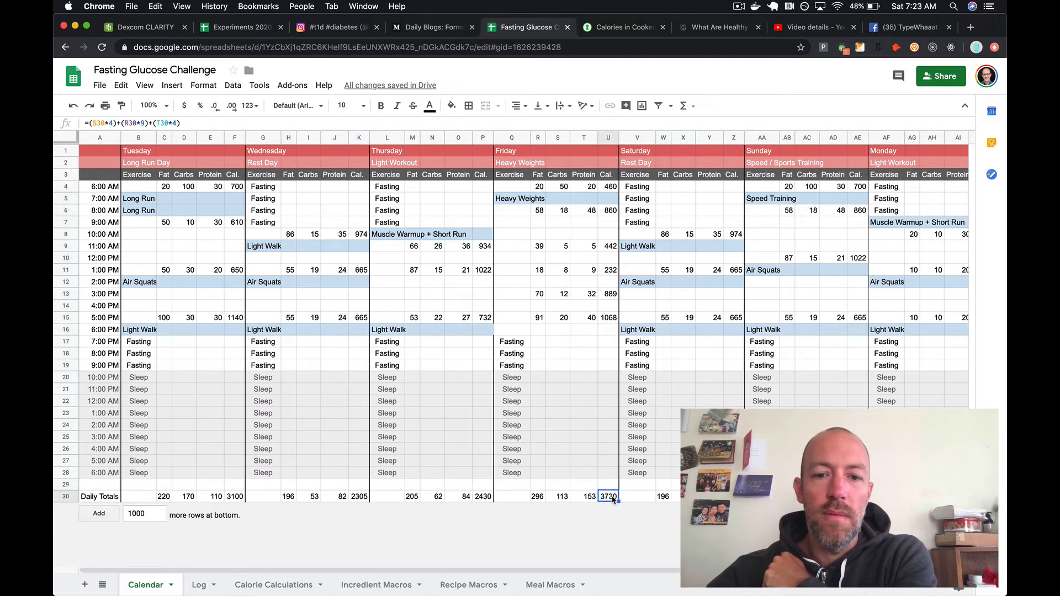
left_click(480, 496)
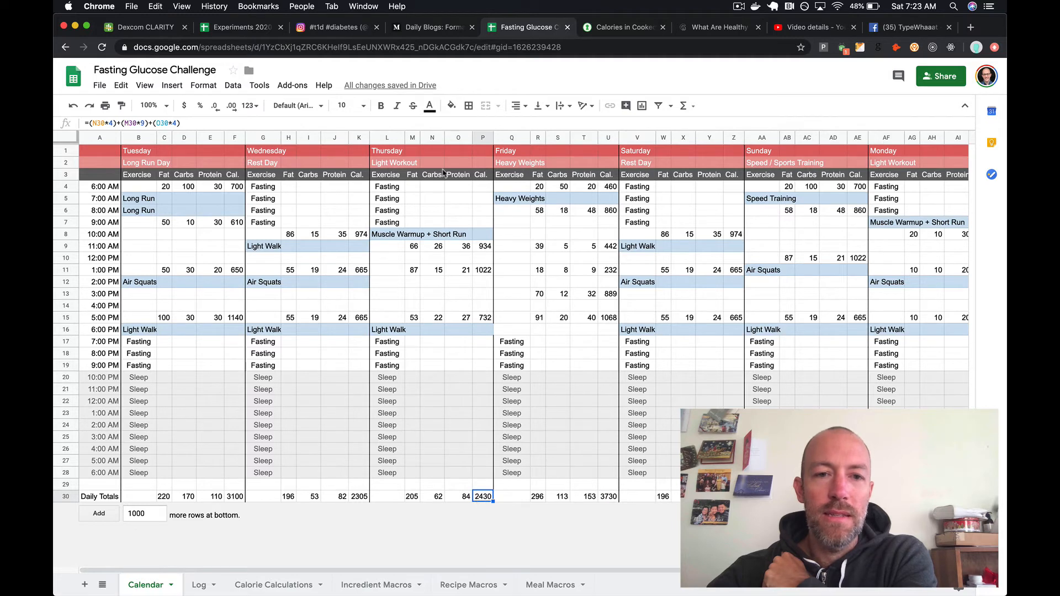
left_click(607, 496)
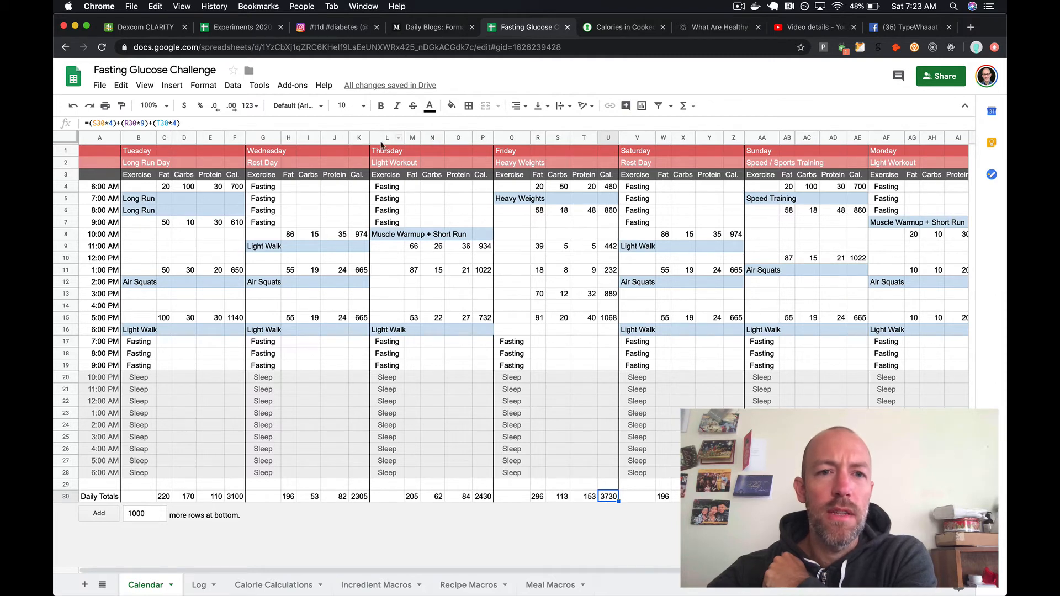
- Glance at the Medium daily blog talking points, then switch to Experiments 2020
left_click(387, 137)
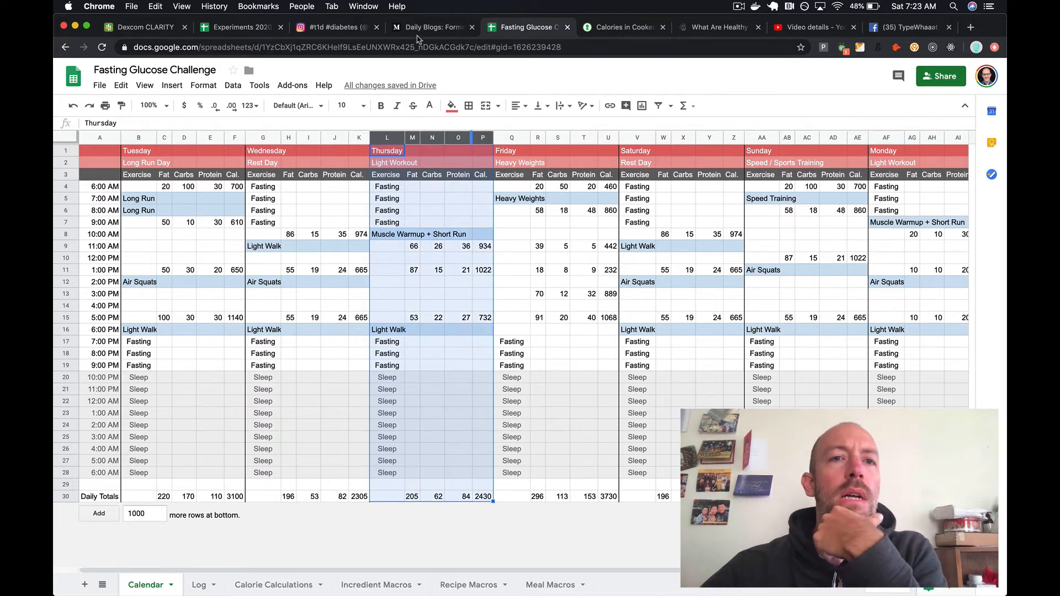
left_click(432, 27)
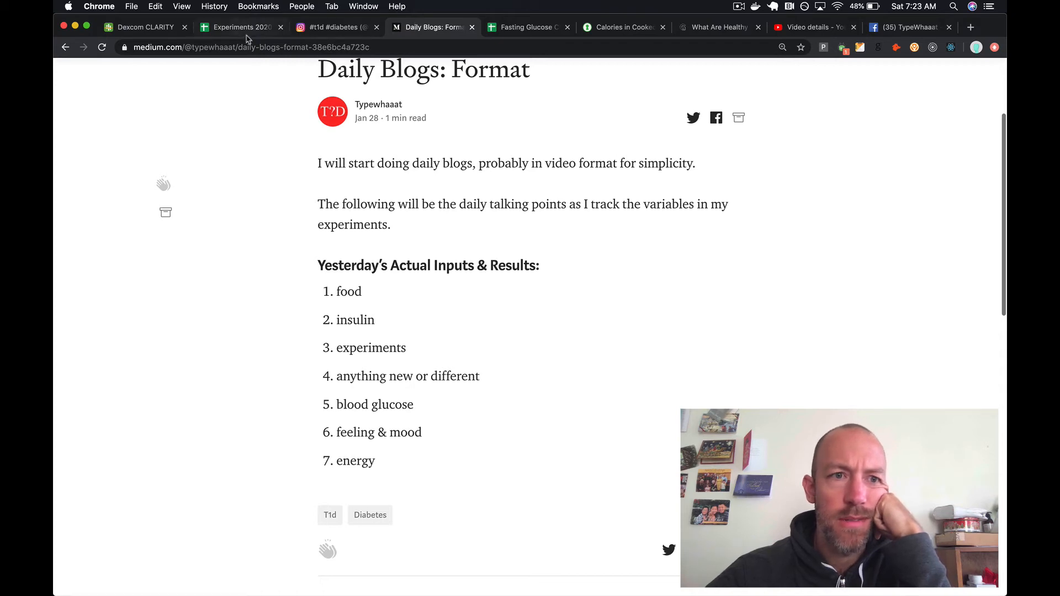
left_click(239, 27)
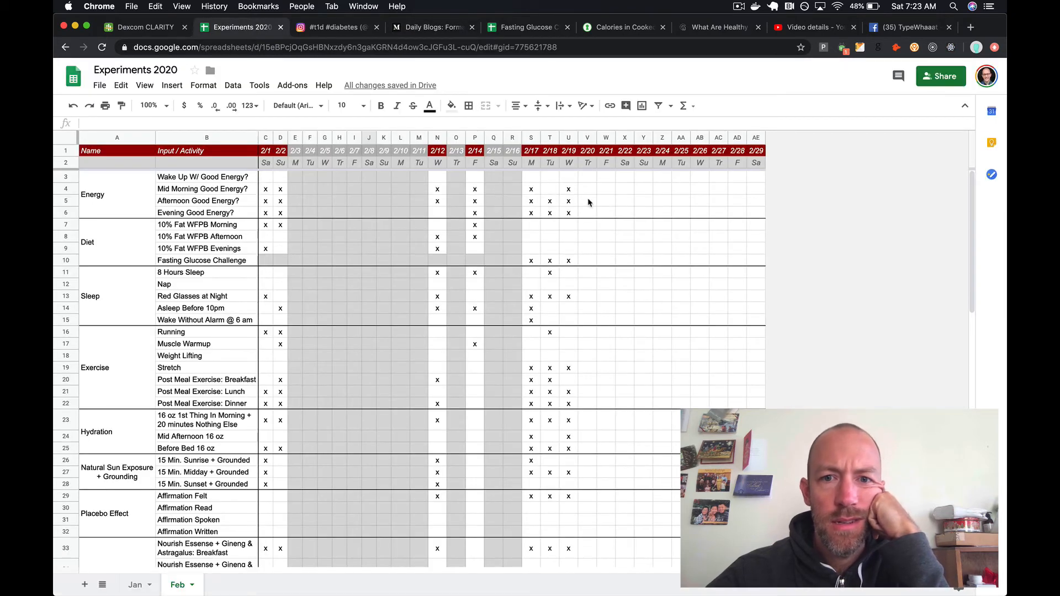
- Mark 2/20 with x for Wake Up With Good Energy and Fasting Glucose Challenge
left_click(586, 188)
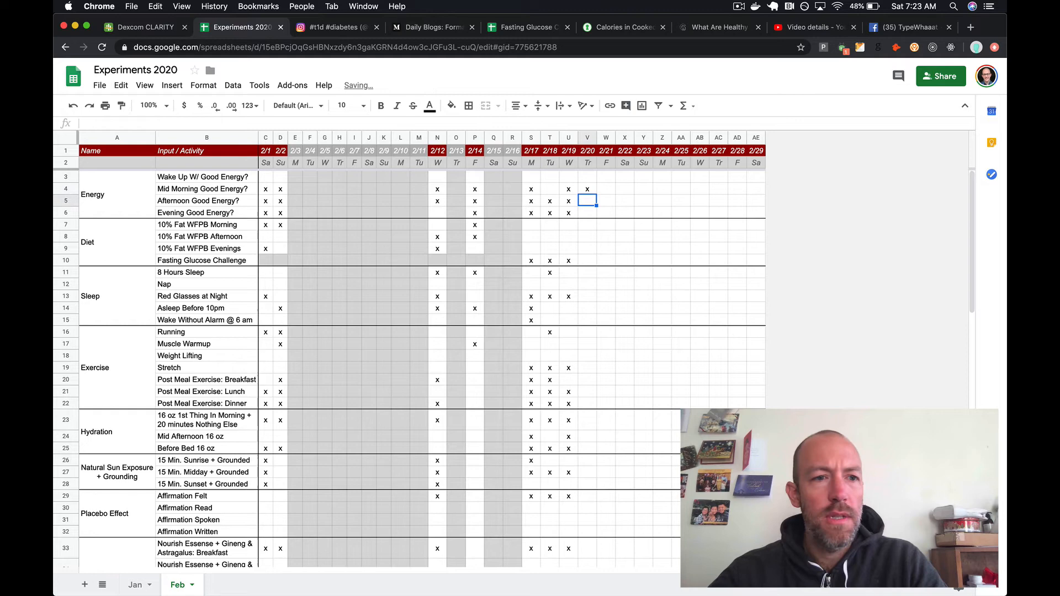
type("x")
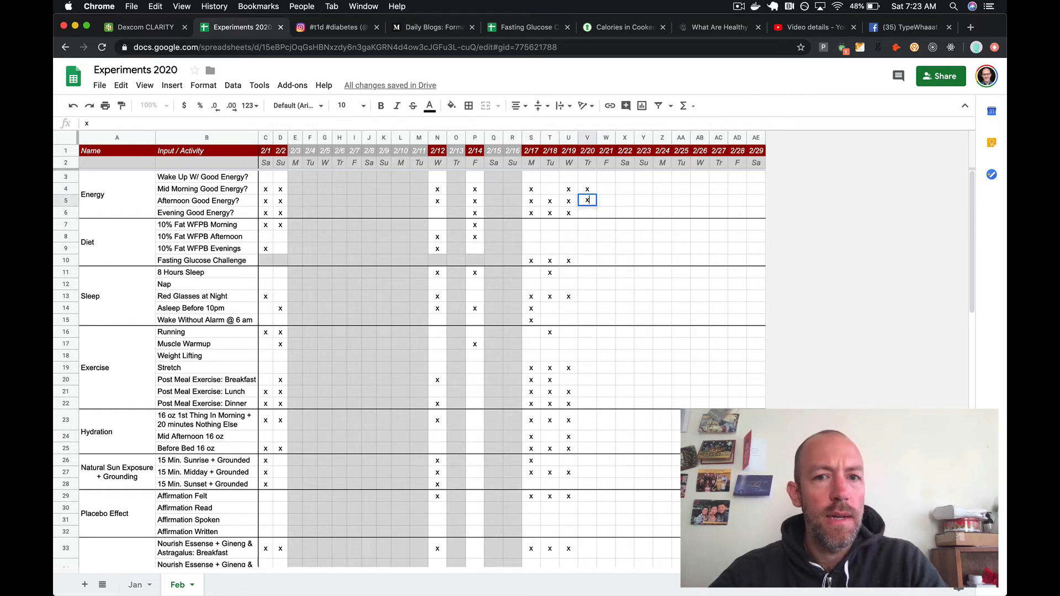
type("x")
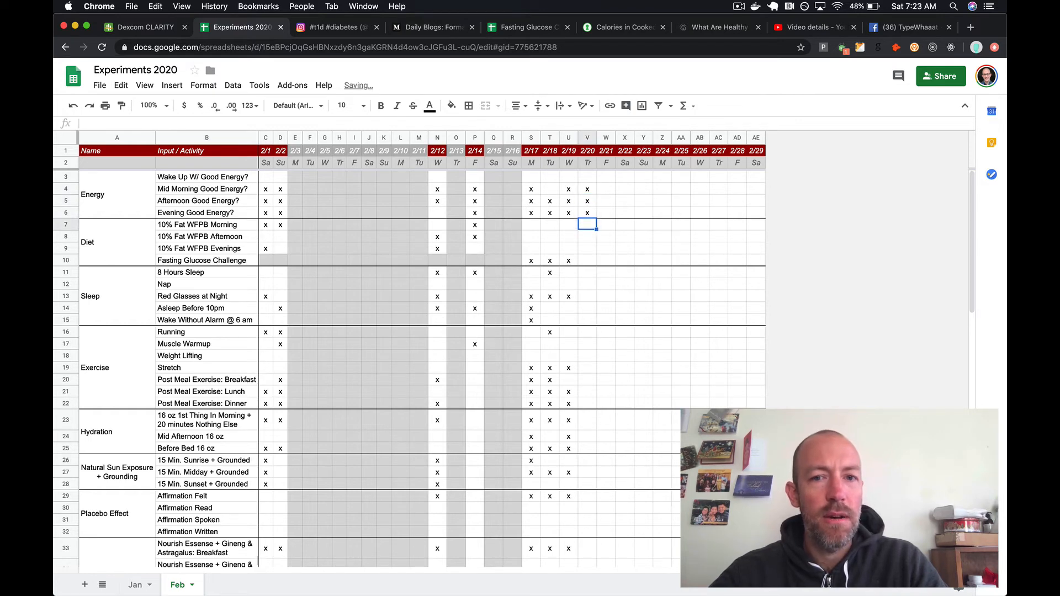
left_click(586, 201)
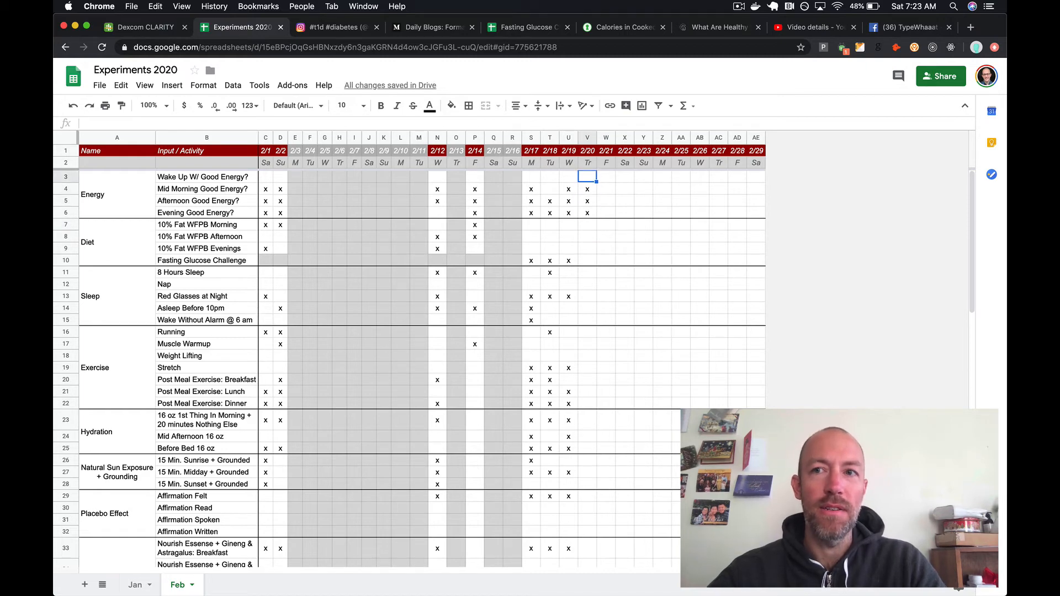
type("x")
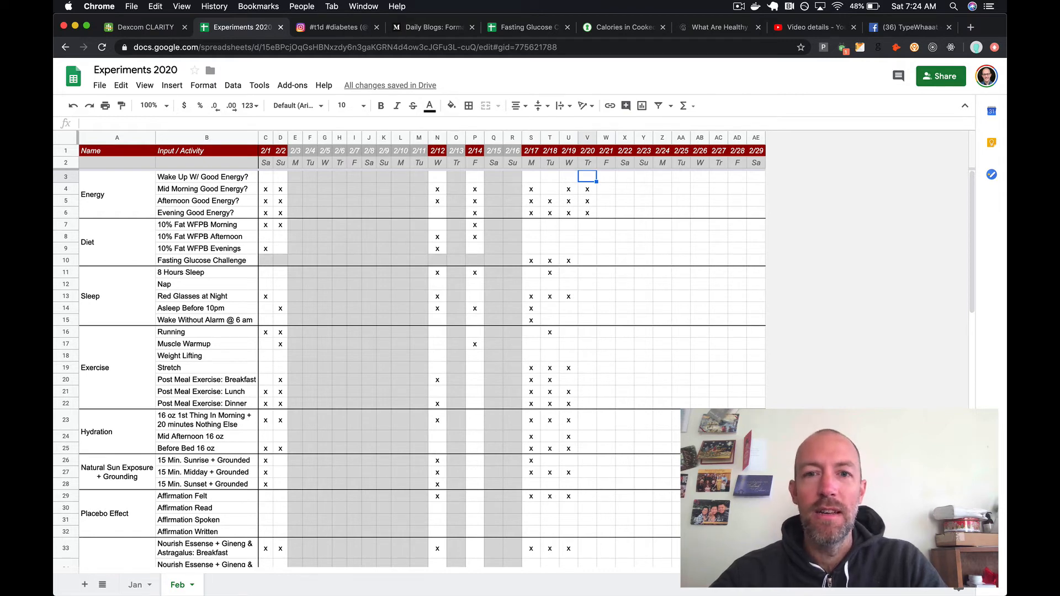
type("x")
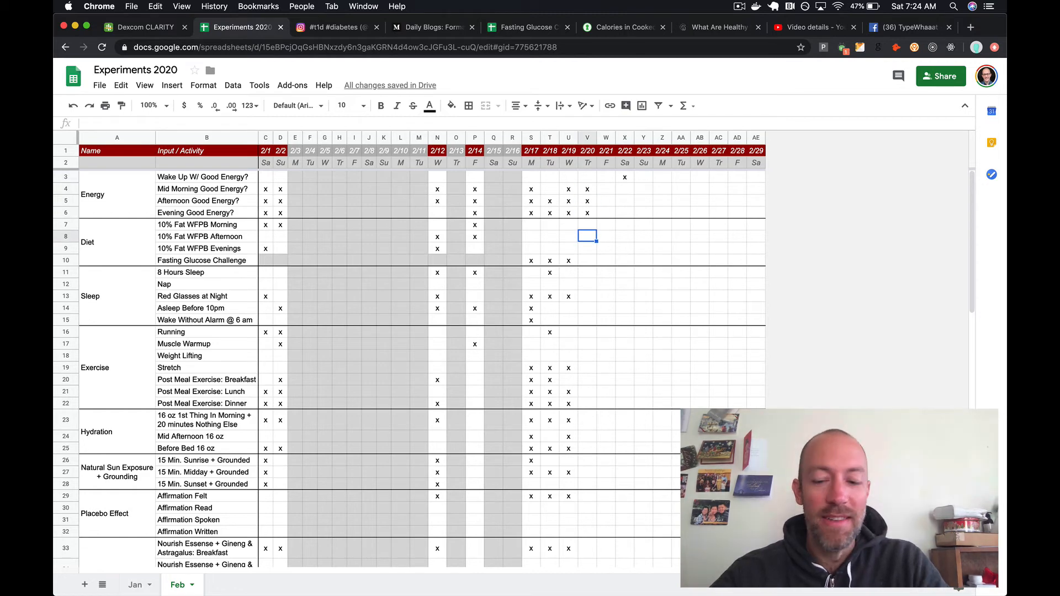
left_click(586, 261)
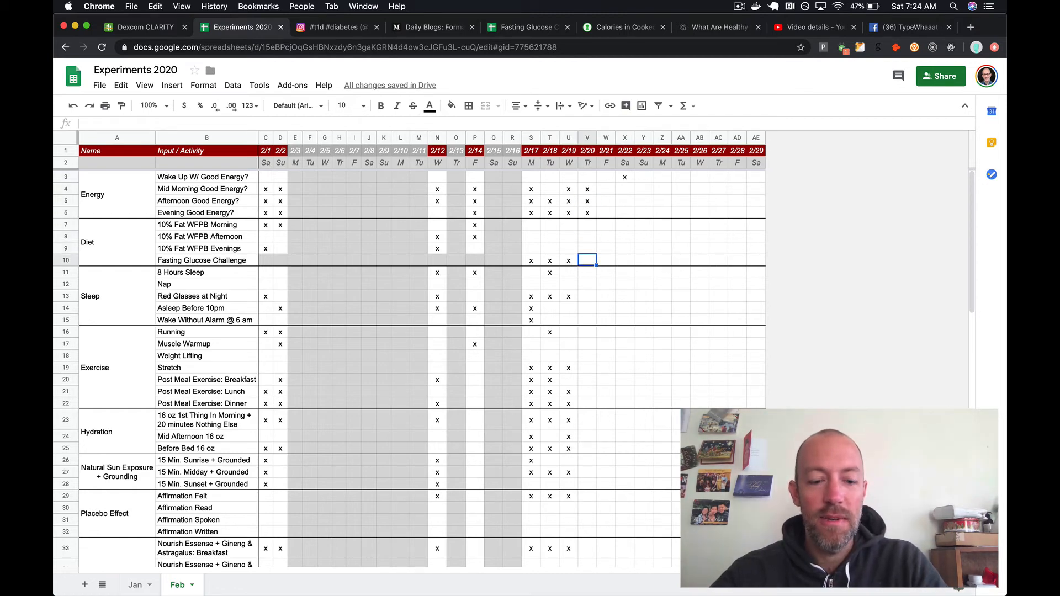
type("x")
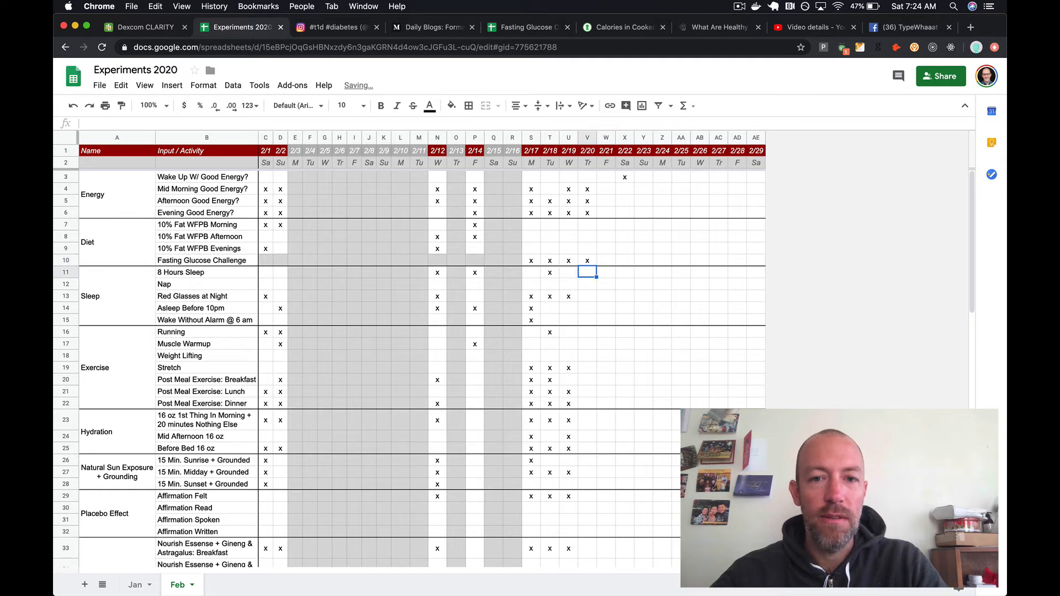
- Mark 2/20's 8 Hours Sleep, then move through Running to Post Meal Exercise: Dinner
left_click(587, 284)
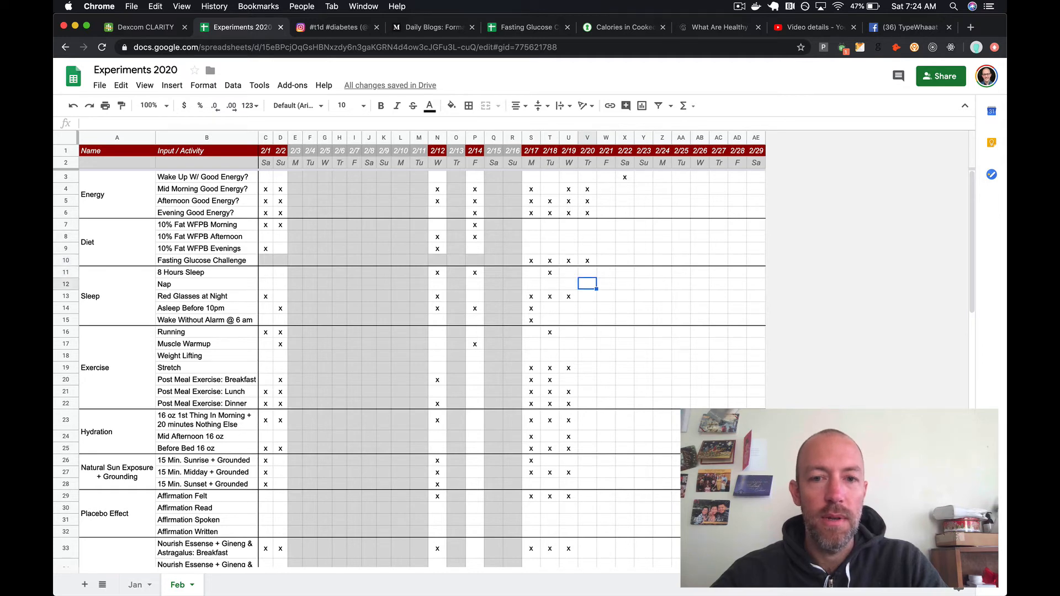
left_click(587, 272)
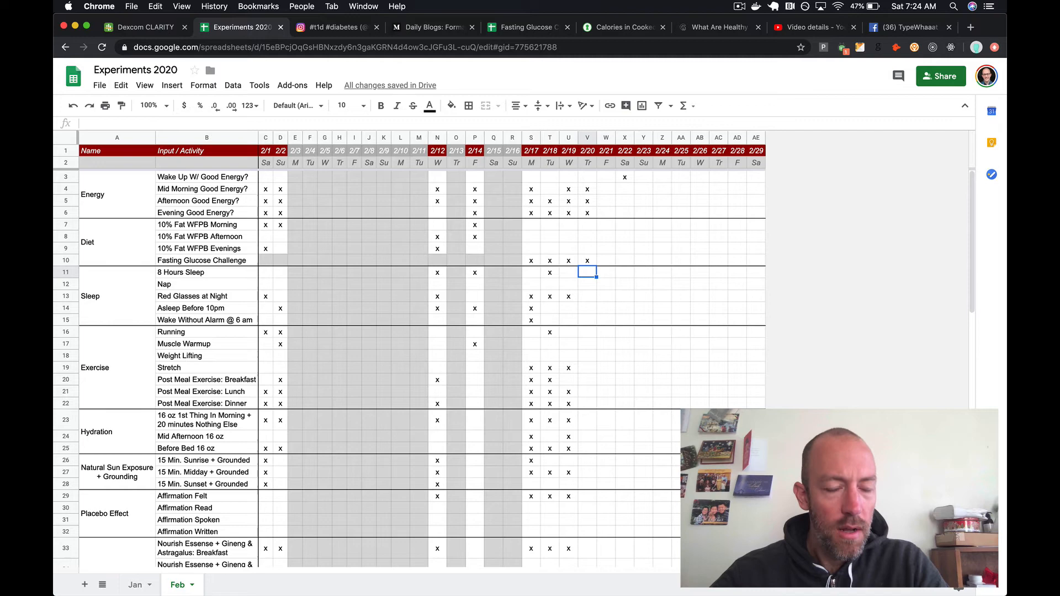
type("x")
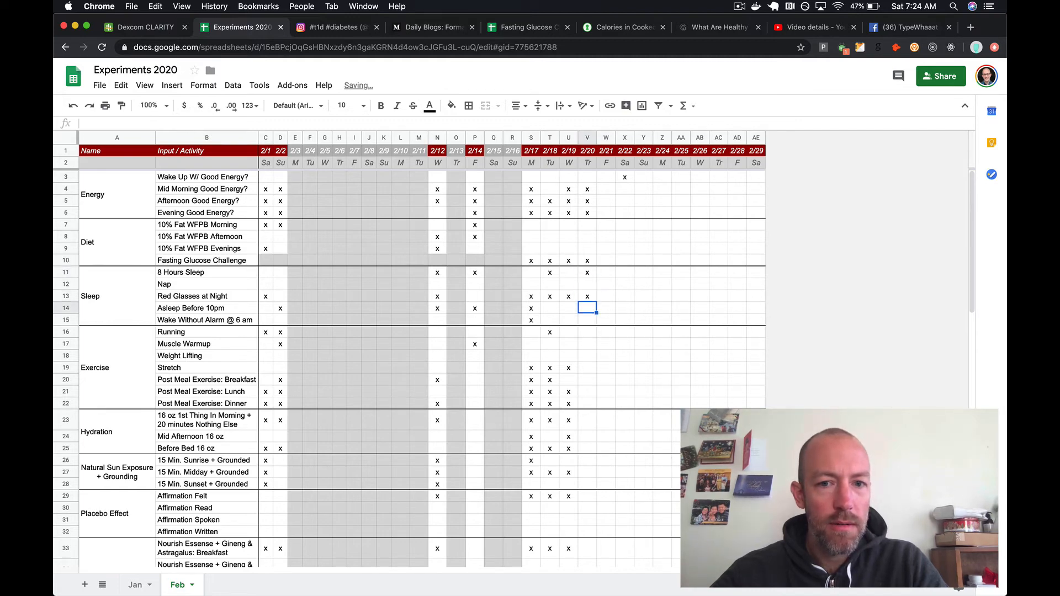
left_click(587, 320)
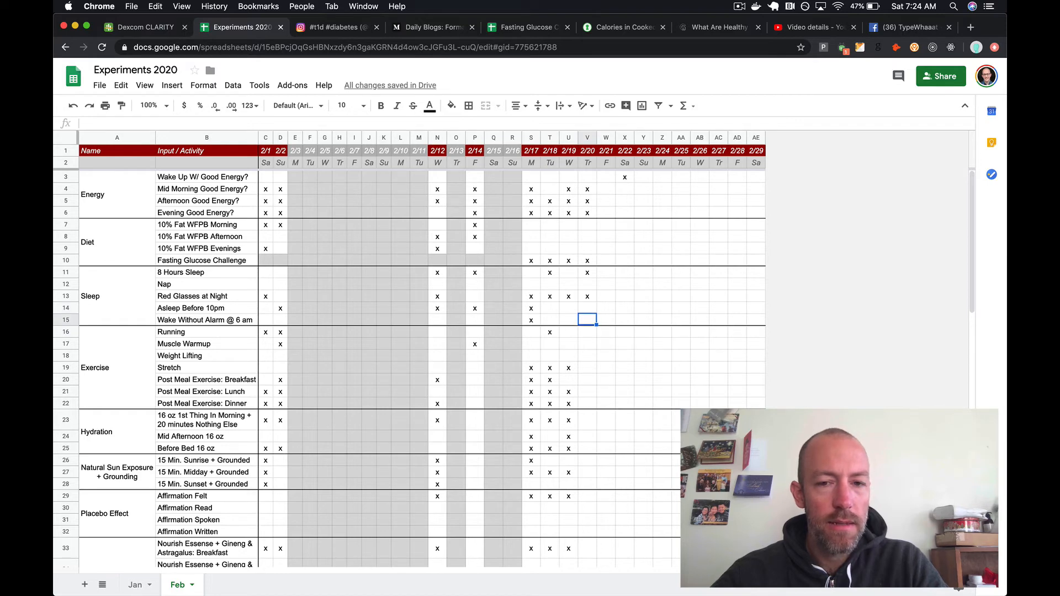
left_click(587, 332)
type("x")
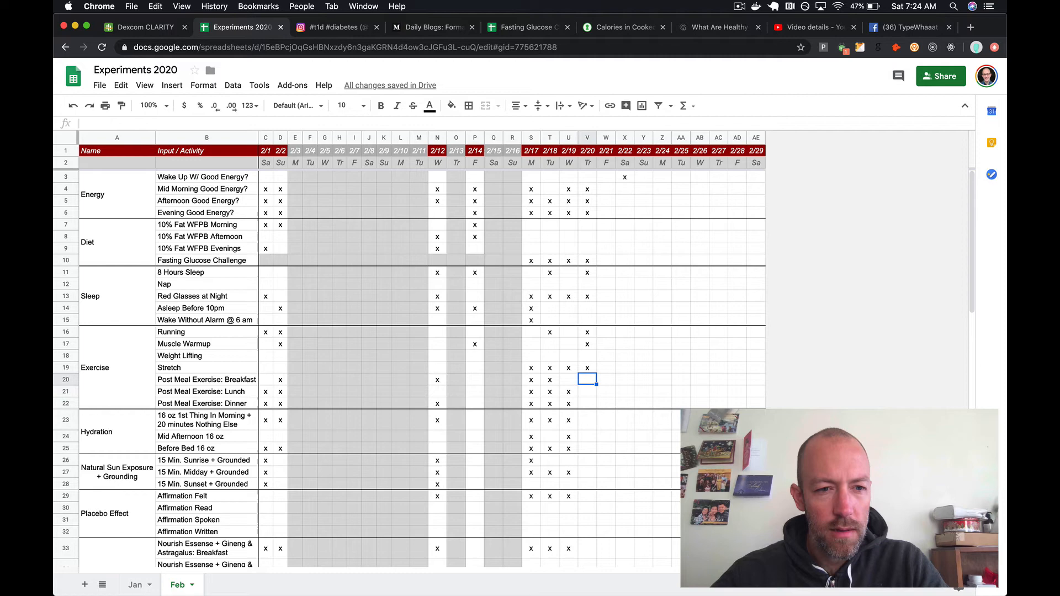
left_click(586, 403)
type("x")
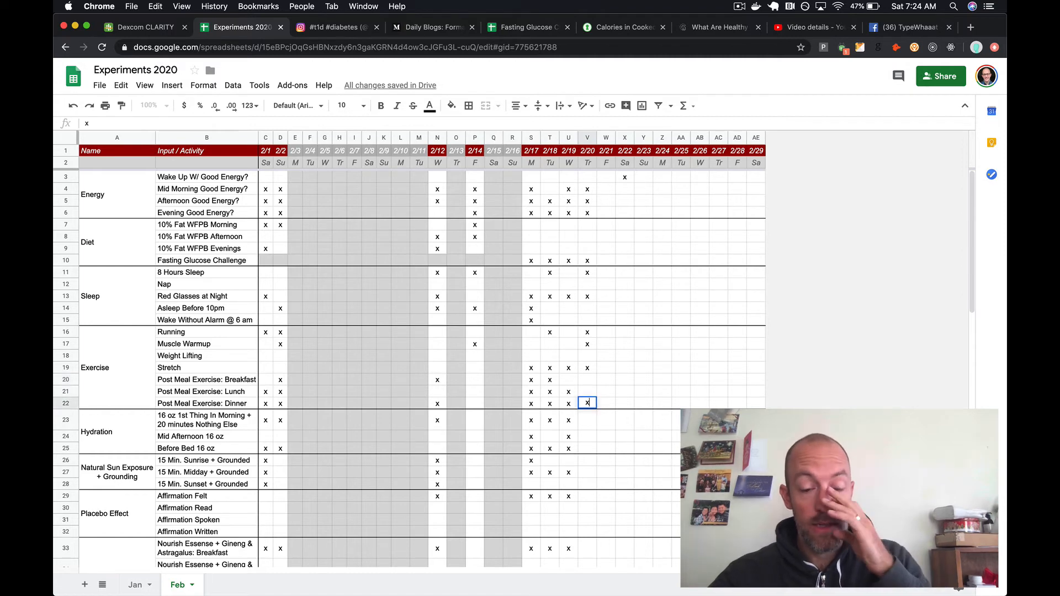
left_click(587, 420)
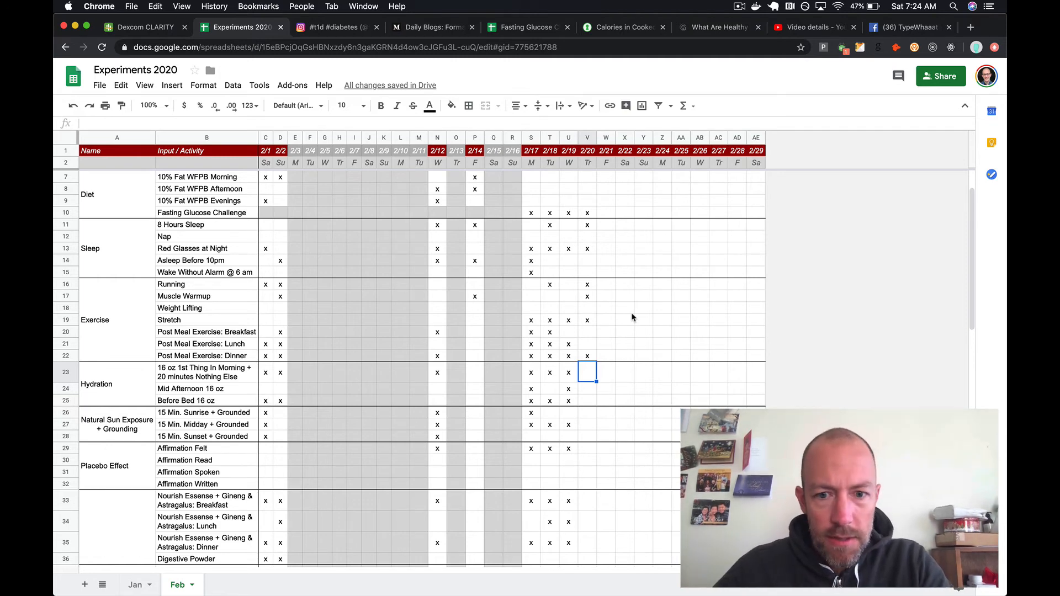
- Put x in 2/20's water rows and the midday and sunrise grounding cells
type("x")
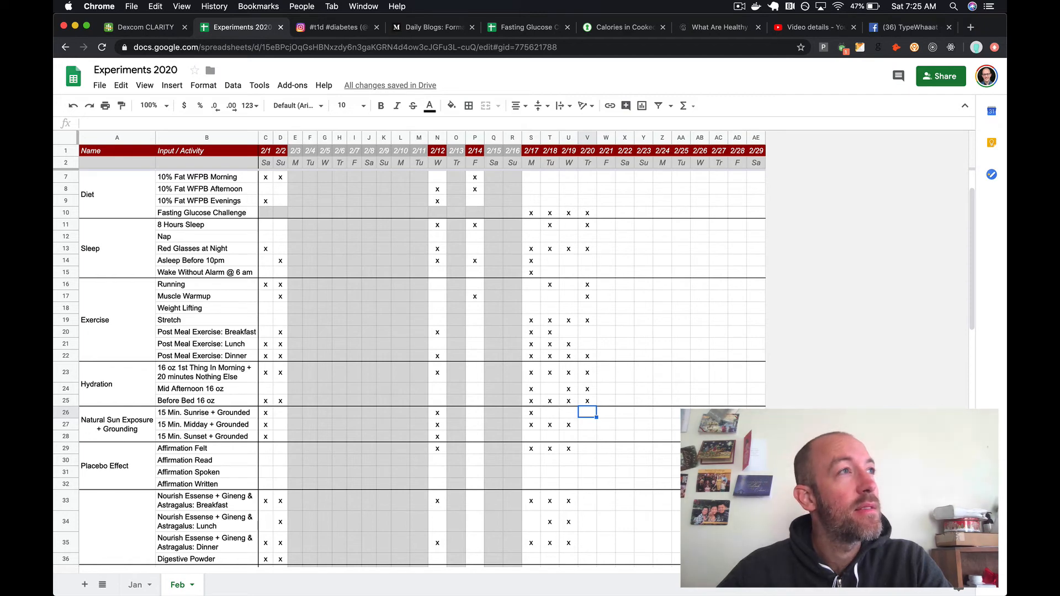
left_click(587, 424)
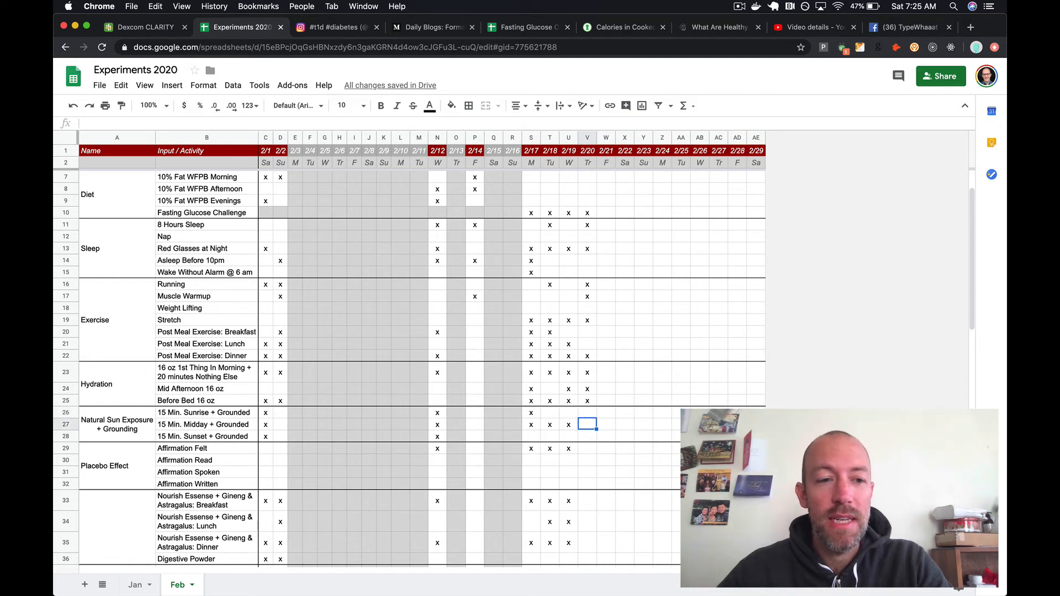
type("x")
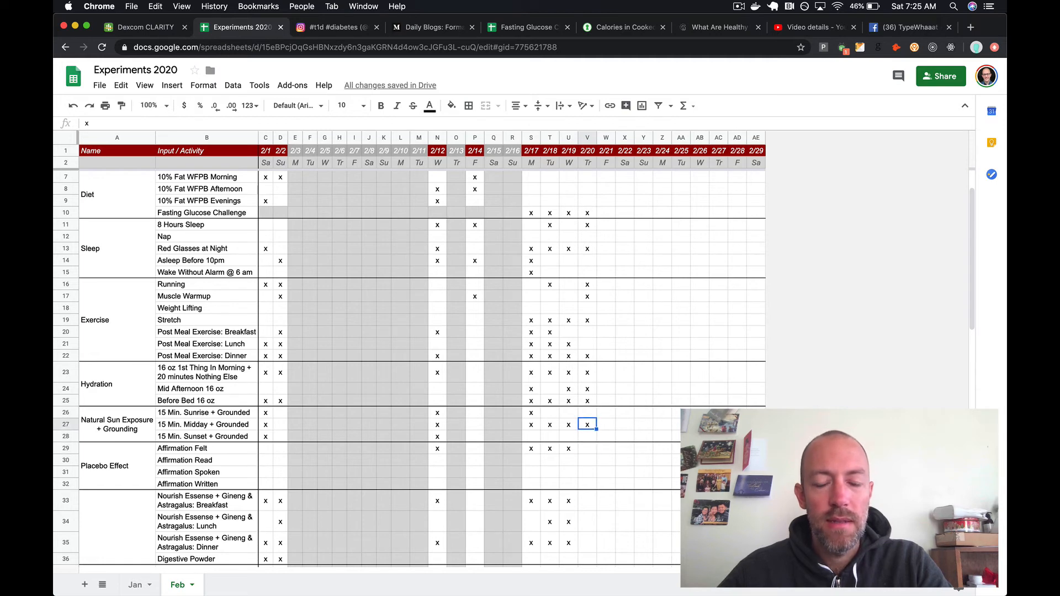
left_click(587, 436)
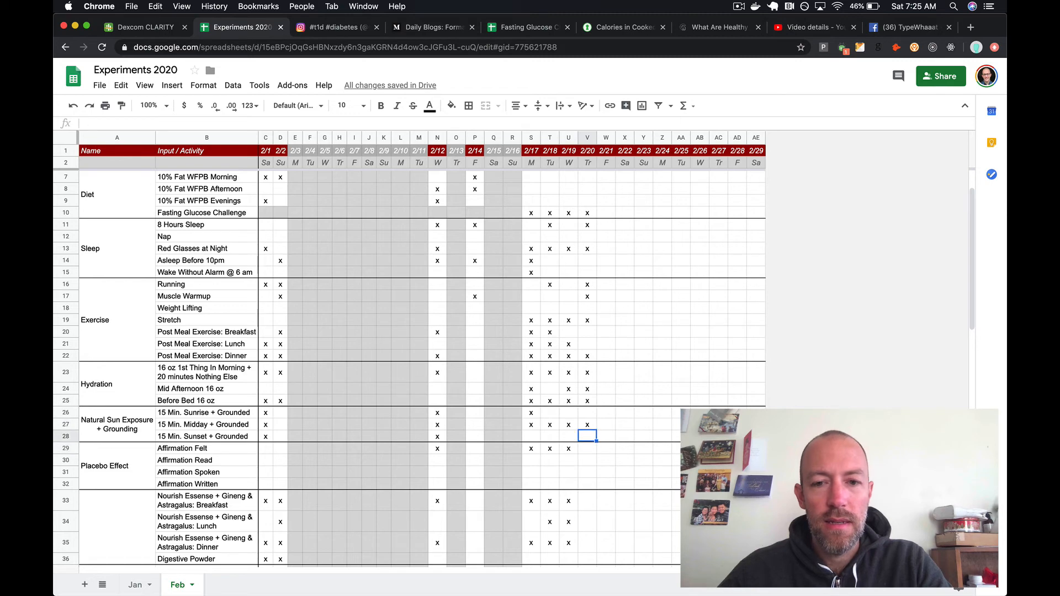
type("x")
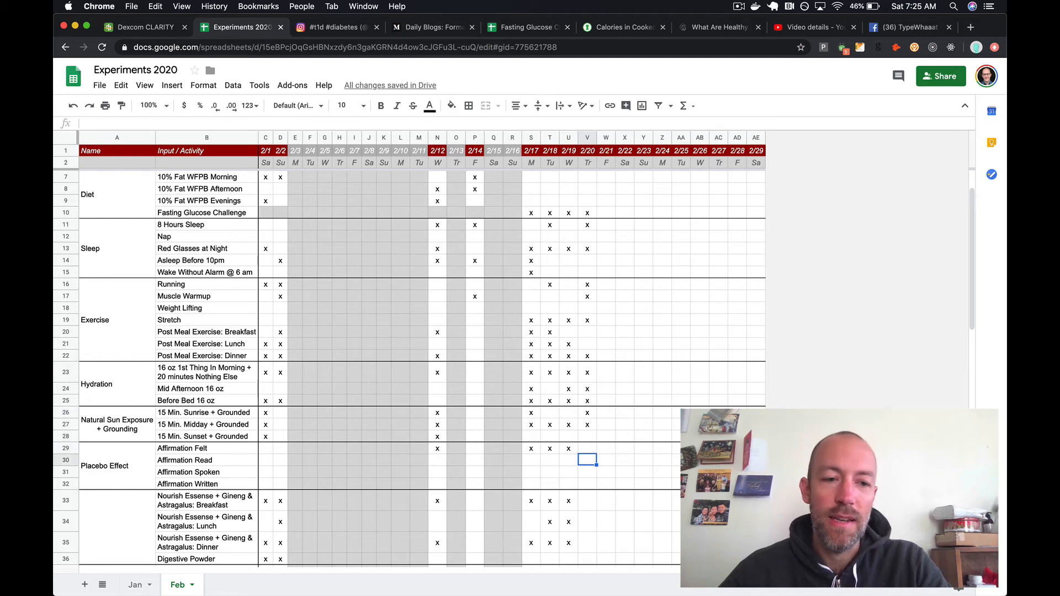
type("x")
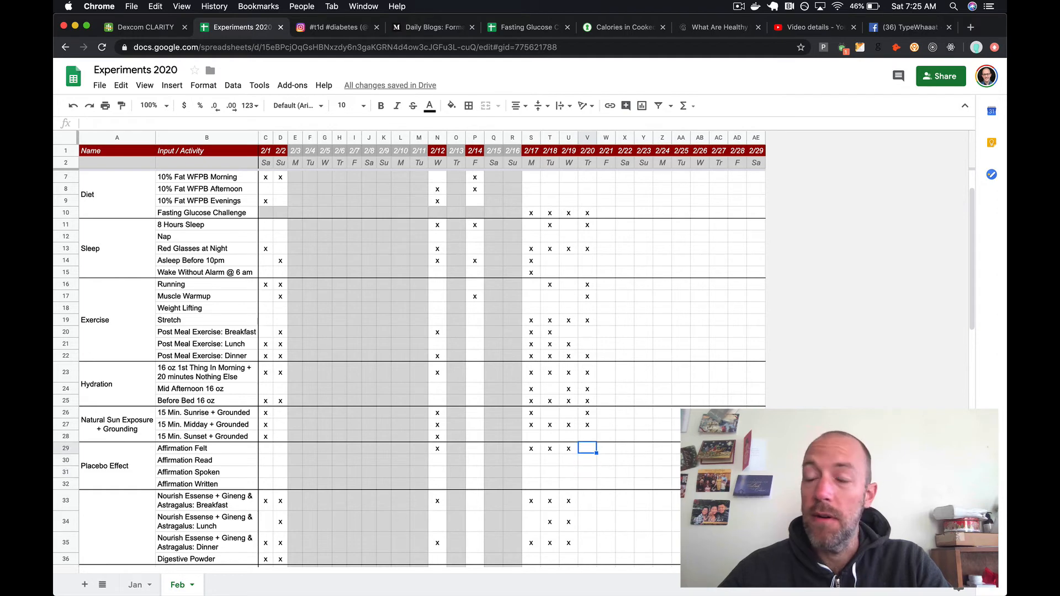
- Mark 2/20's Nourish Essense breakfast cell and stress habit with x
scroll("down", 3)
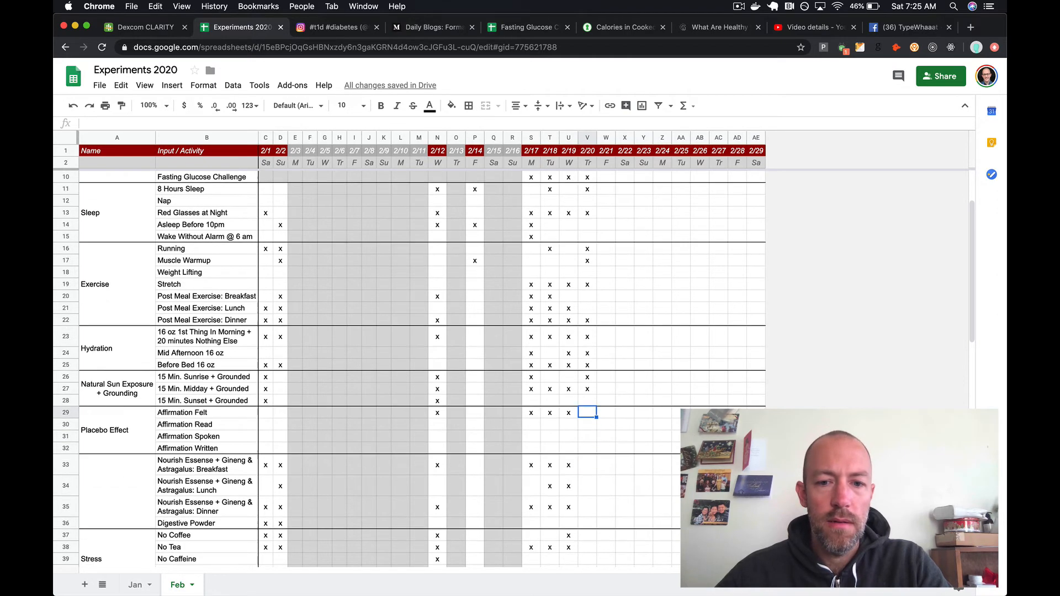
scroll("down", 3)
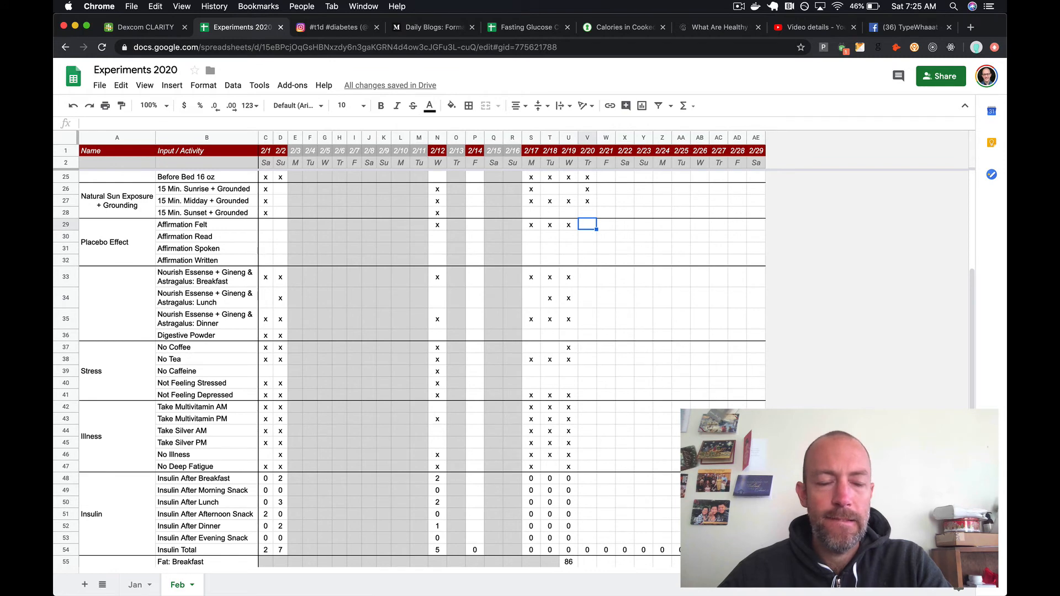
type("x")
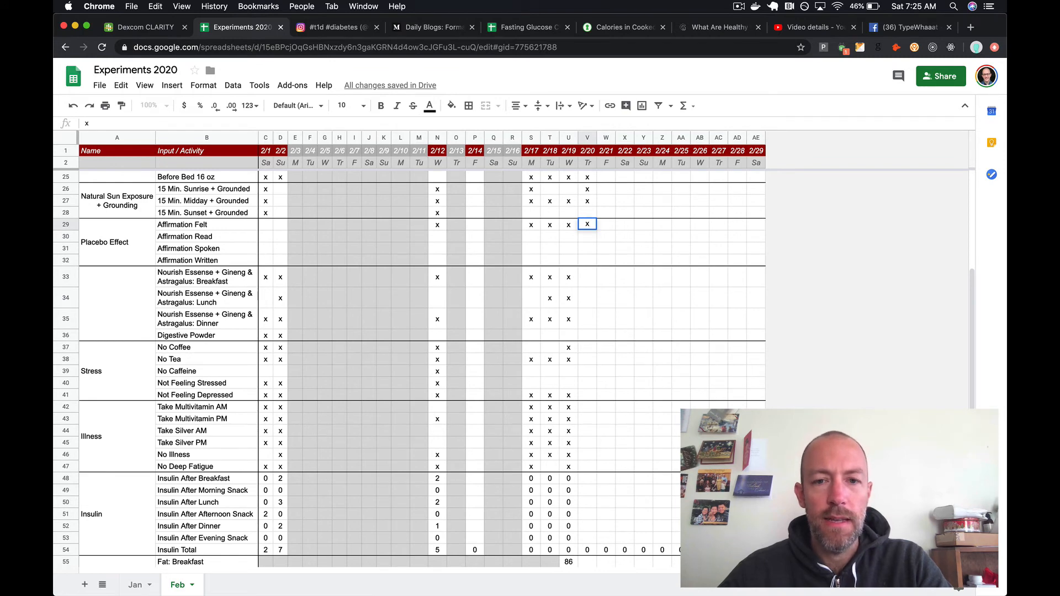
left_click(586, 276)
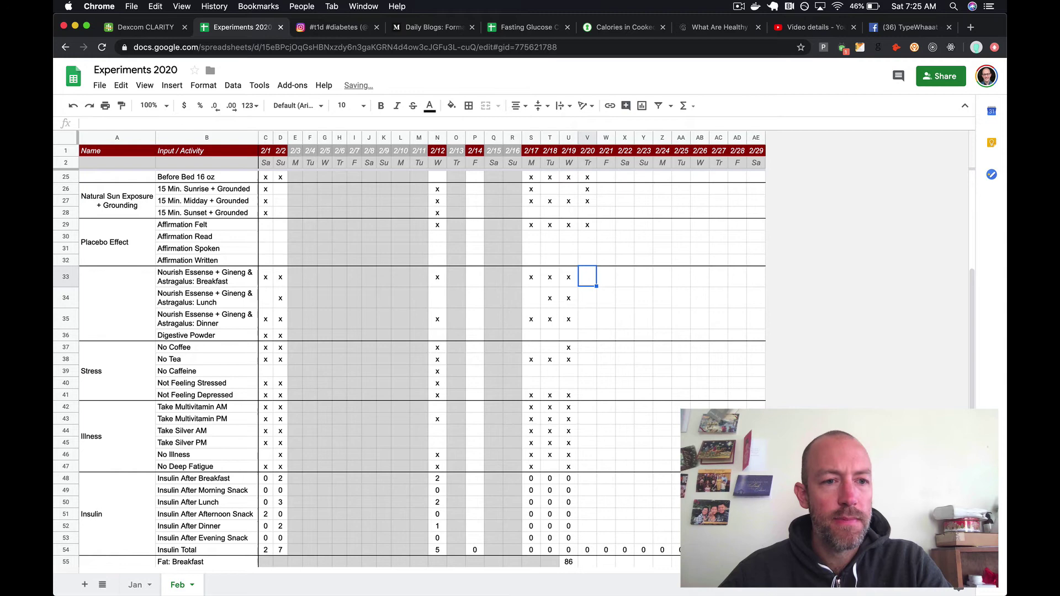
type("x")
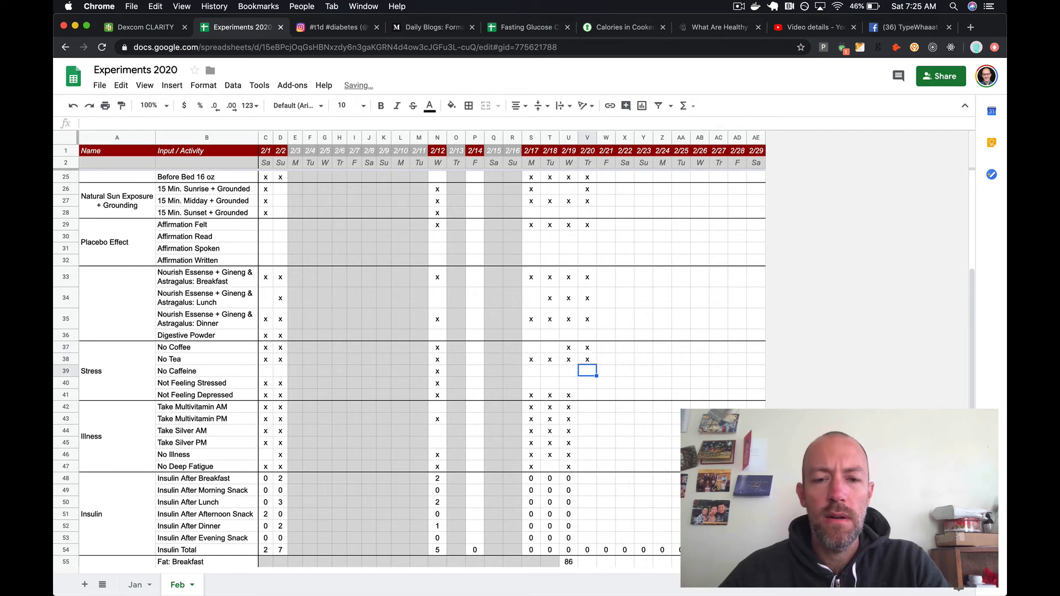
left_click(587, 382)
type("x")
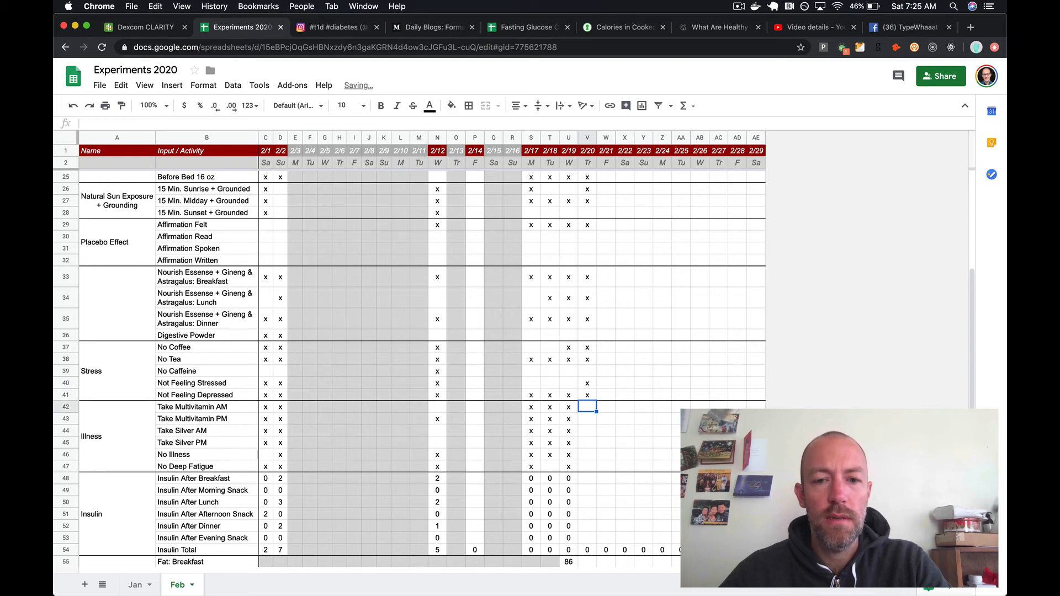
- Mark 2/20's multivitamin and Take Silver PM cells, checking No Illness and No Deep Fatigue
scroll("down", 3)
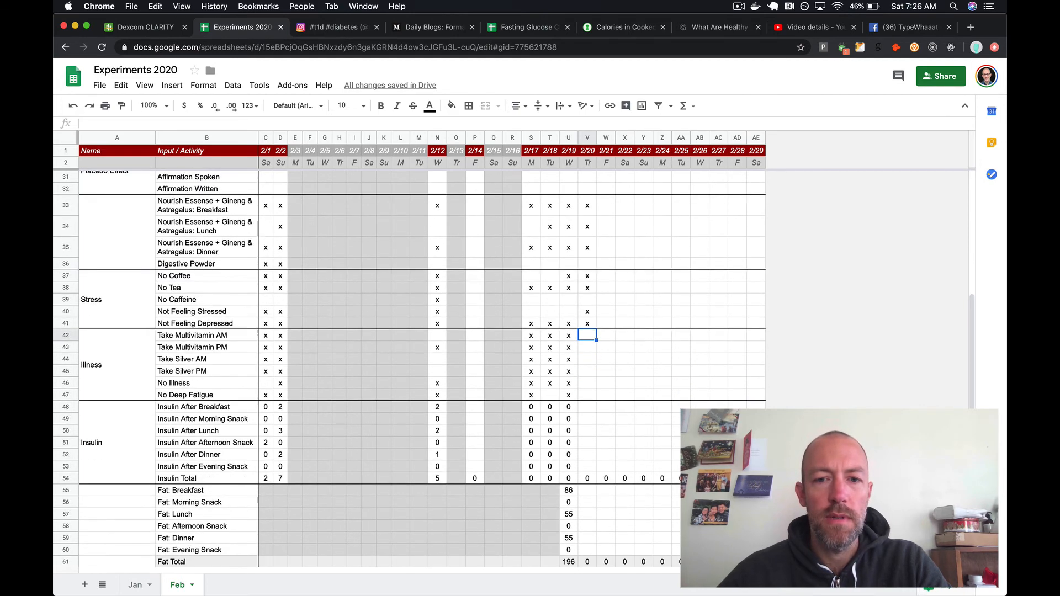
scroll("down", 3)
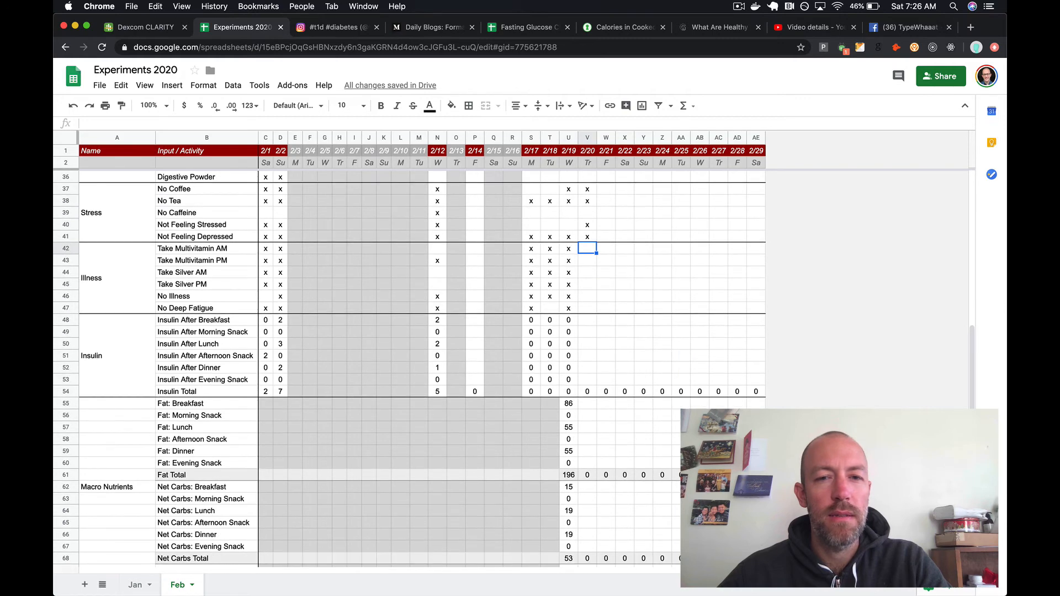
left_click(587, 261)
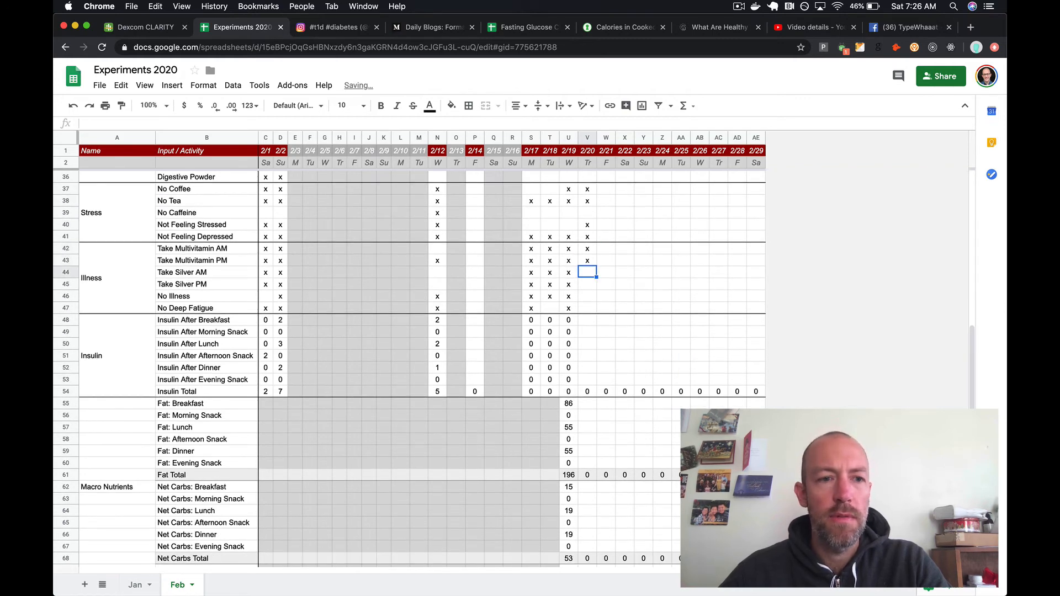
type("x")
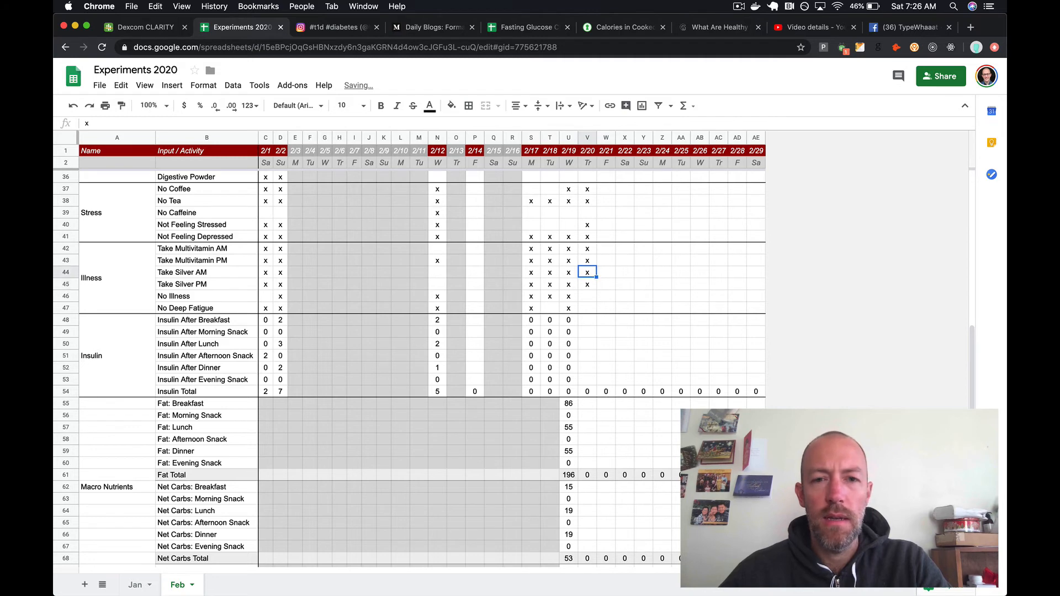
left_click(586, 285)
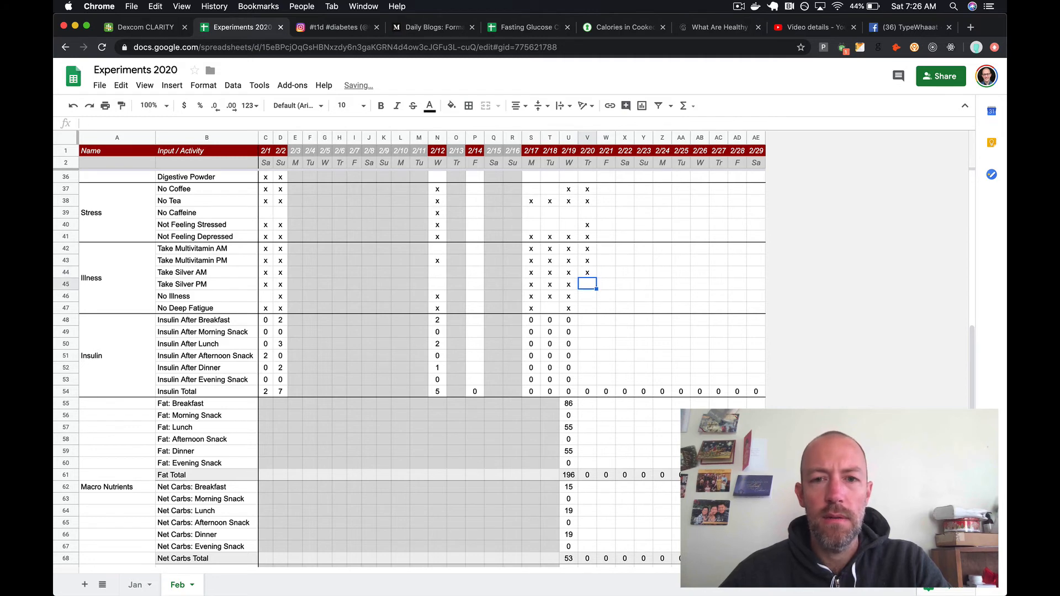
left_click(587, 295)
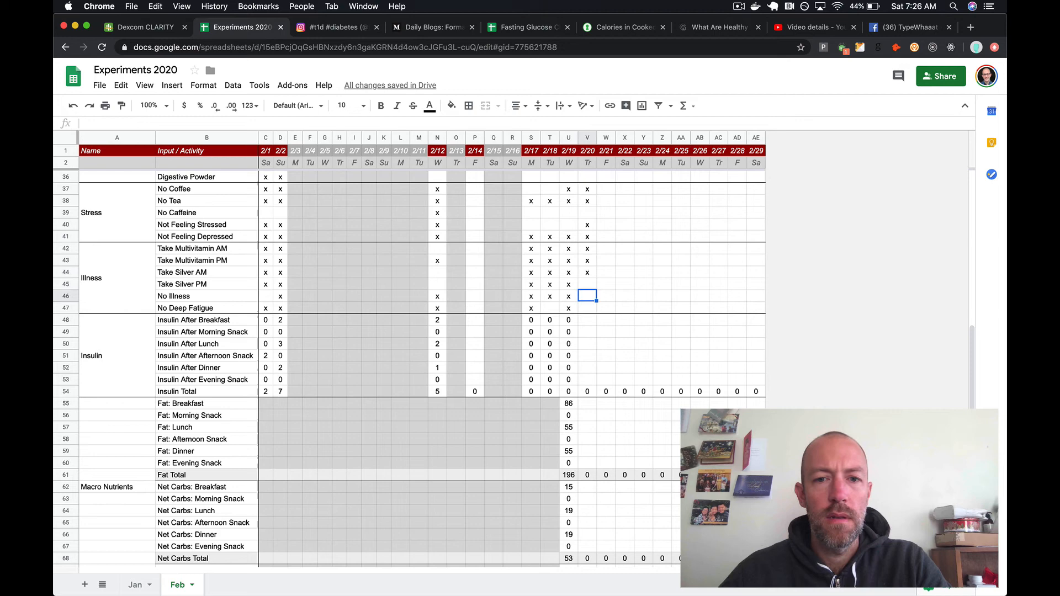
left_click(587, 285)
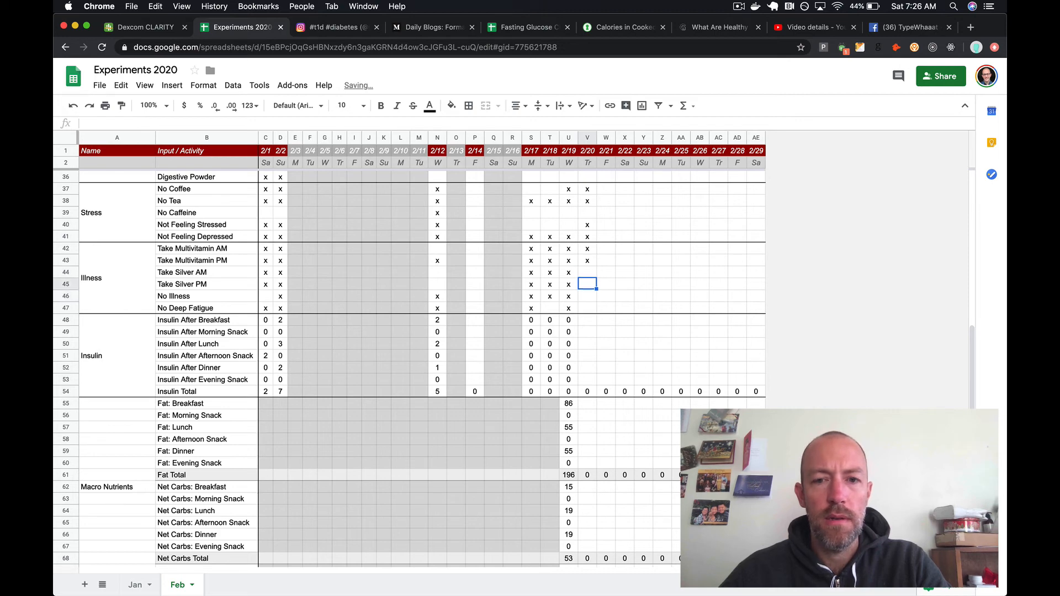
type("x")
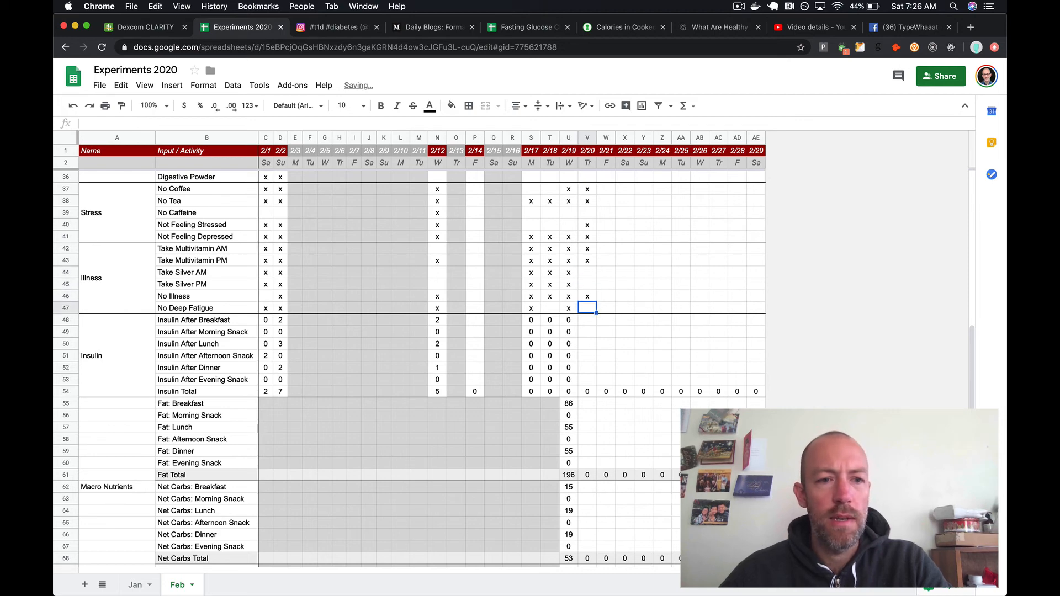
left_click(586, 319)
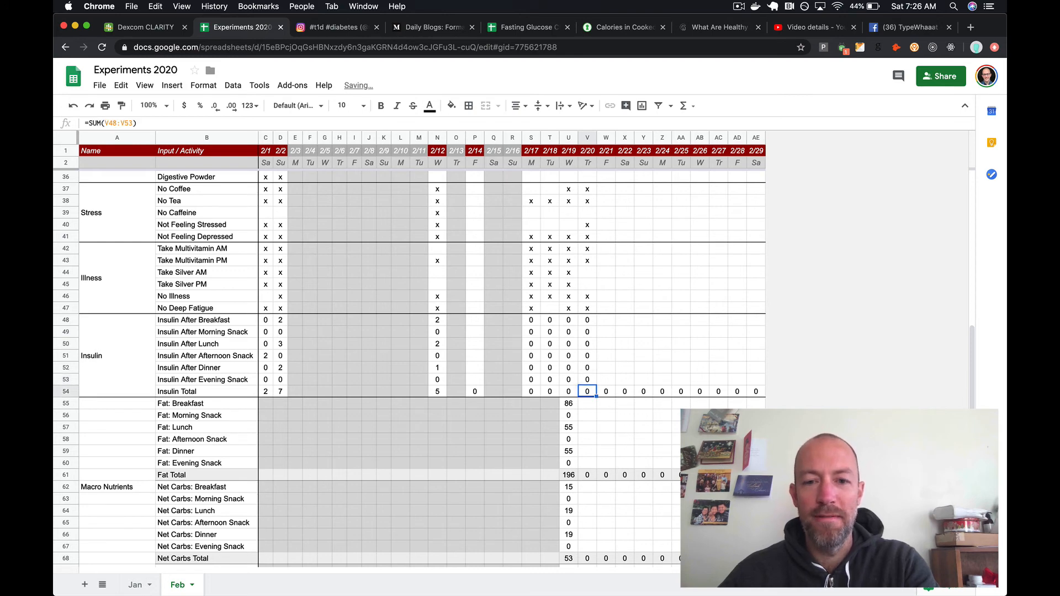
scroll("down", 3)
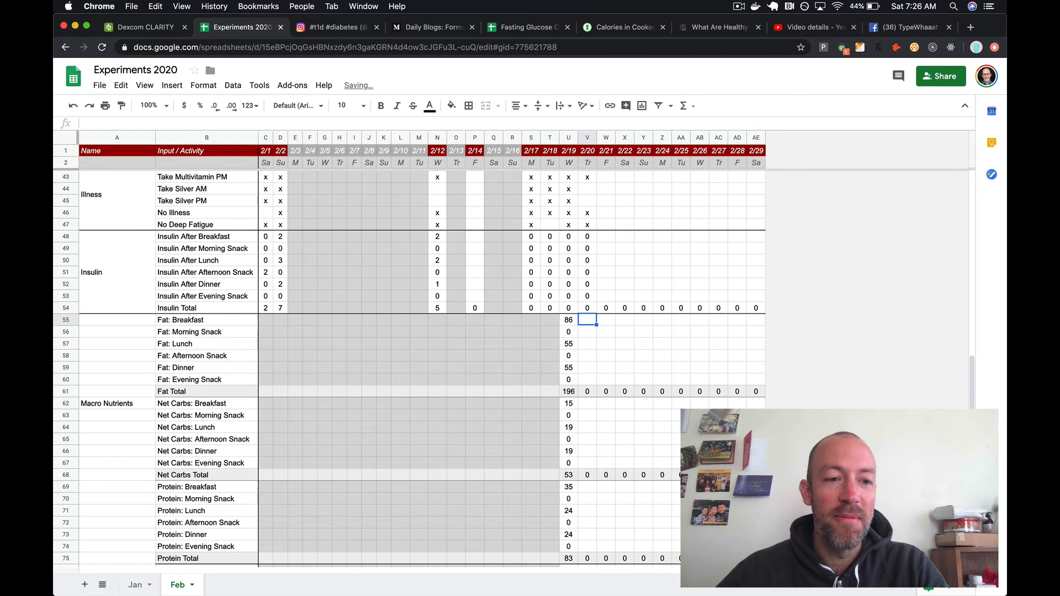
- Enter Thursday's fat values 66, 87 and 53 read from the Fasting Glucose Challenge
scroll("down", 3)
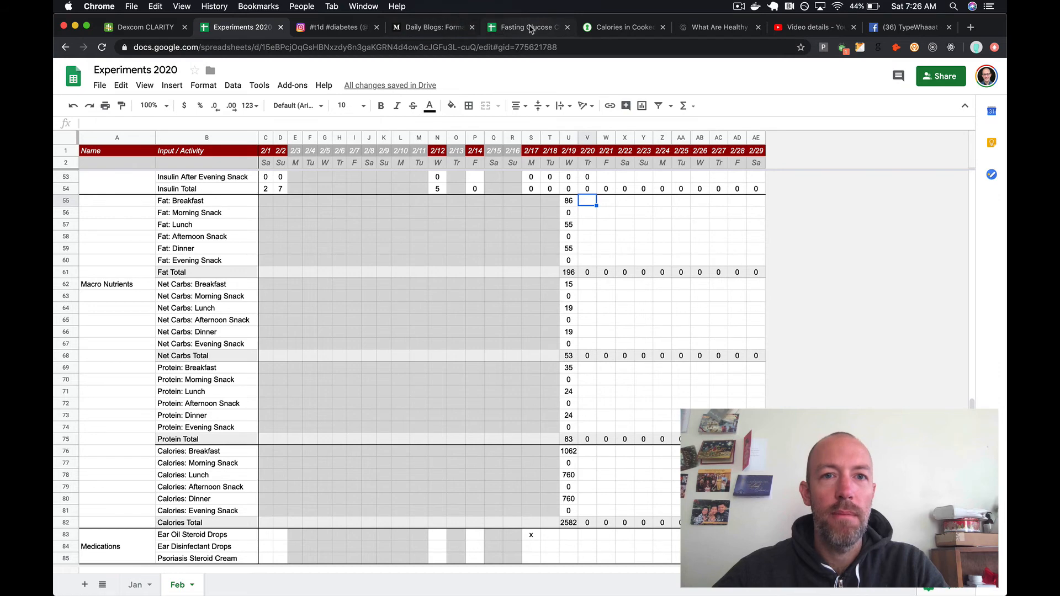
left_click(527, 27)
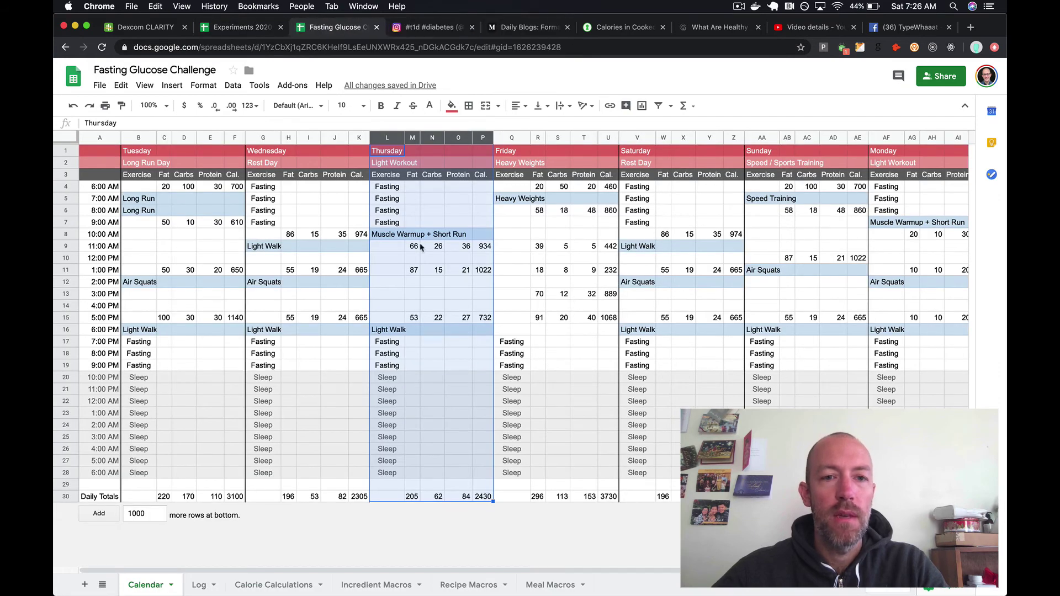
left_click(412, 246)
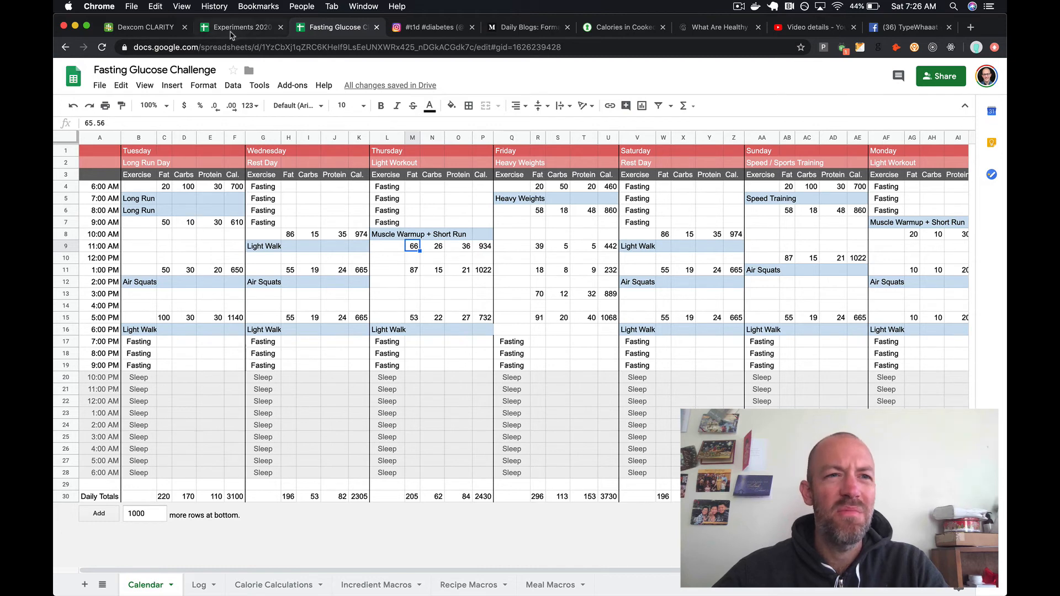
left_click(240, 27)
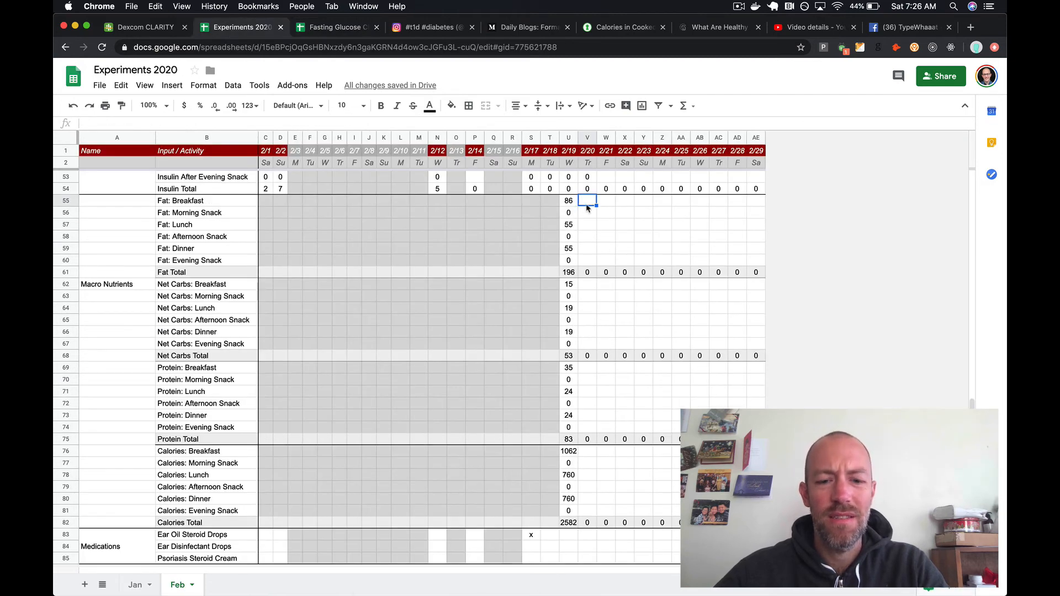
type("66")
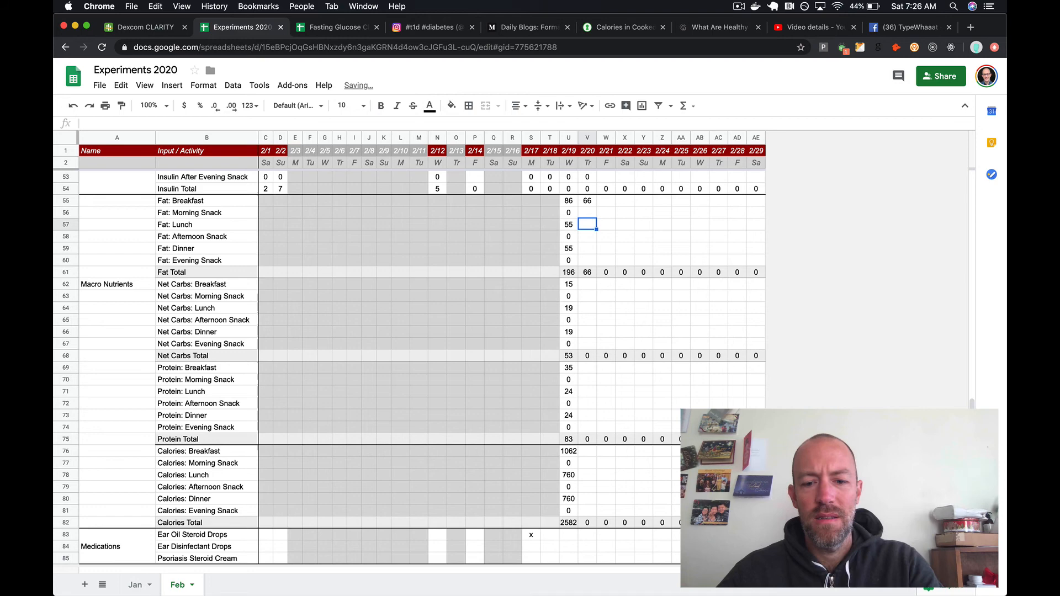
type("87")
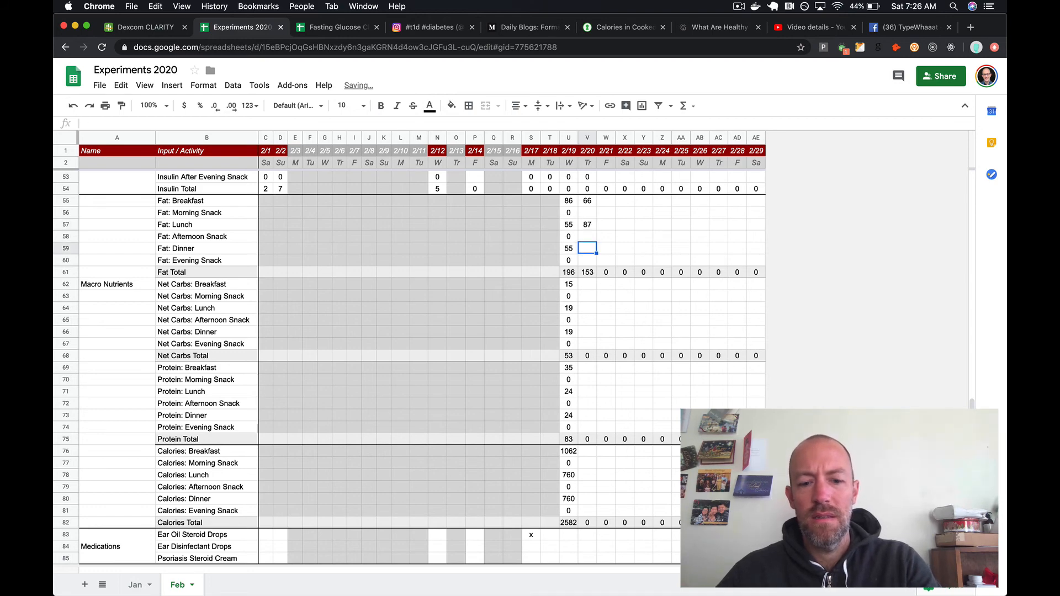
type("53")
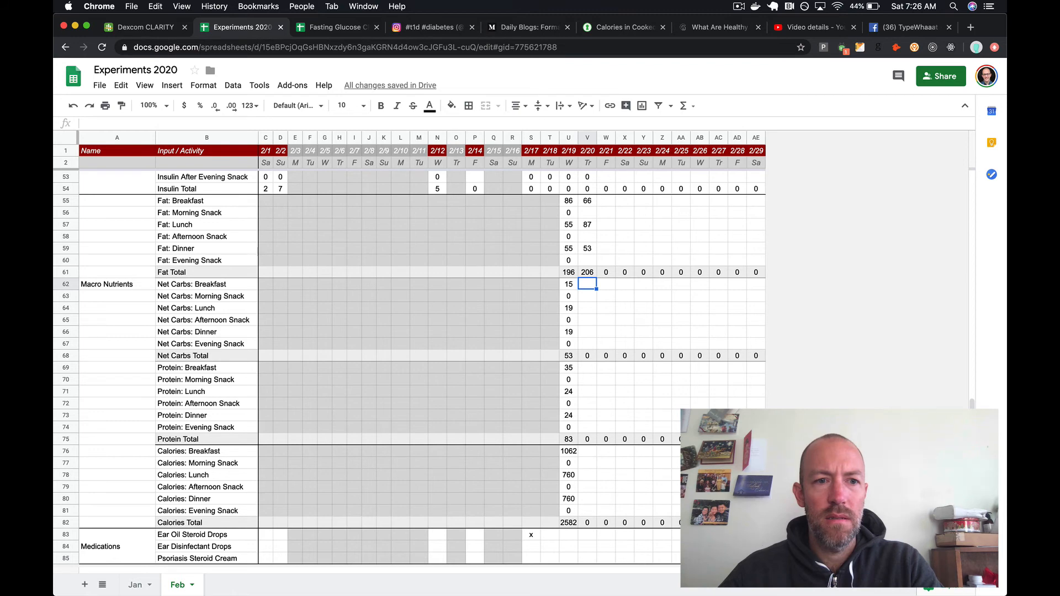
mouse_move(372, 65)
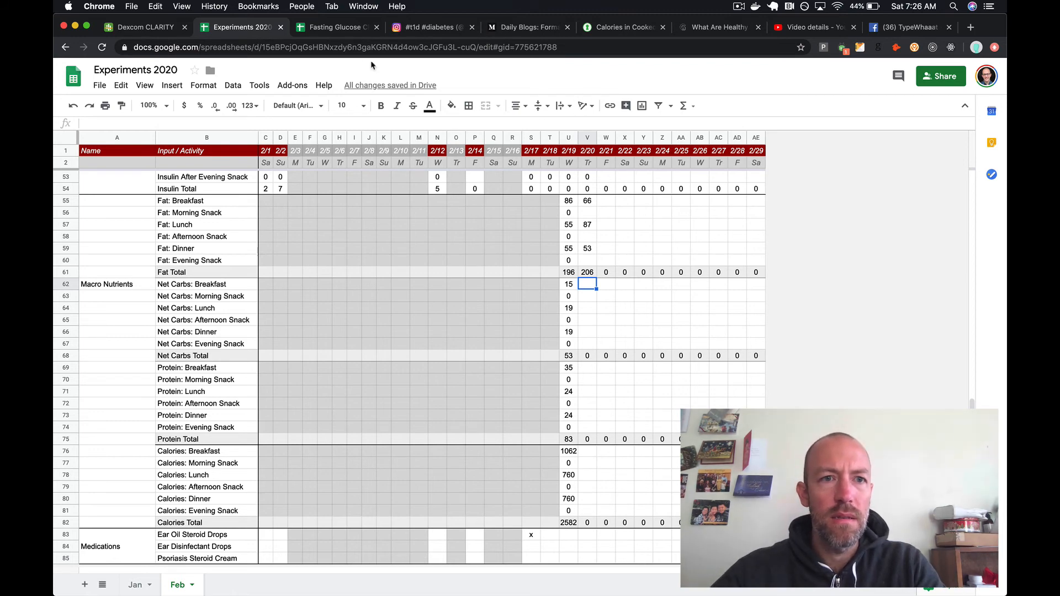
mouse_move(321, 29)
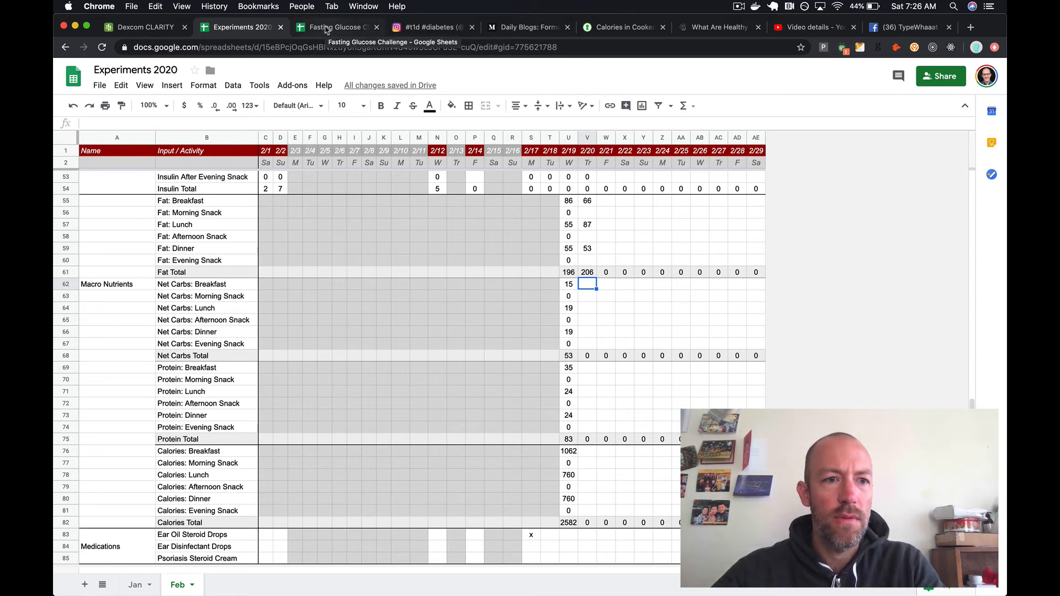
- Enter Thursday's net carbs 26 and 15, then look up breakfast protein
left_click(328, 28)
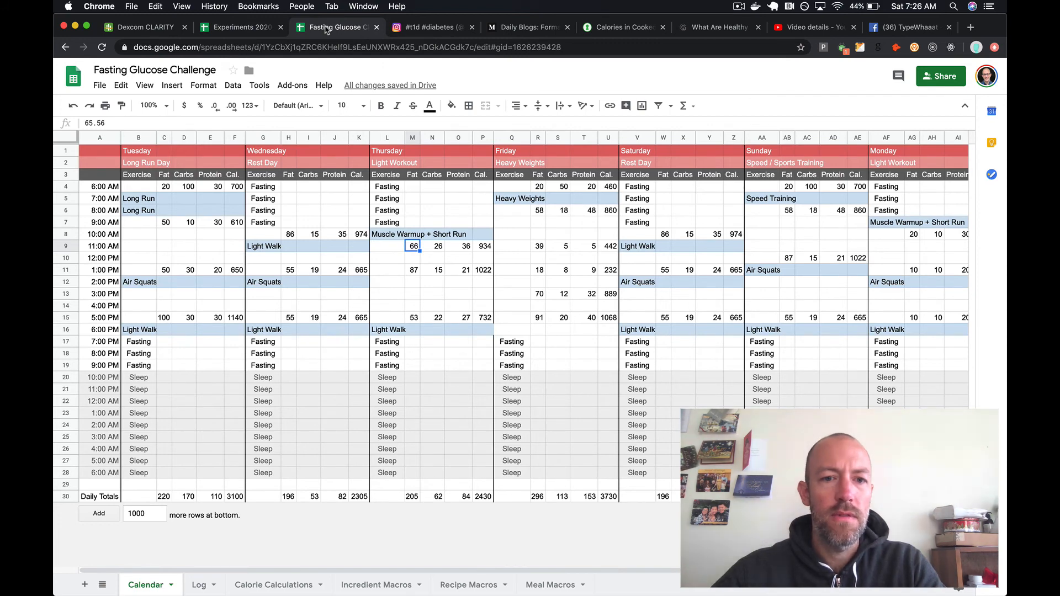
left_click(239, 27)
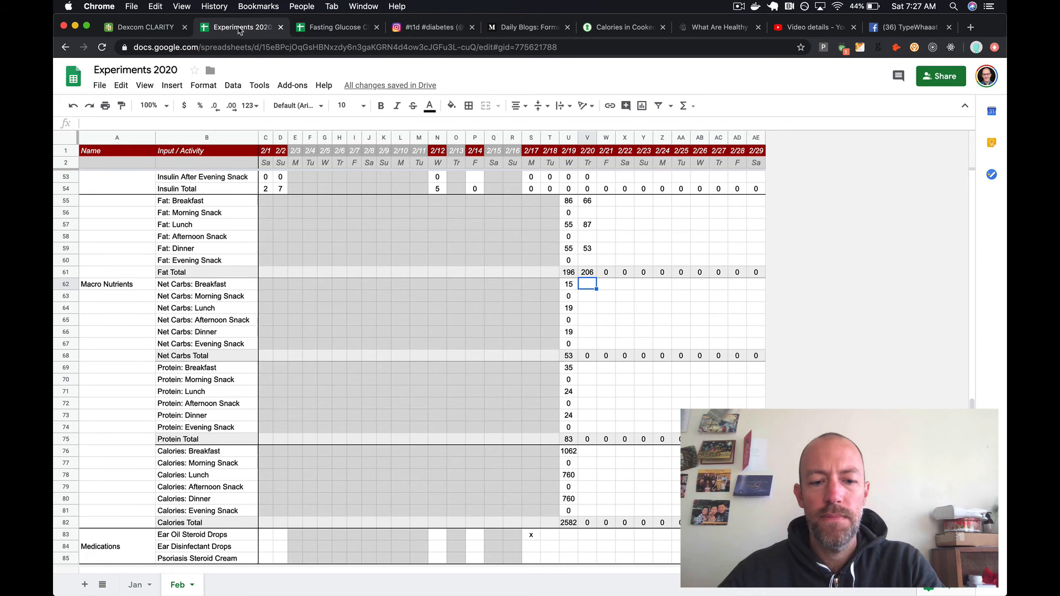
type("26")
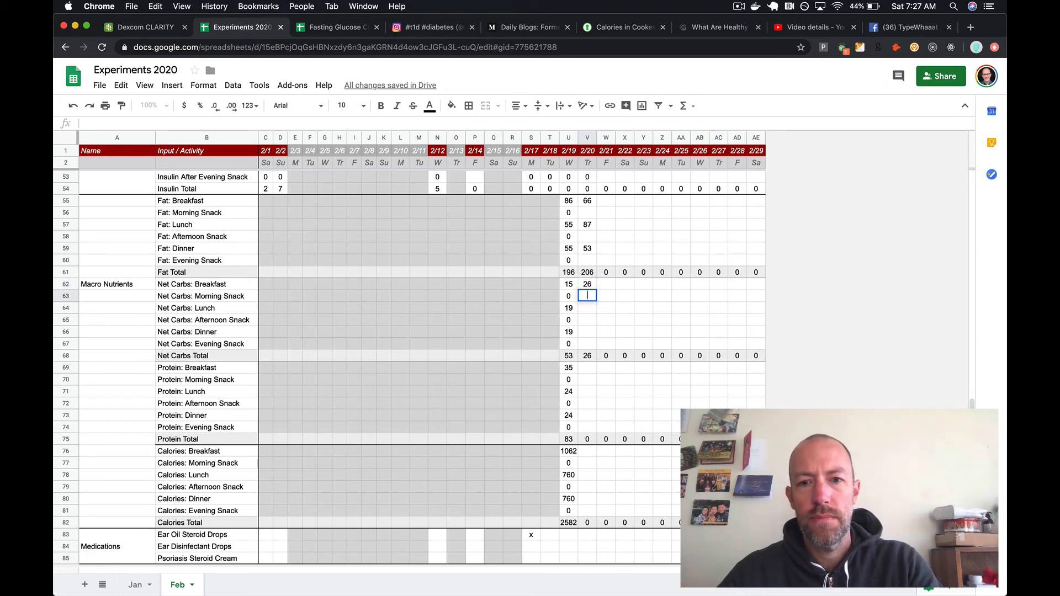
type("15")
left_click(587, 331)
type("22")
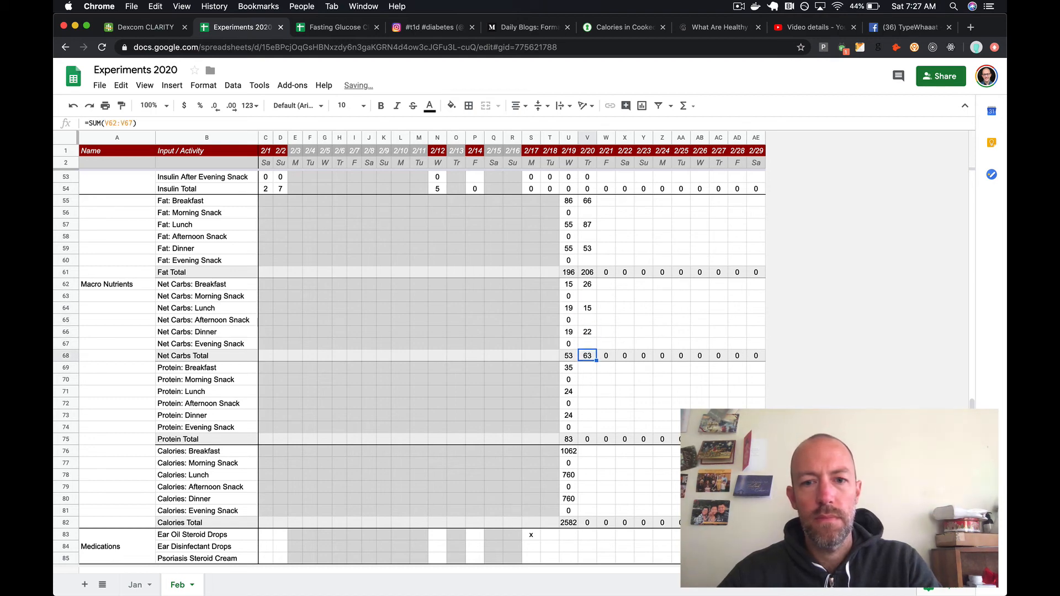
left_click(586, 367)
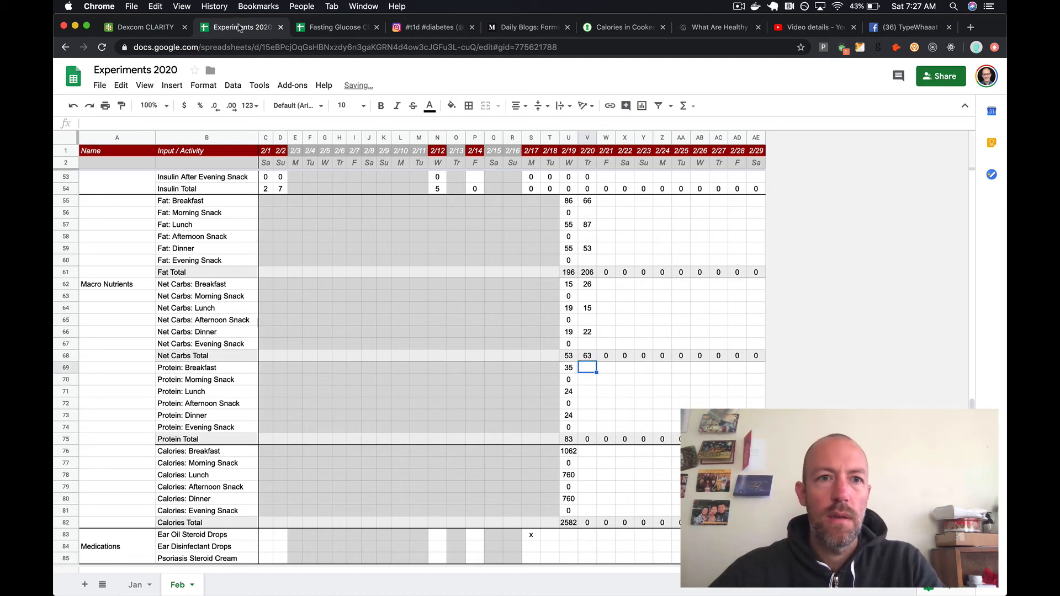
left_click(327, 27)
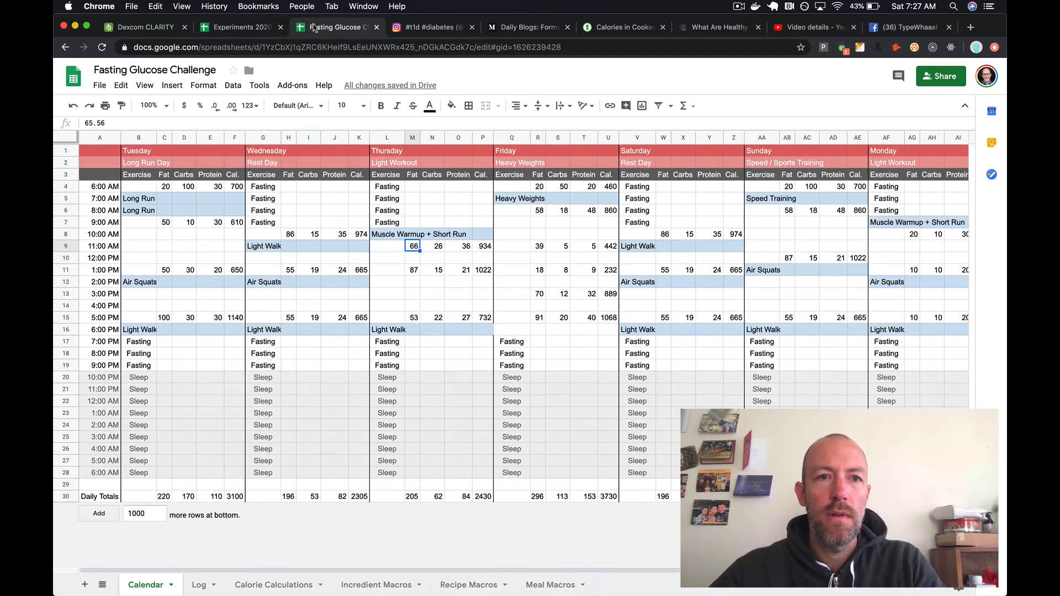
- Enter 27 for Thursday's dinner protein in the Feb sheet
left_click(240, 27)
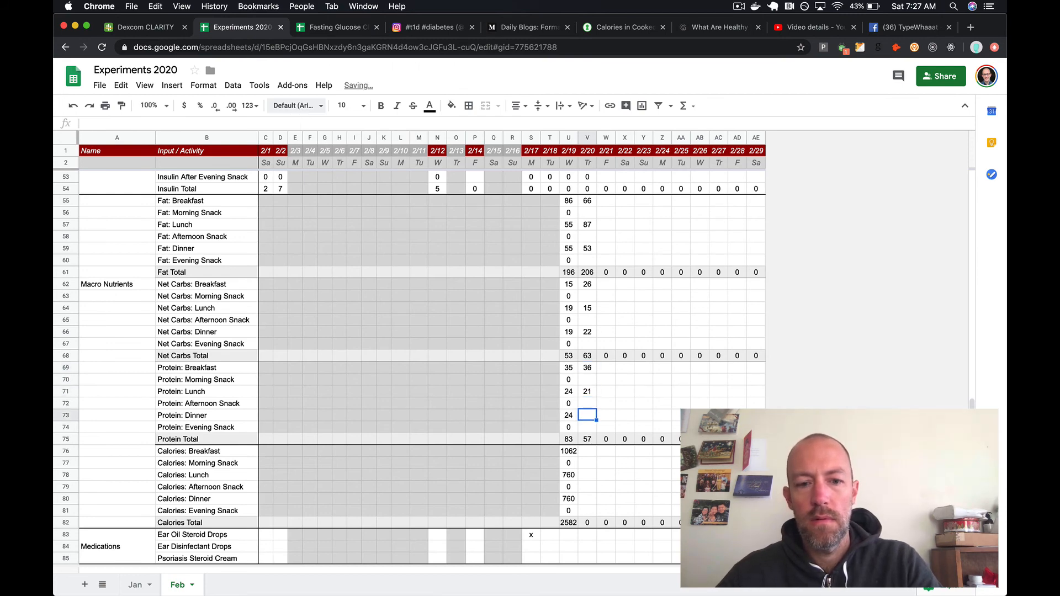
type("27")
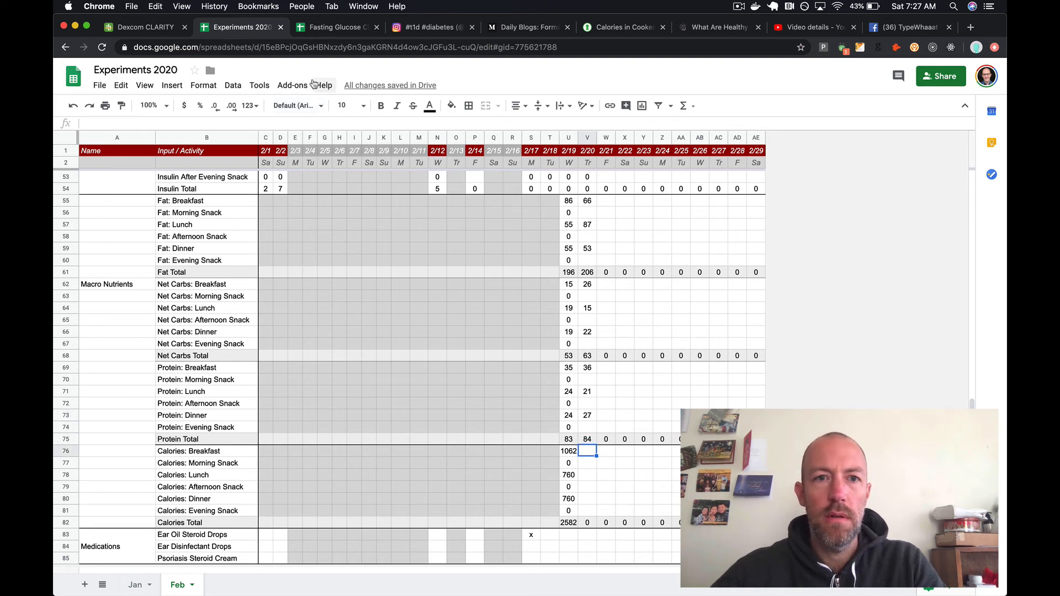
left_click(336, 28)
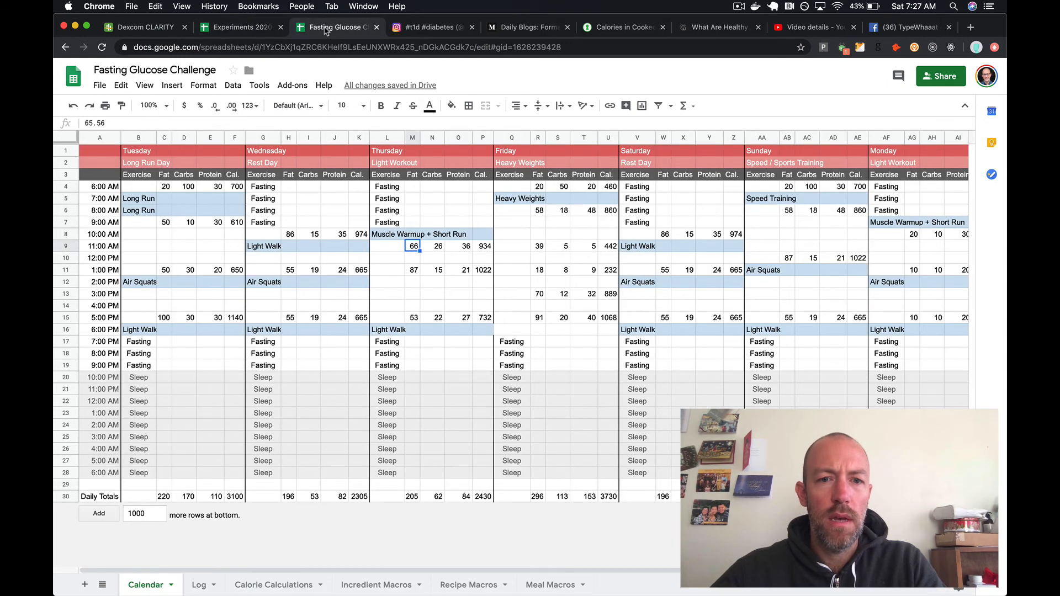
left_click(240, 27)
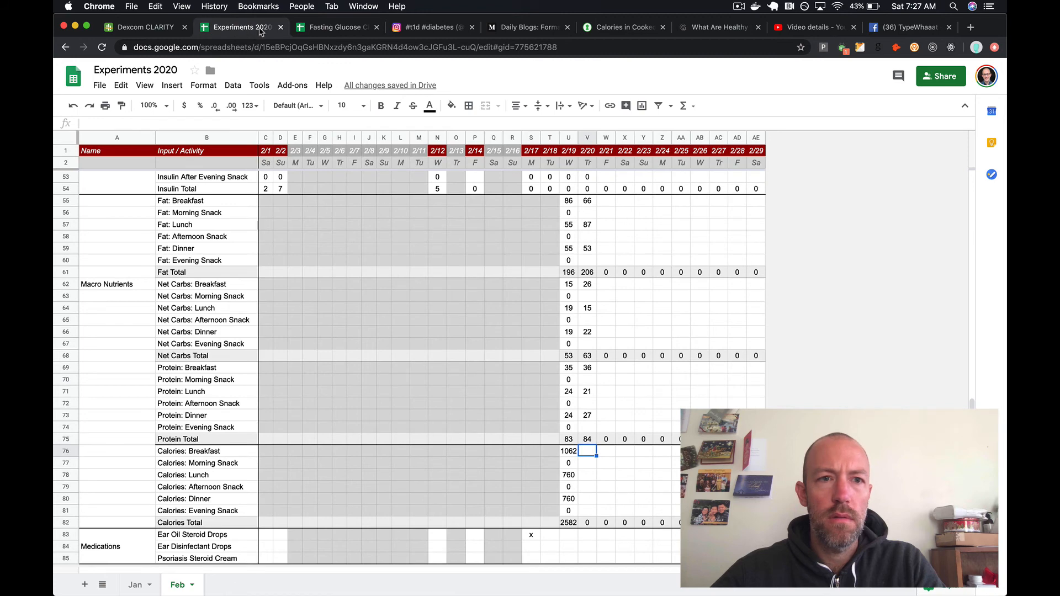
- Enter Thursday's lunch calories of 1022, checking values on the calendar
left_click(336, 27)
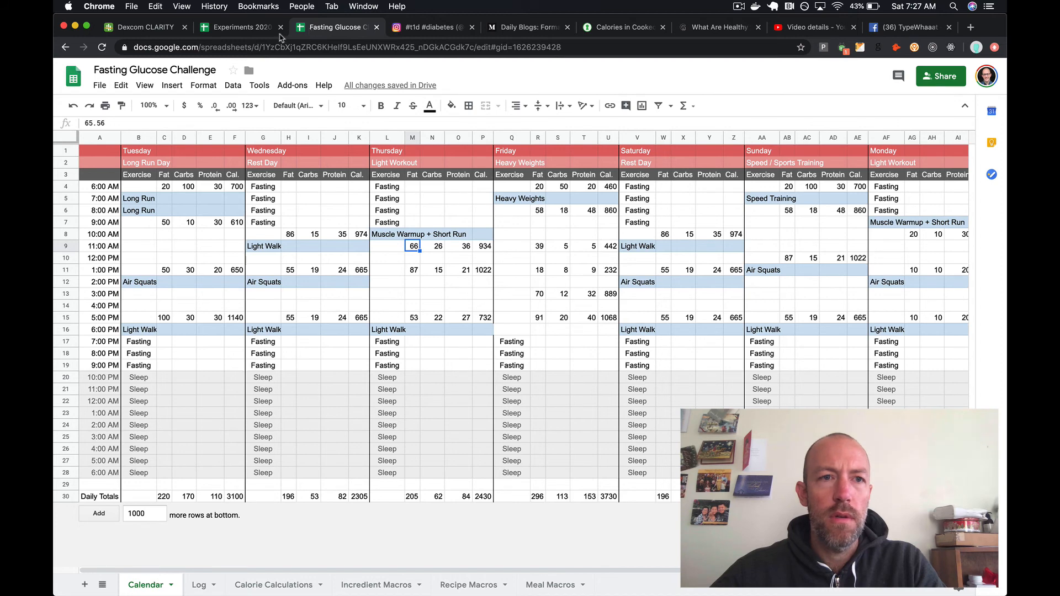
left_click(237, 27)
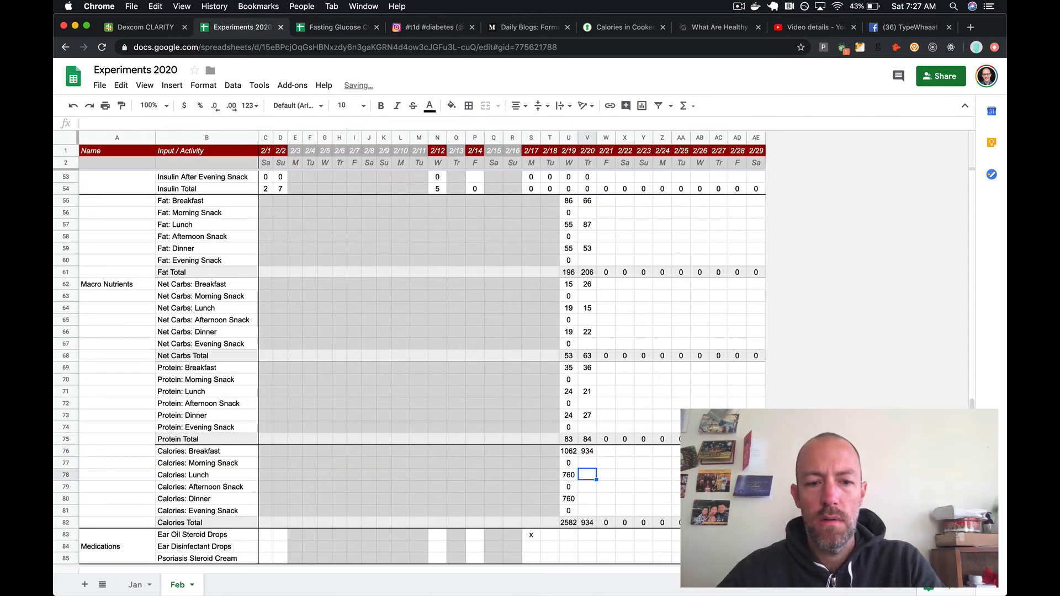
type("1022")
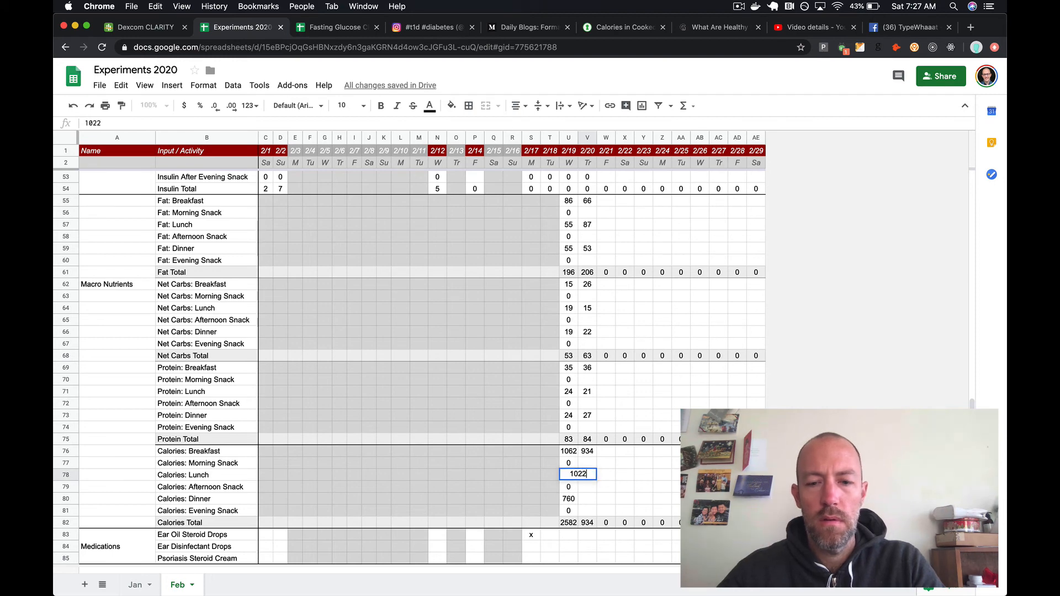
left_click(336, 28)
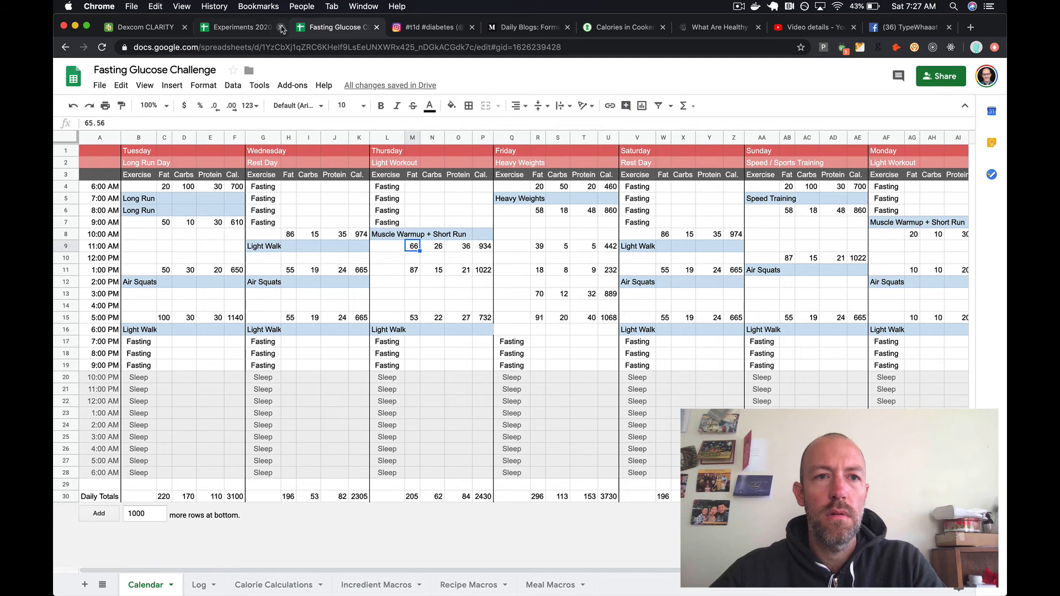
left_click(236, 27)
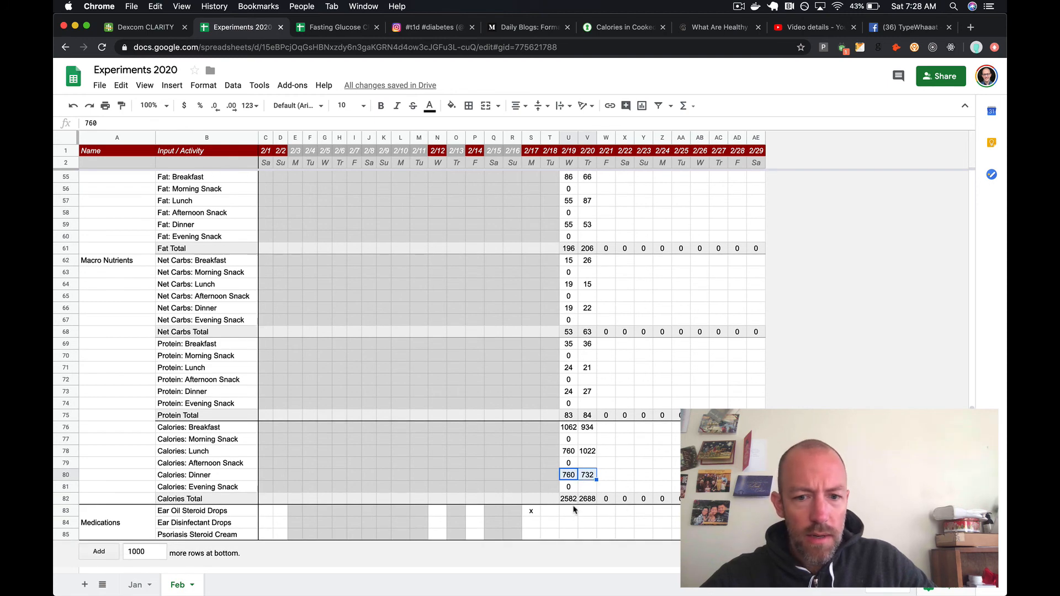
- Put an x in the 2/19 Ear Oil Steroid Drops cell
left_click(568, 510)
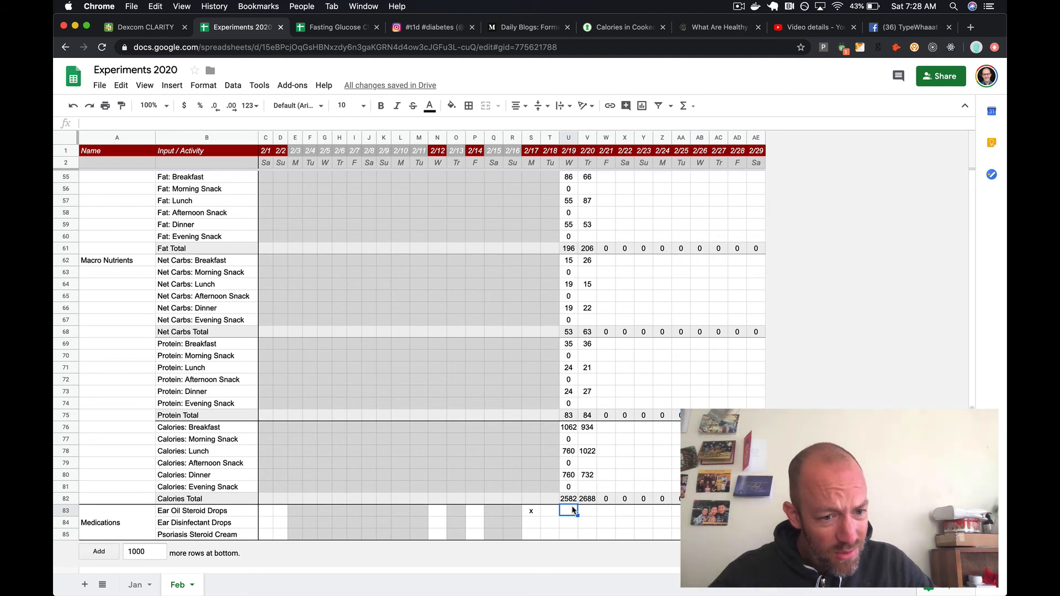
type("x")
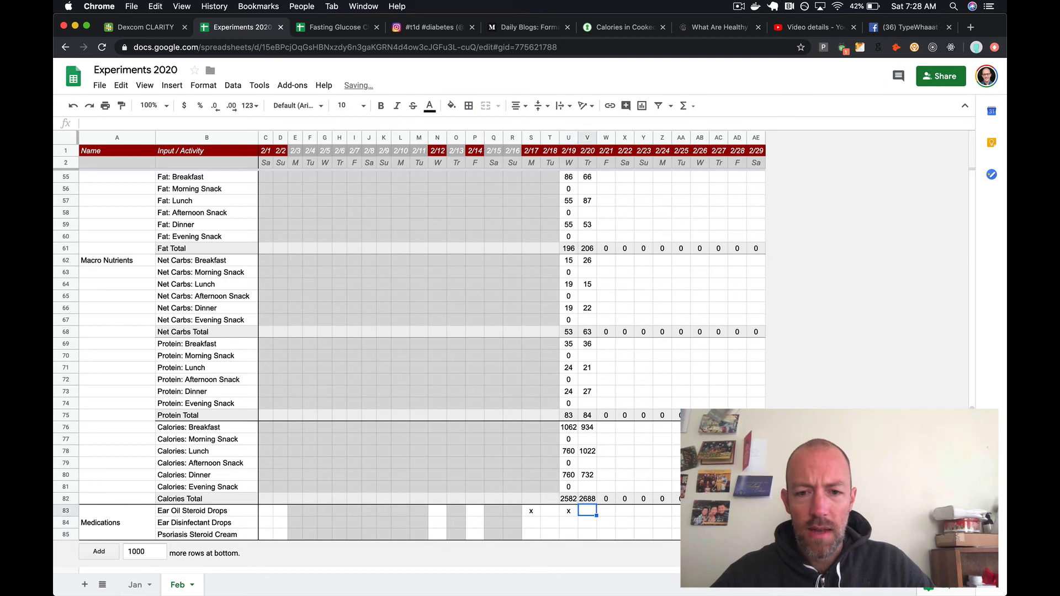
left_click(566, 511)
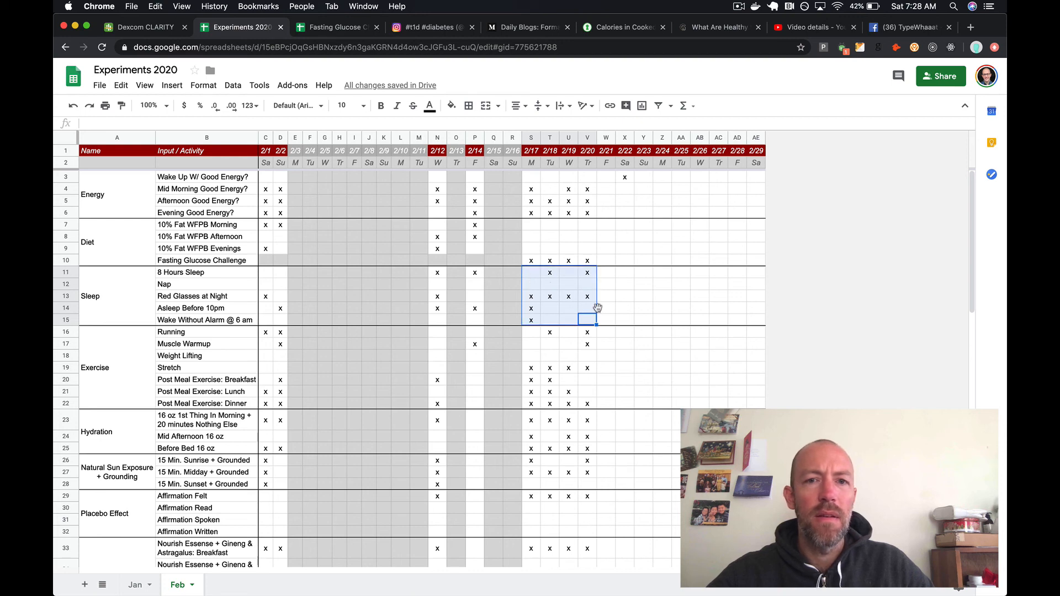
mouse_move(575, 225)
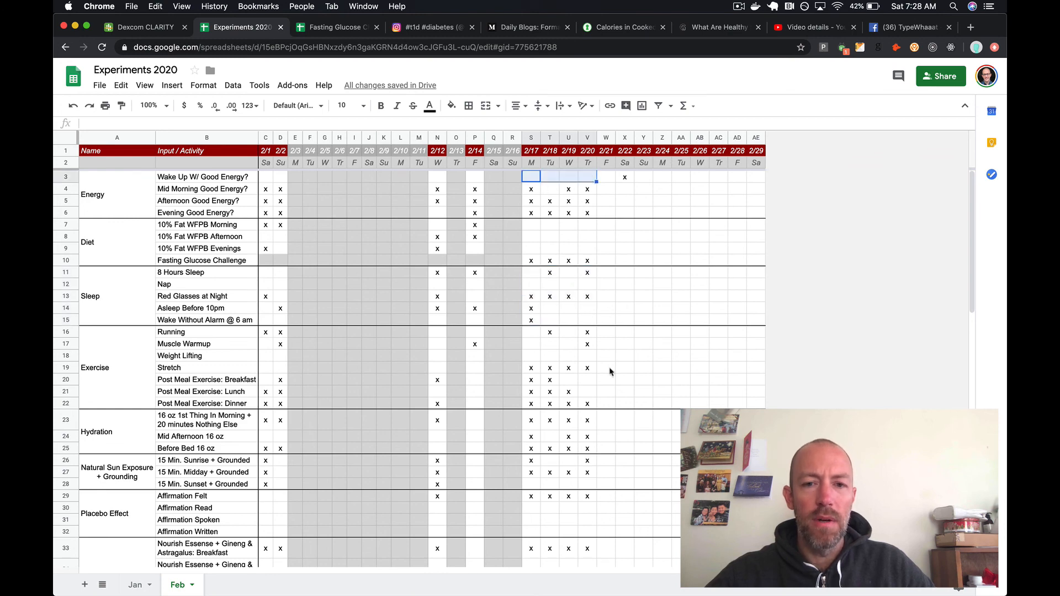
- Review 2/17–2/20 Digestive Powder and Affirmation marks and the 2/20 Muscle Warmup cell
scroll("down", 3)
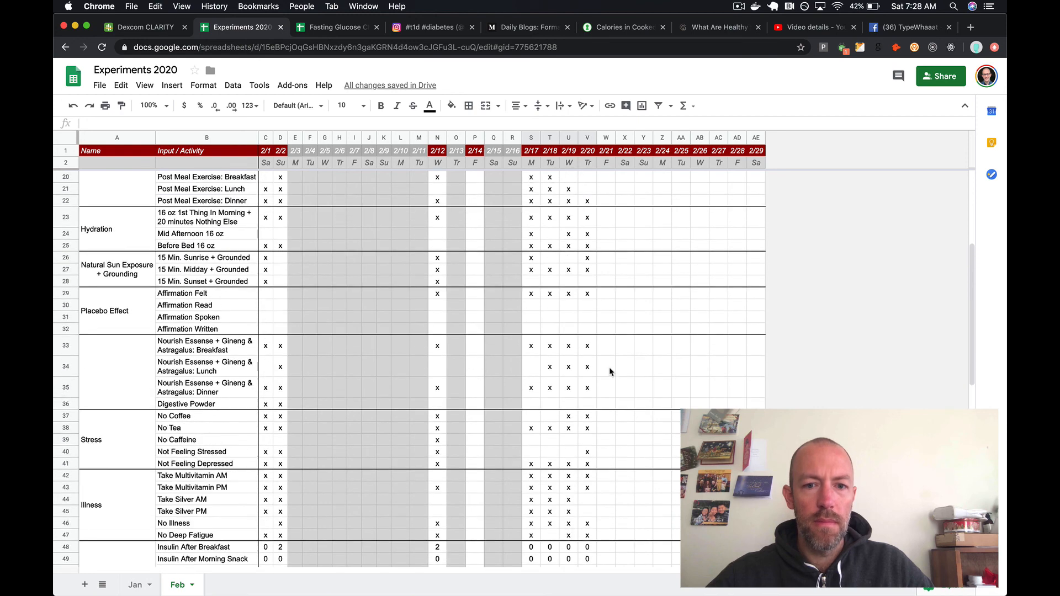
left_click(530, 402)
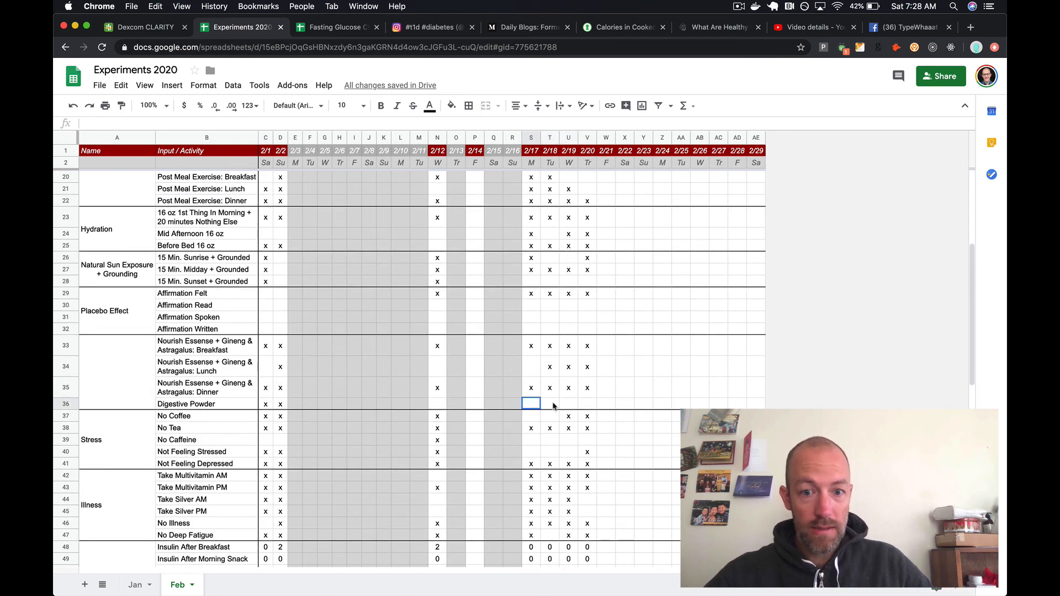
left_click_drag(530, 403, 587, 403)
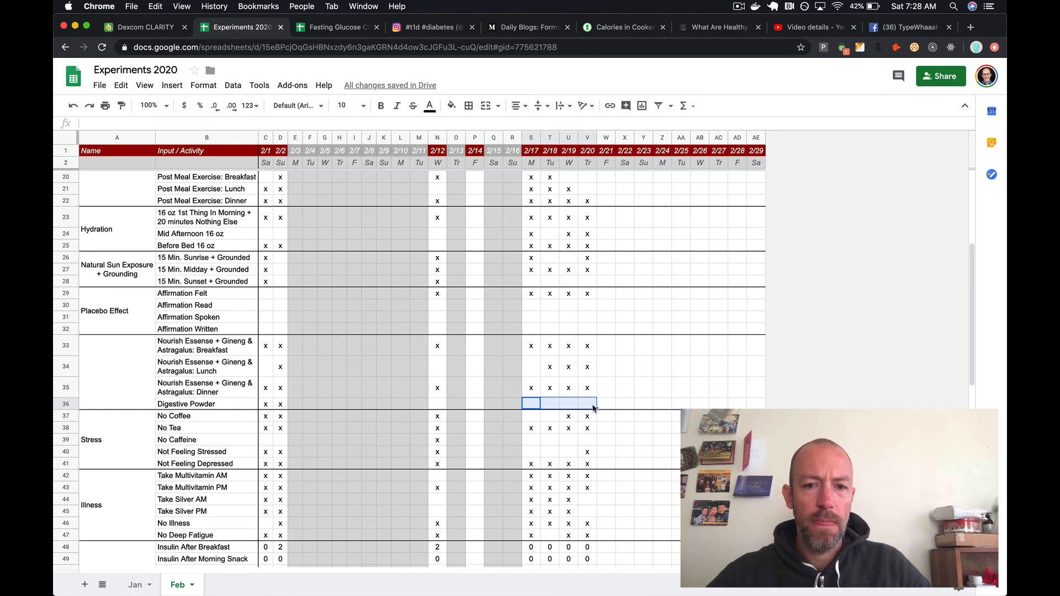
left_click(531, 305)
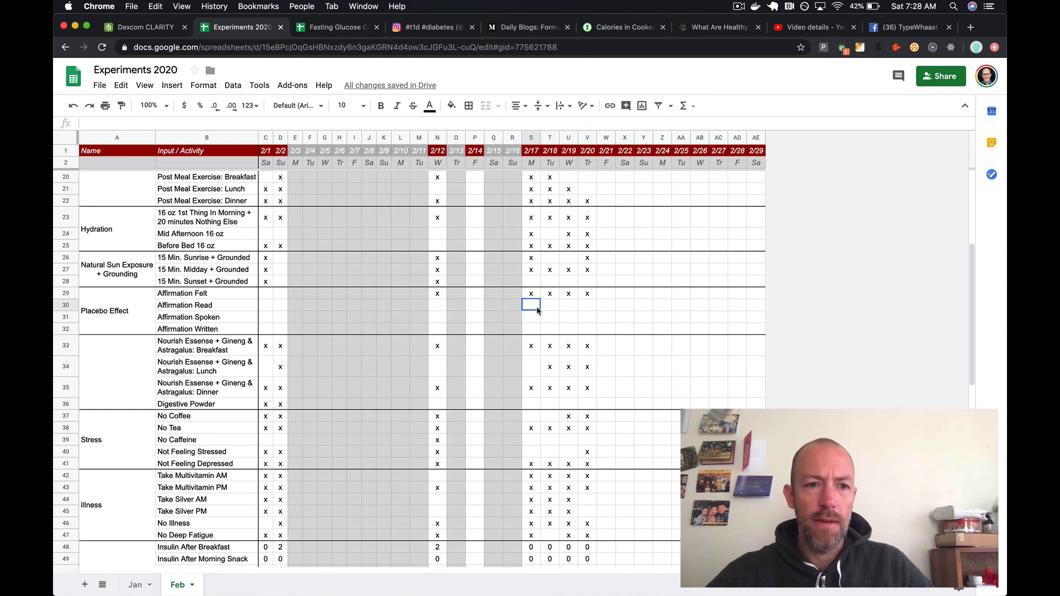
left_click_drag(531, 305, 587, 328)
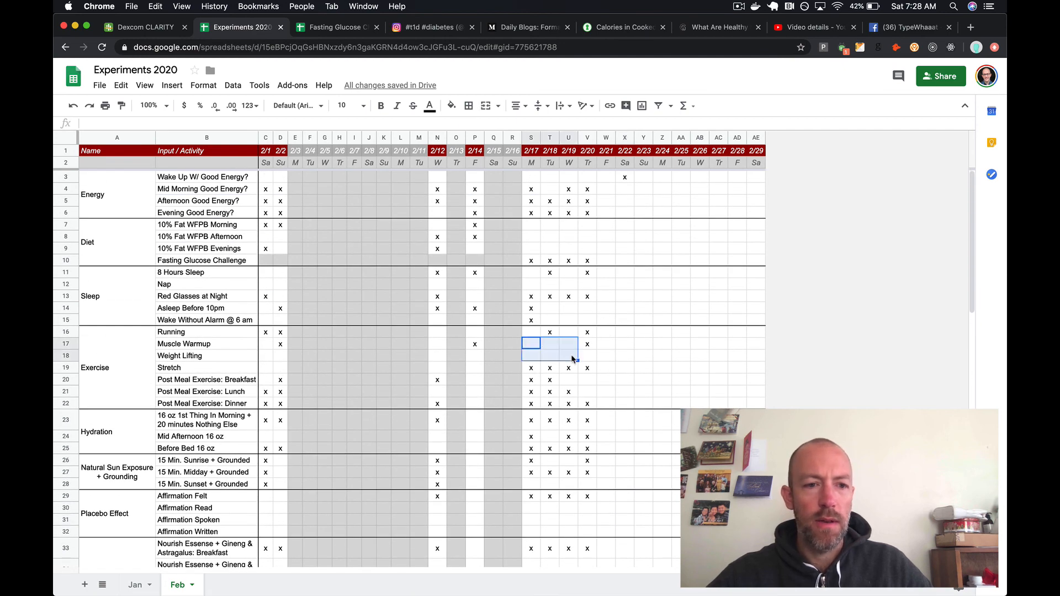
left_click(587, 344)
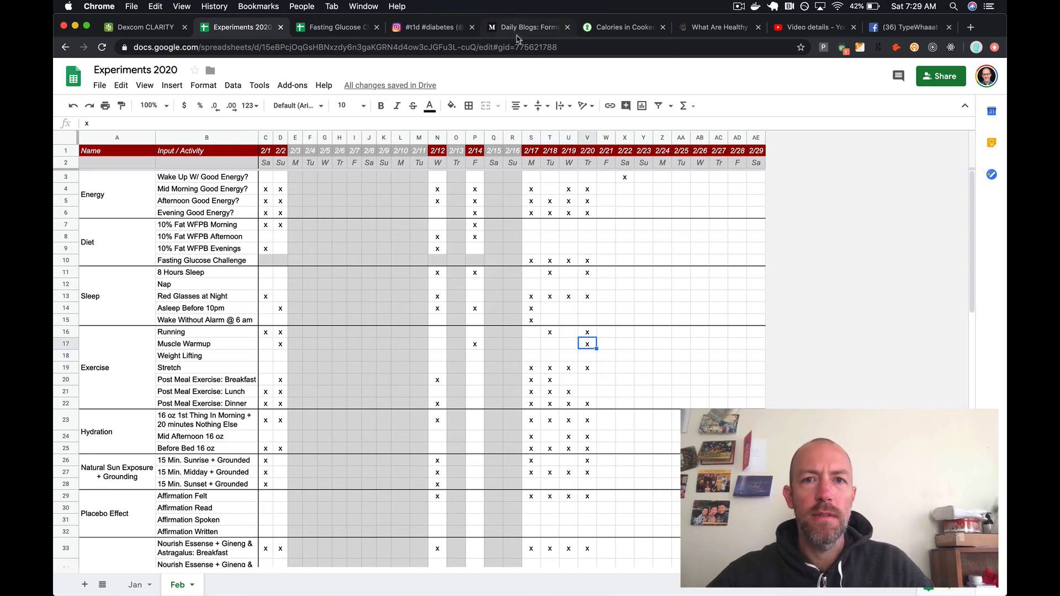
left_click(525, 27)
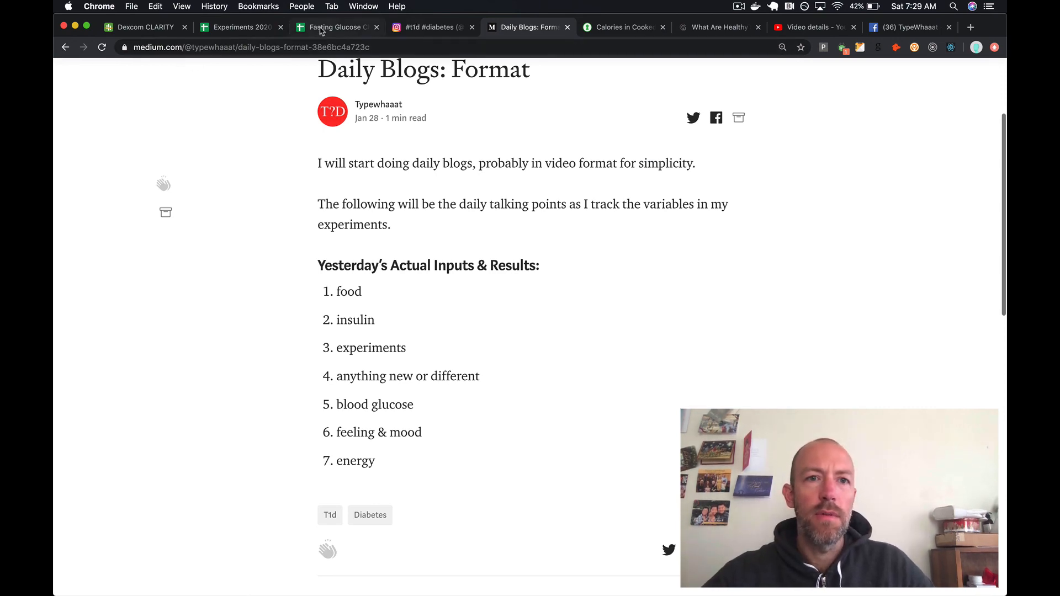
- Switch back to the Fasting Glucose Challenge weekly calendar
left_click(336, 27)
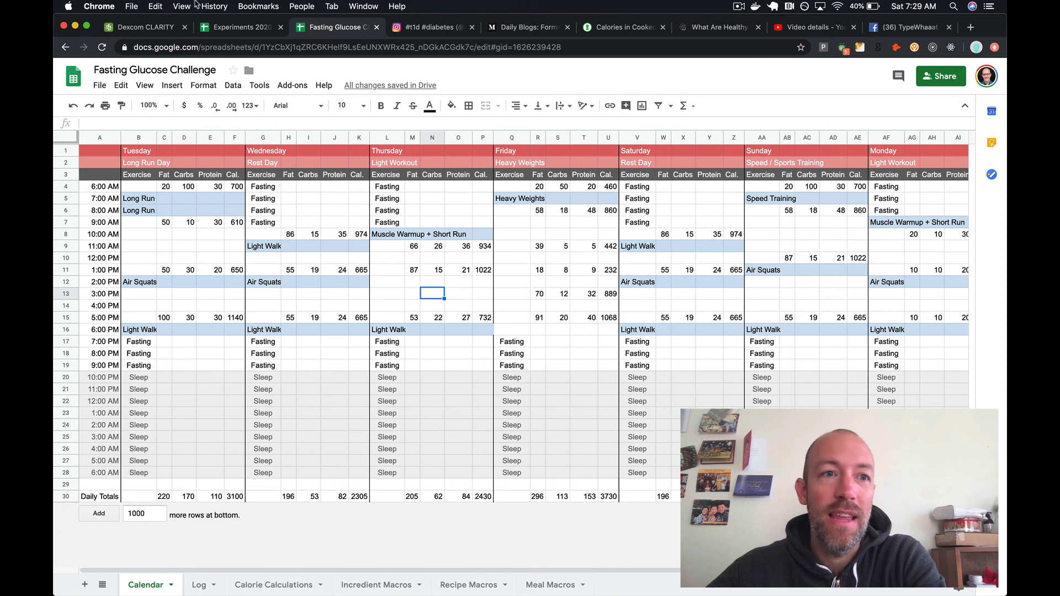
- Compare the February 20 Dexcom best-day report with the Fasting Glucose Challenge calendar, then return to 'Daily Blogs: Format'
left_click(145, 27)
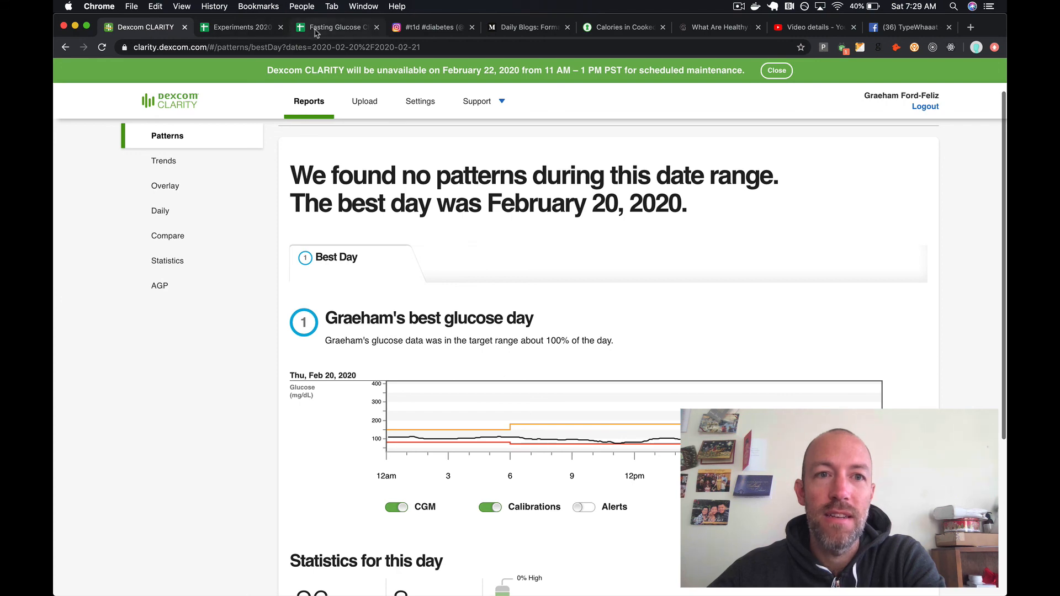
mouse_move(314, 29)
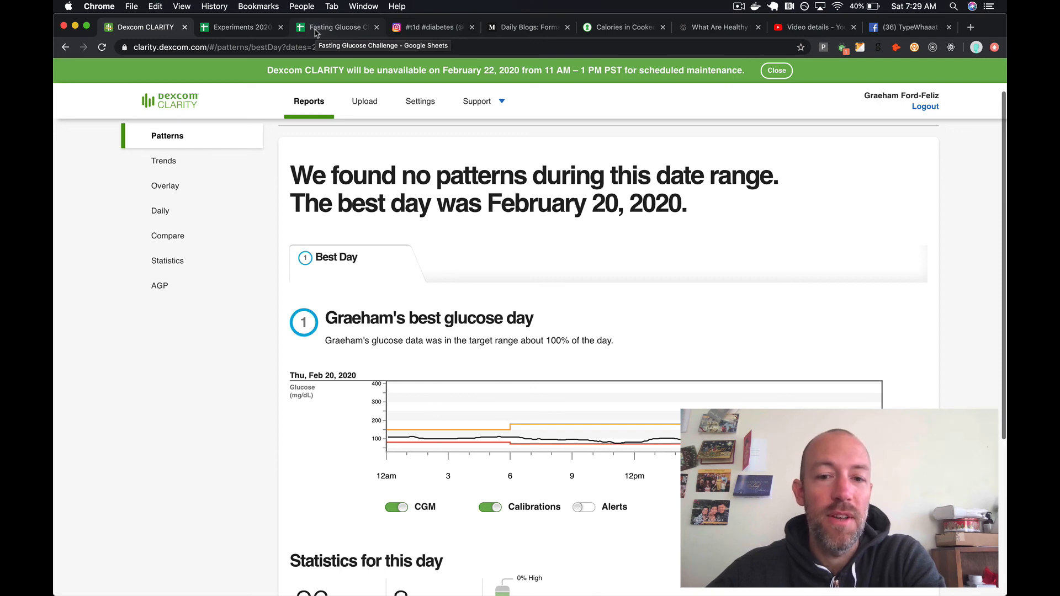
left_click(335, 28)
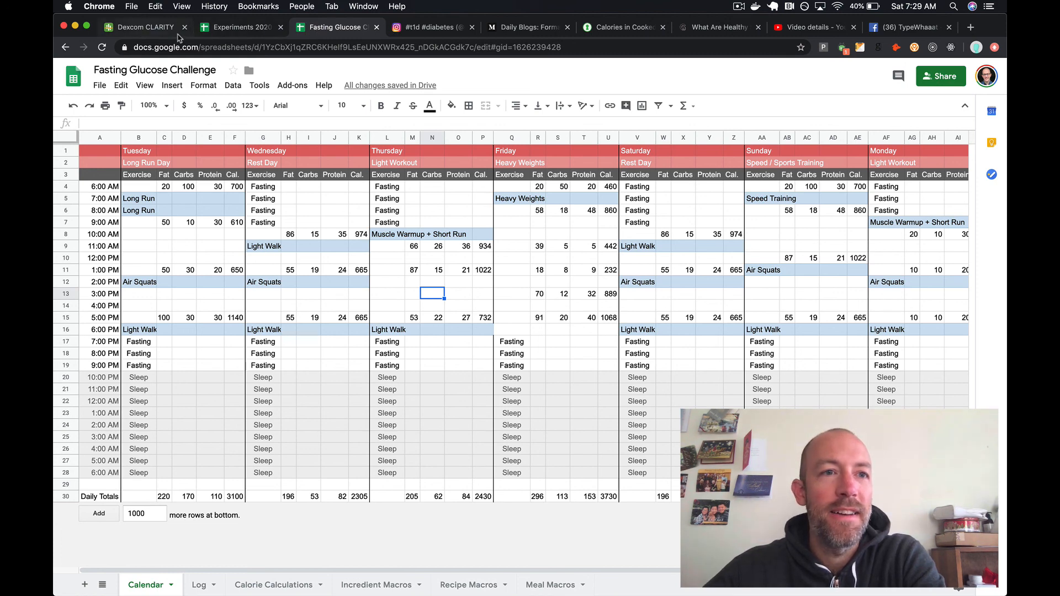
left_click(144, 27)
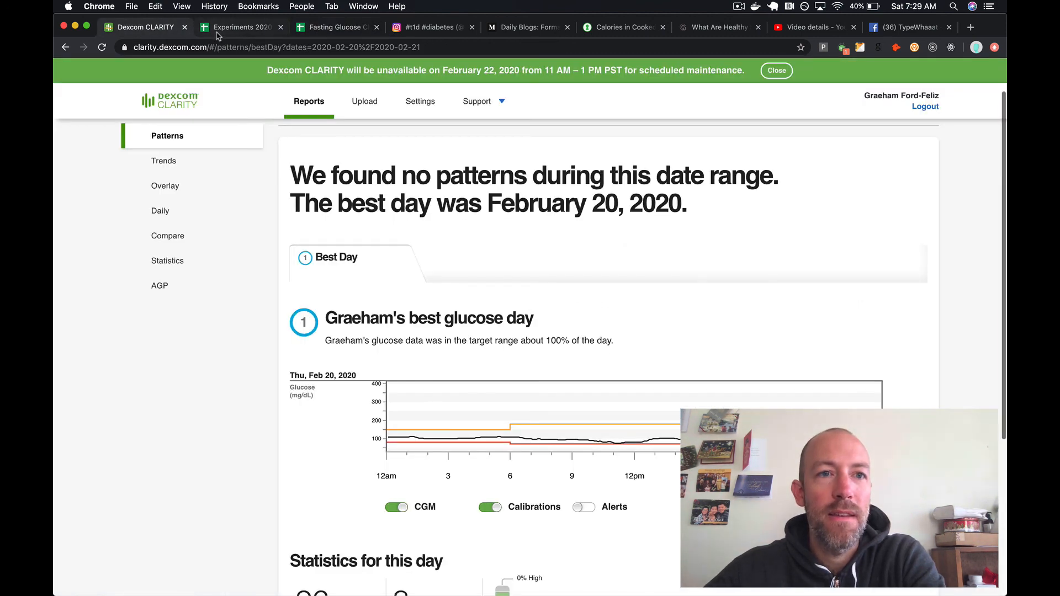
left_click(527, 28)
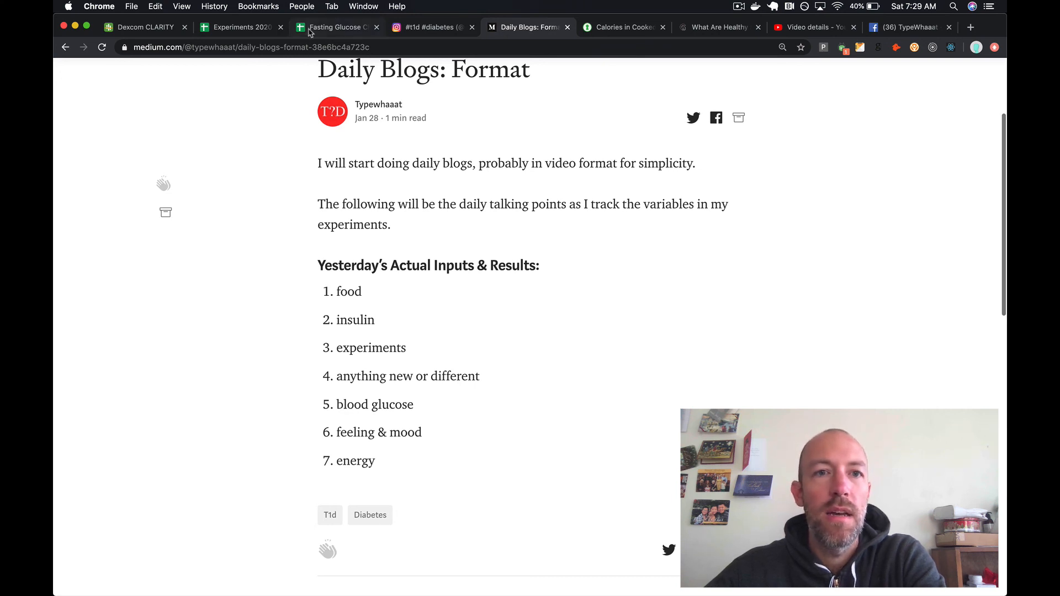
mouse_move(739, 65)
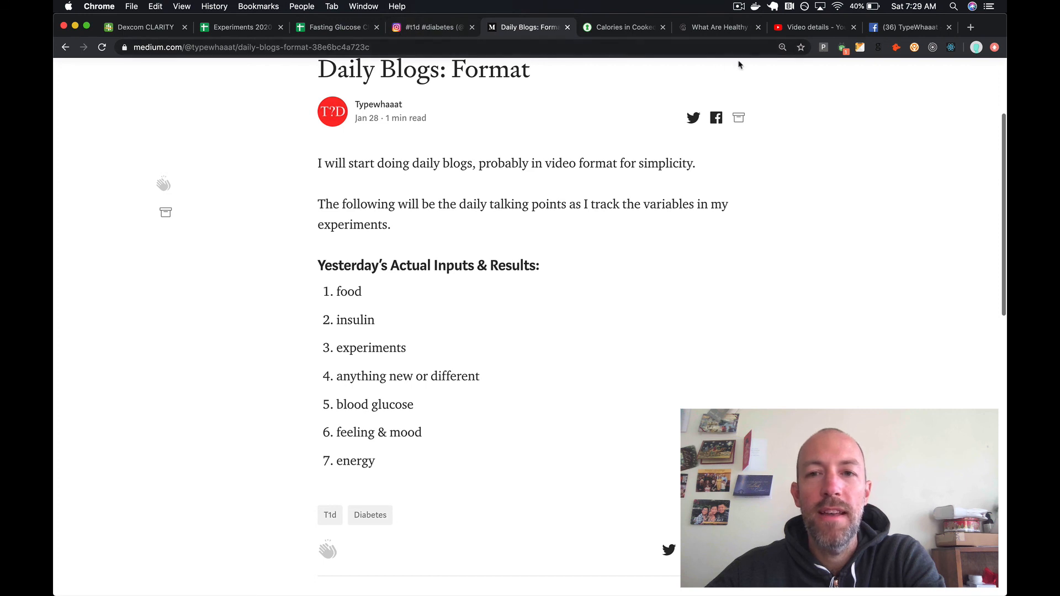